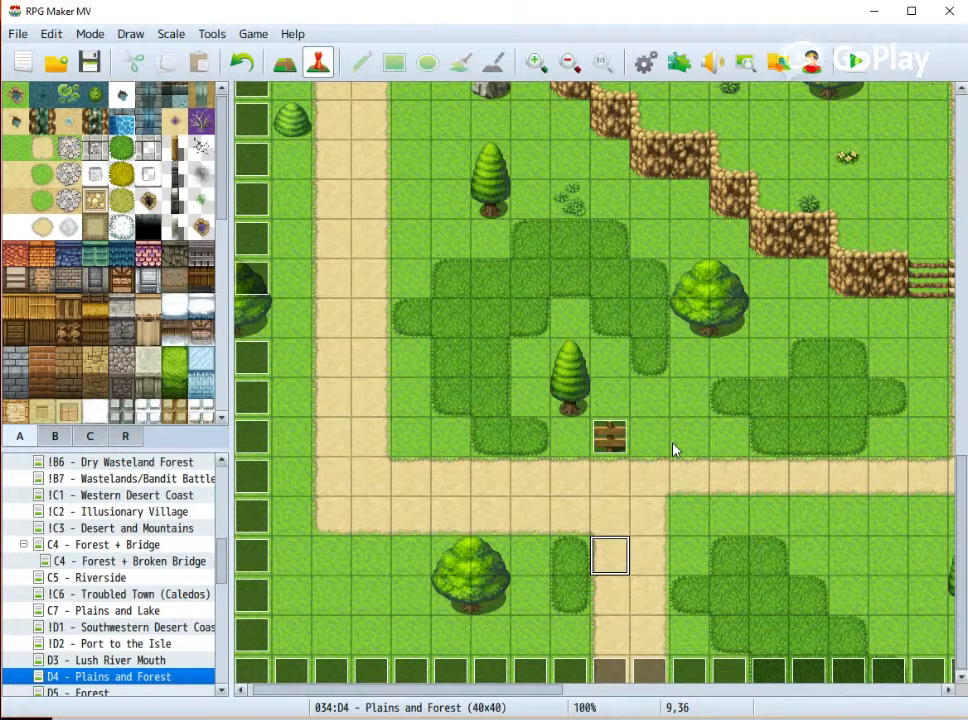
mouse_move(676, 444)
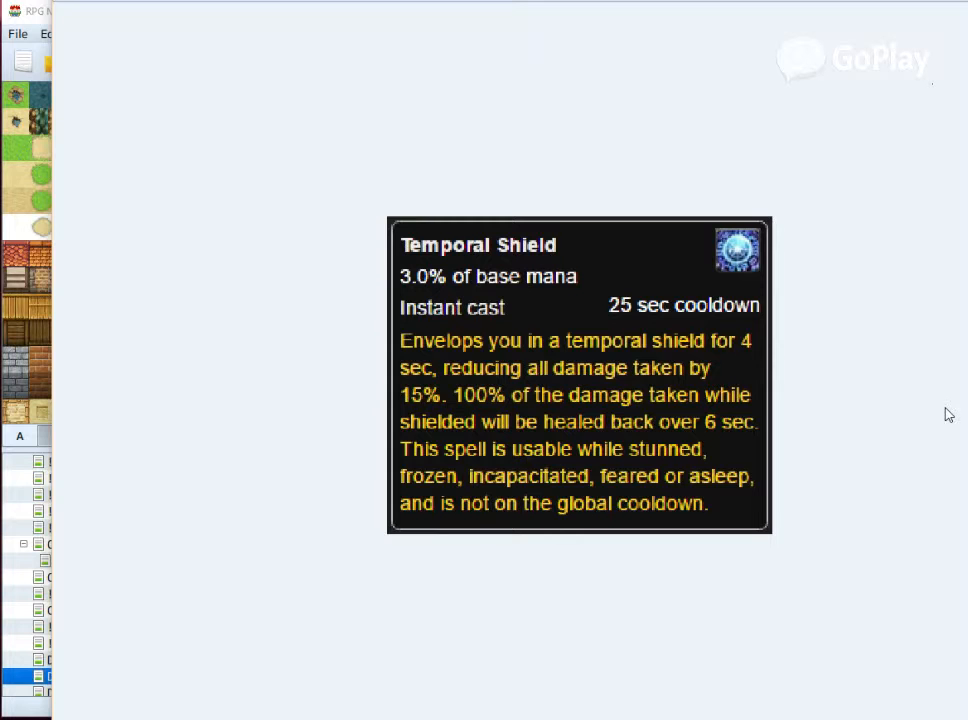
mouse_move(955, 415)
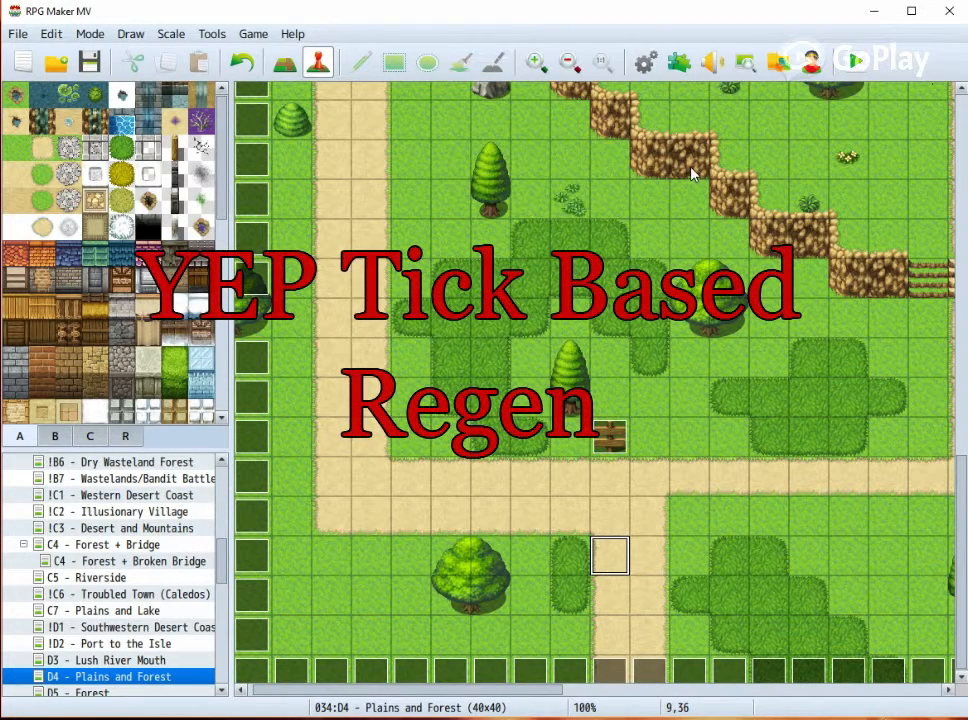
mouse_move(675, 104)
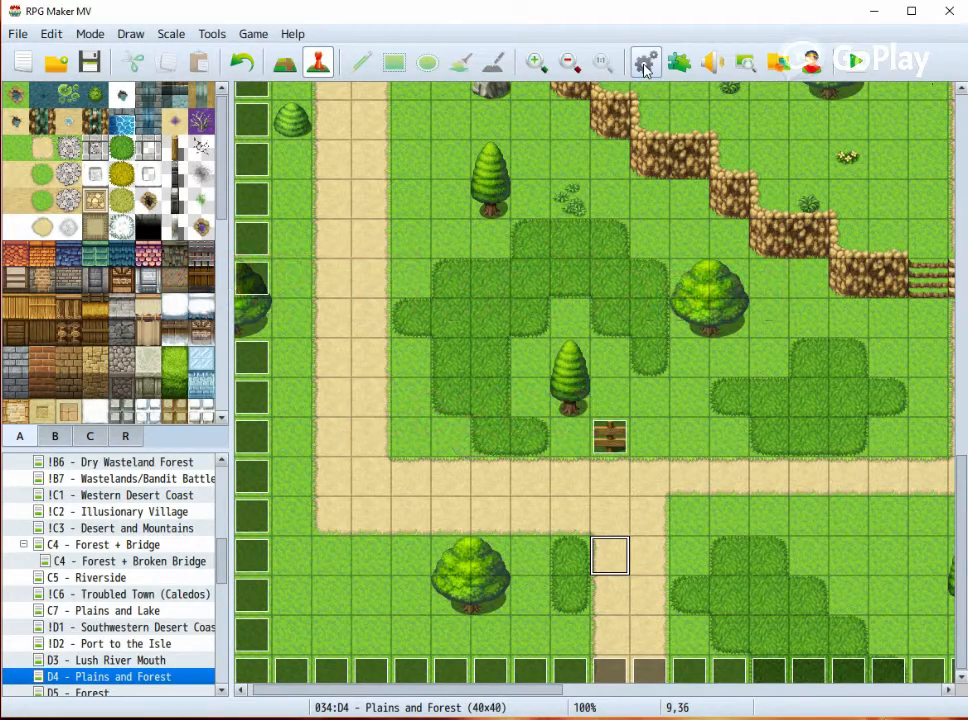
Step: Inspect the Temporal Shield skill: a 15 MP song targeting 1 Ally that adds Temporal Shield
left_click(645, 62)
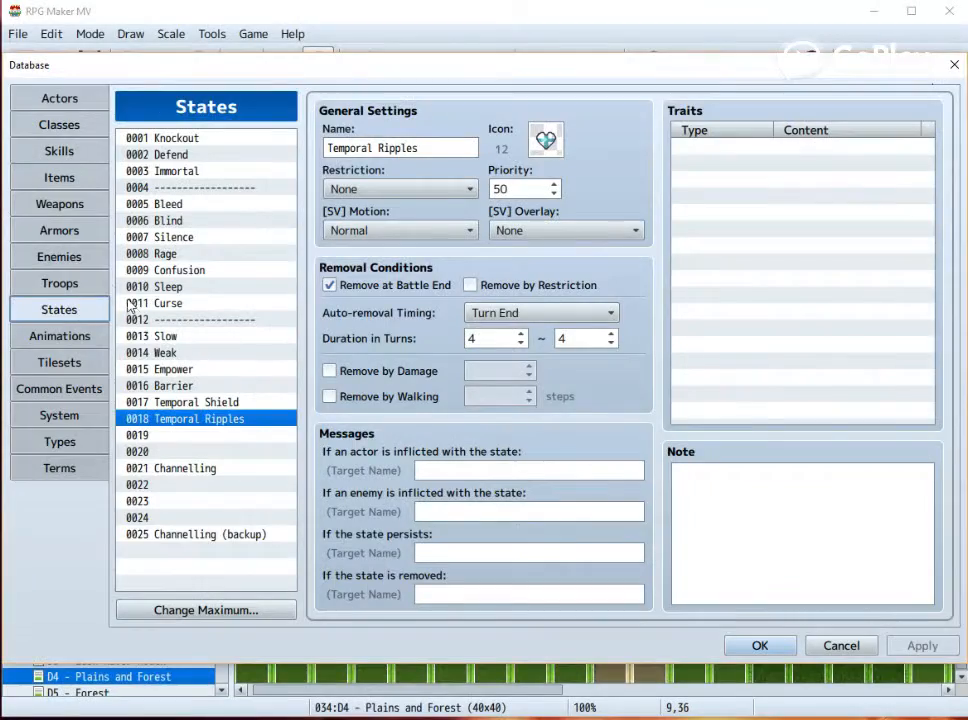
left_click(59, 150)
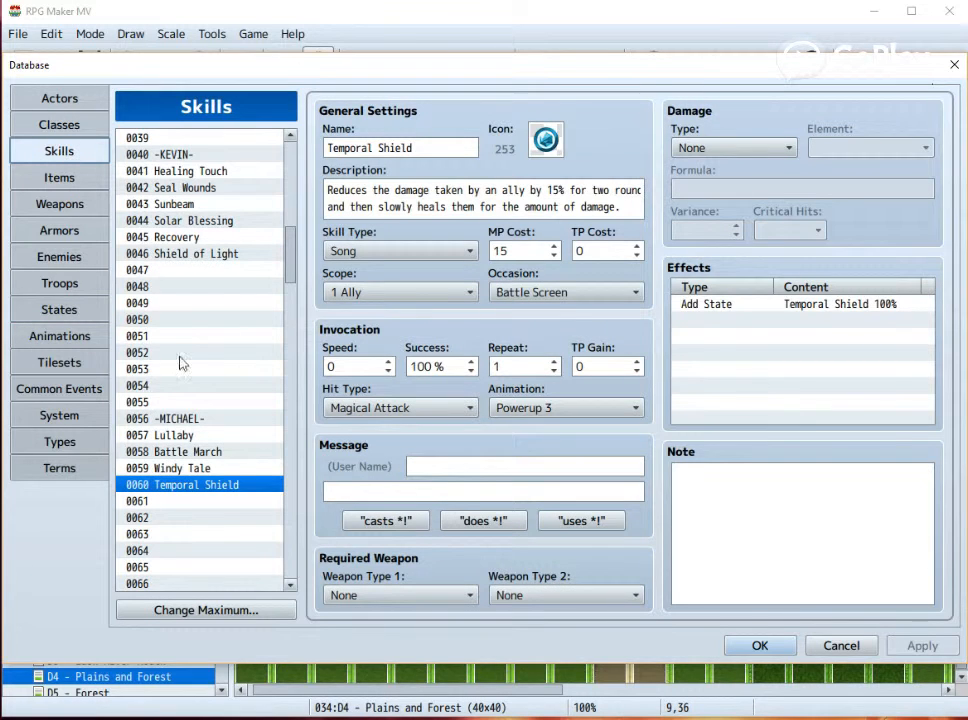
mouse_move(245, 565)
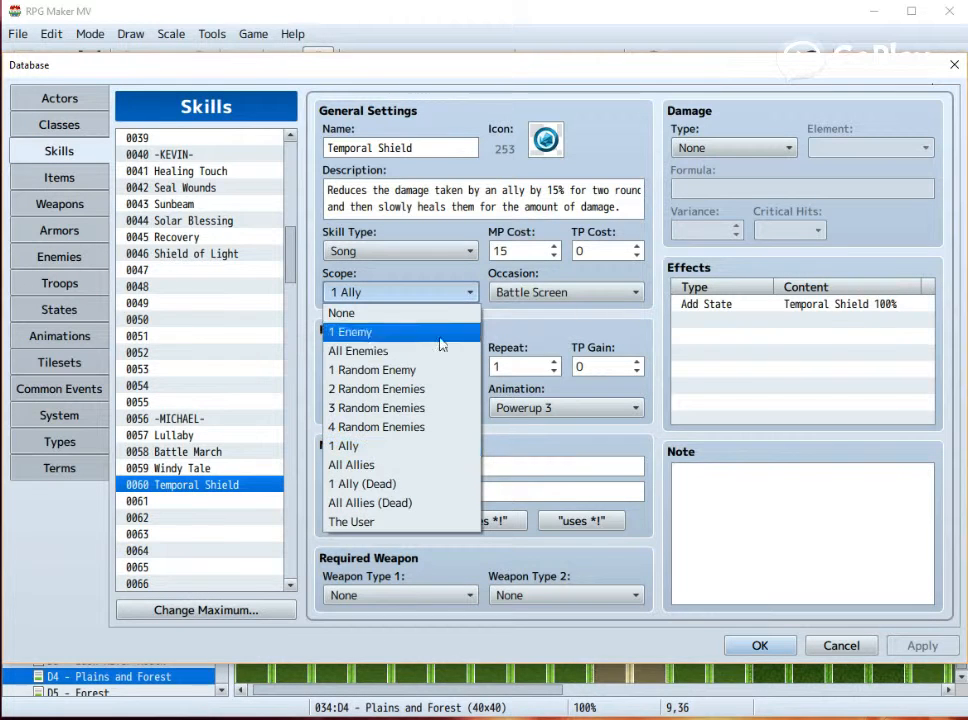
mouse_move(435, 445)
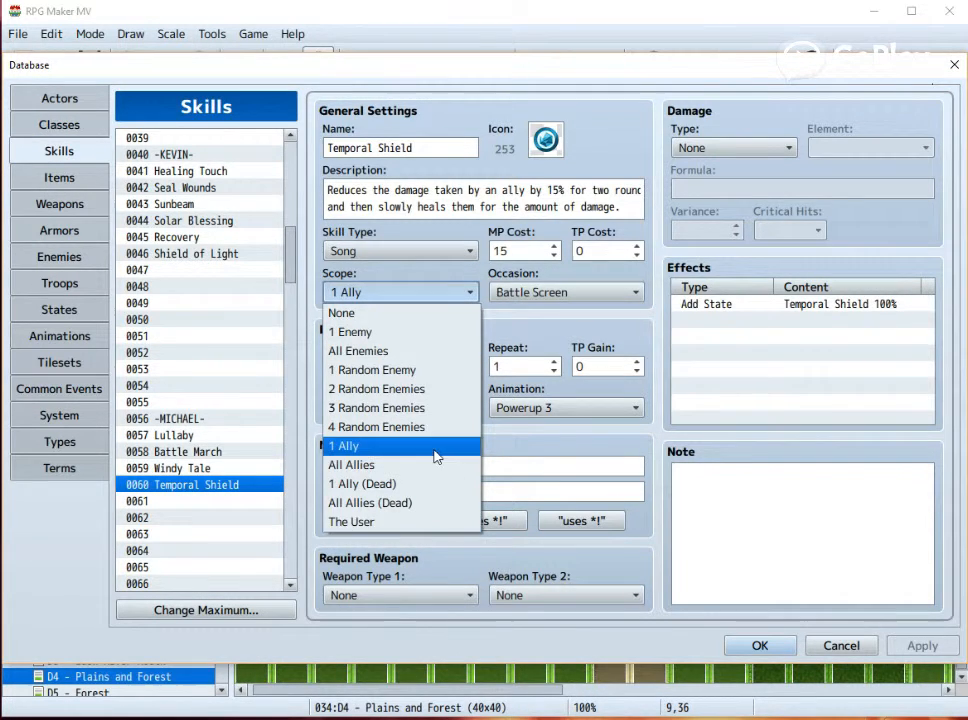
left_click(344, 446)
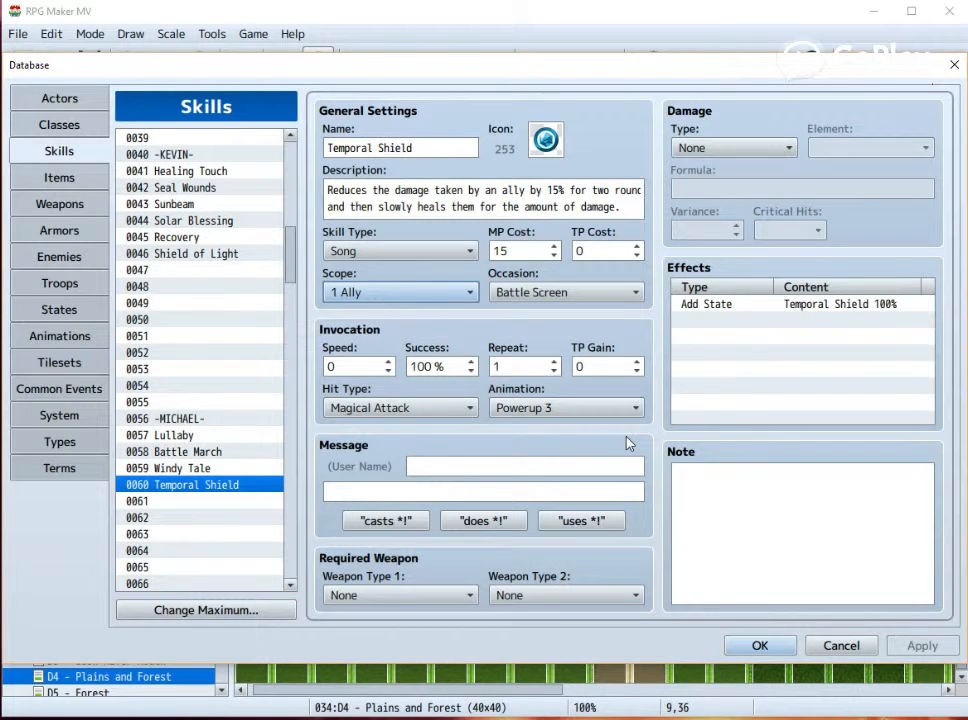
mouse_move(543, 349)
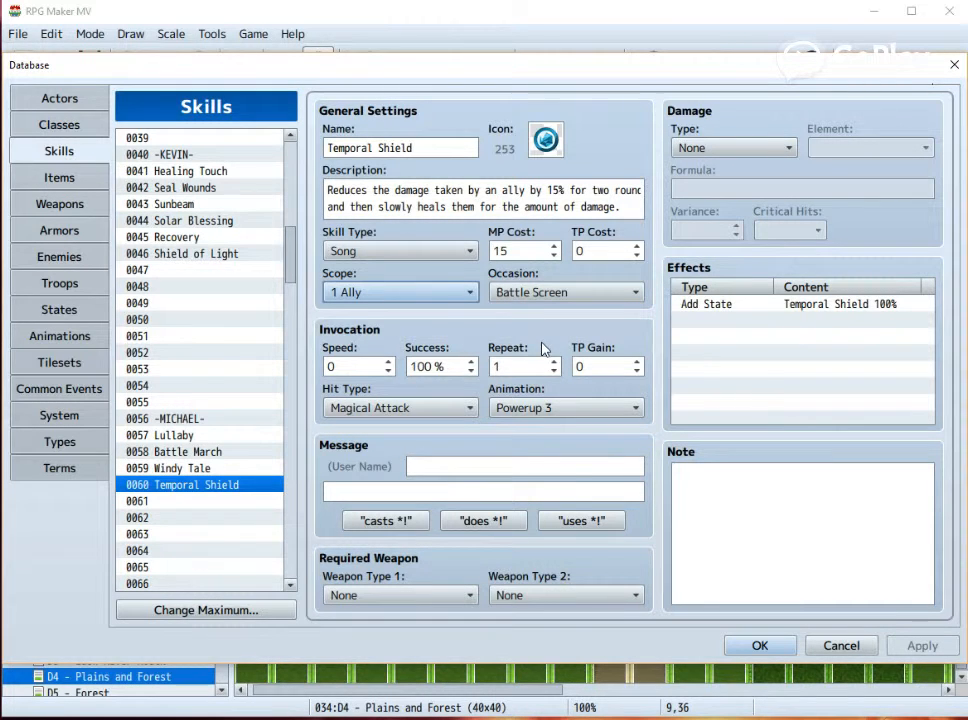
mouse_move(758, 352)
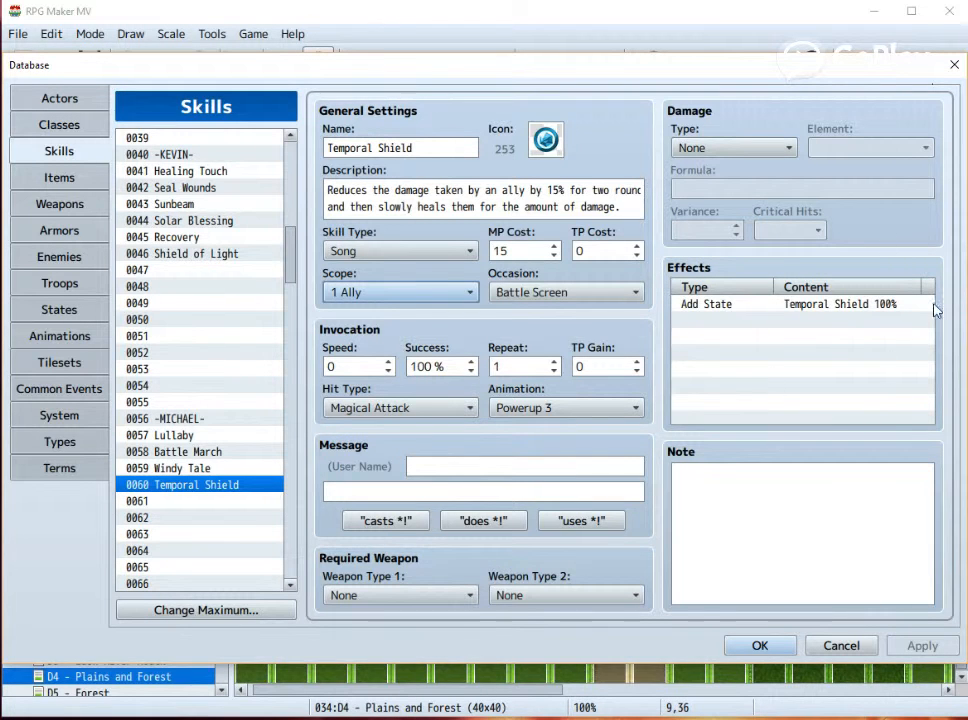
mouse_move(258, 396)
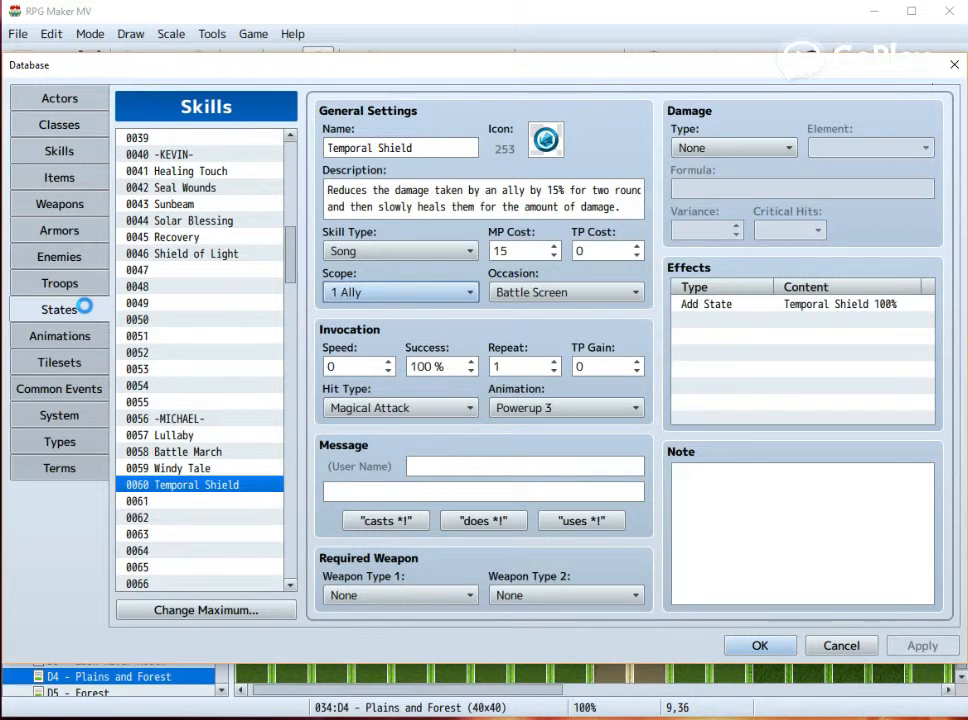
Step: Select state 0017 Temporal Shield, which lasts 2 turns
left_click(58, 309)
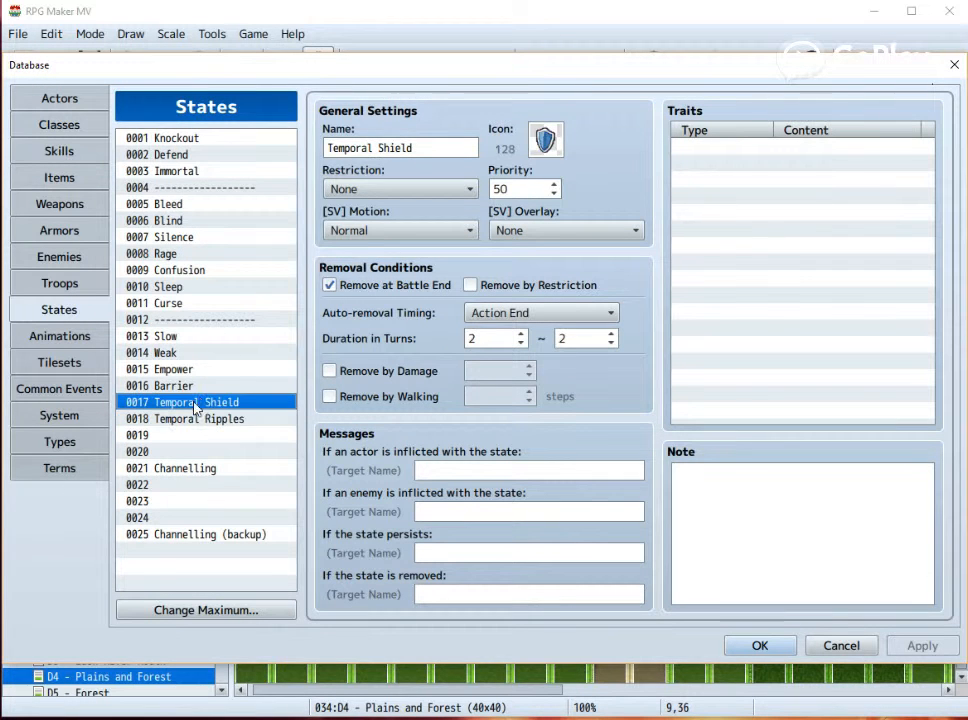
mouse_move(322, 313)
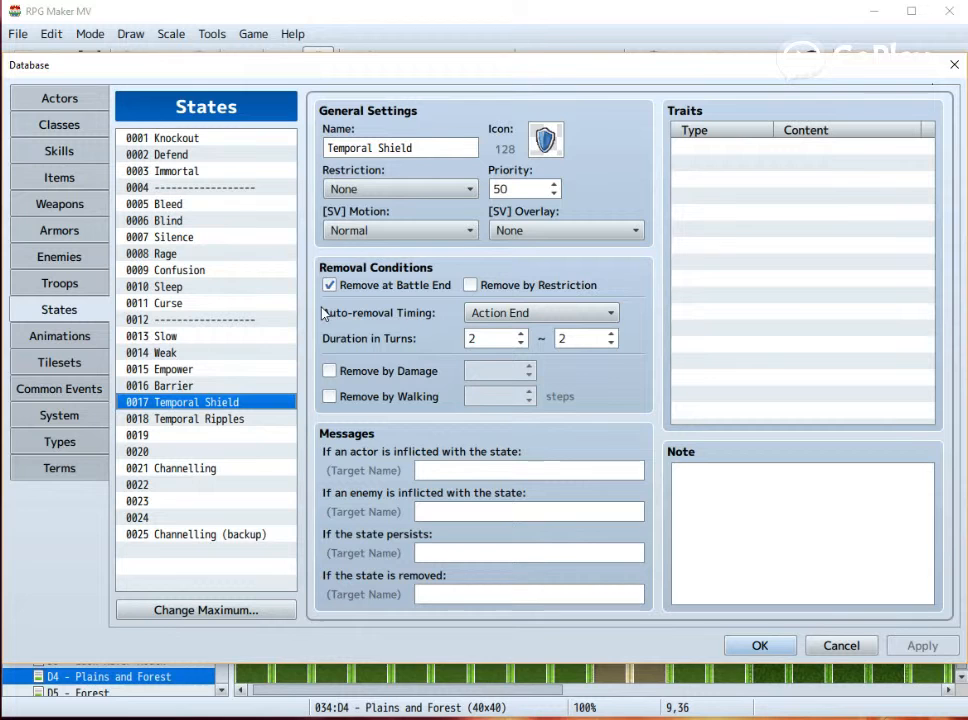
mouse_move(470, 219)
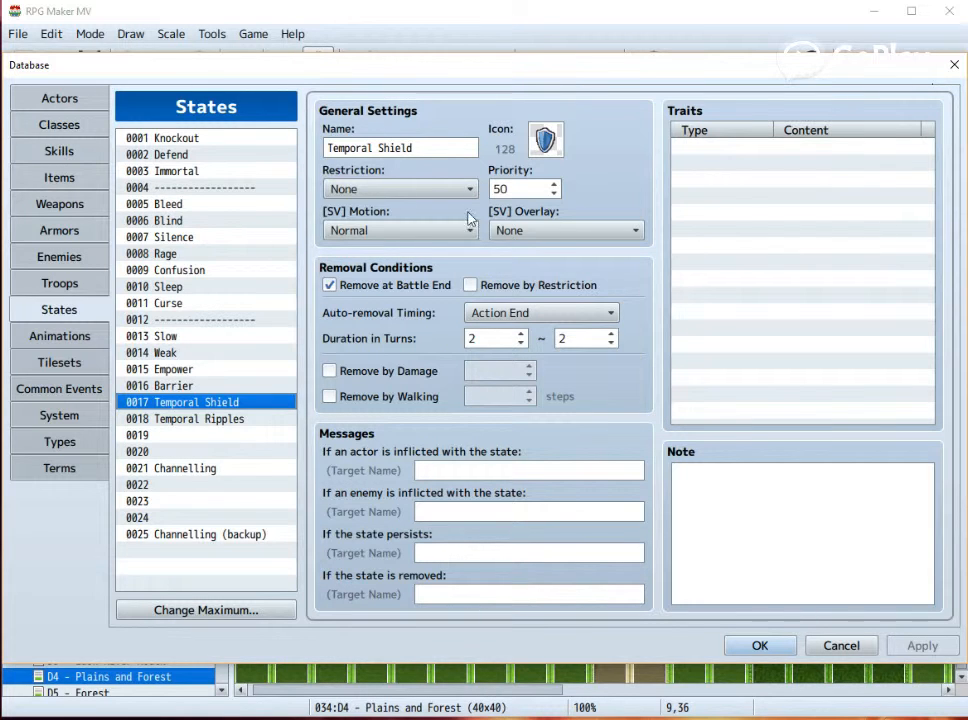
mouse_move(393, 347)
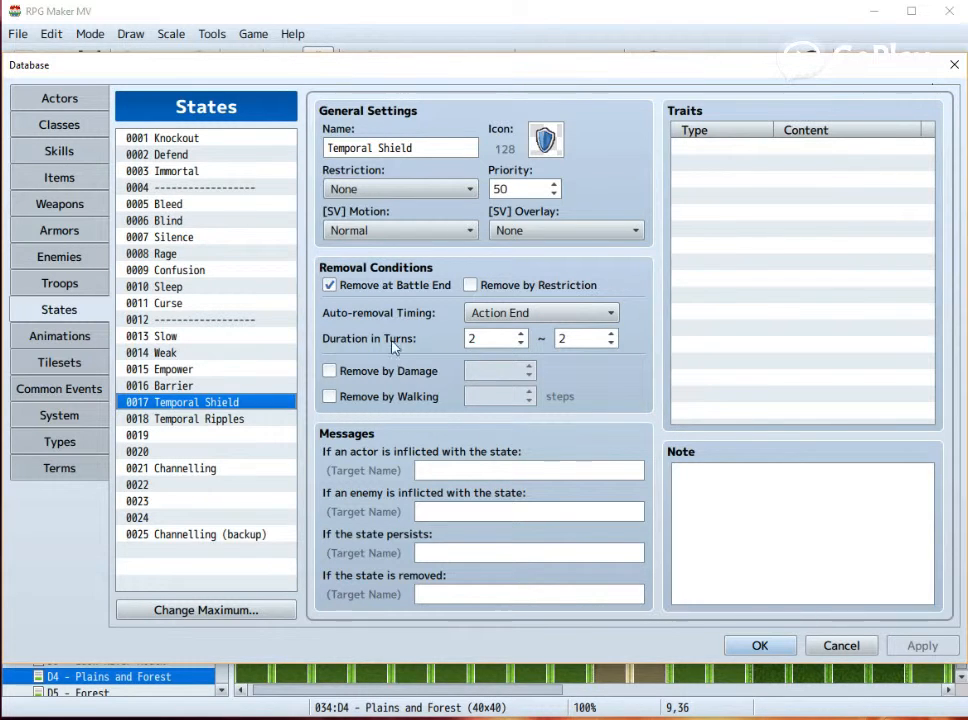
mouse_move(649, 381)
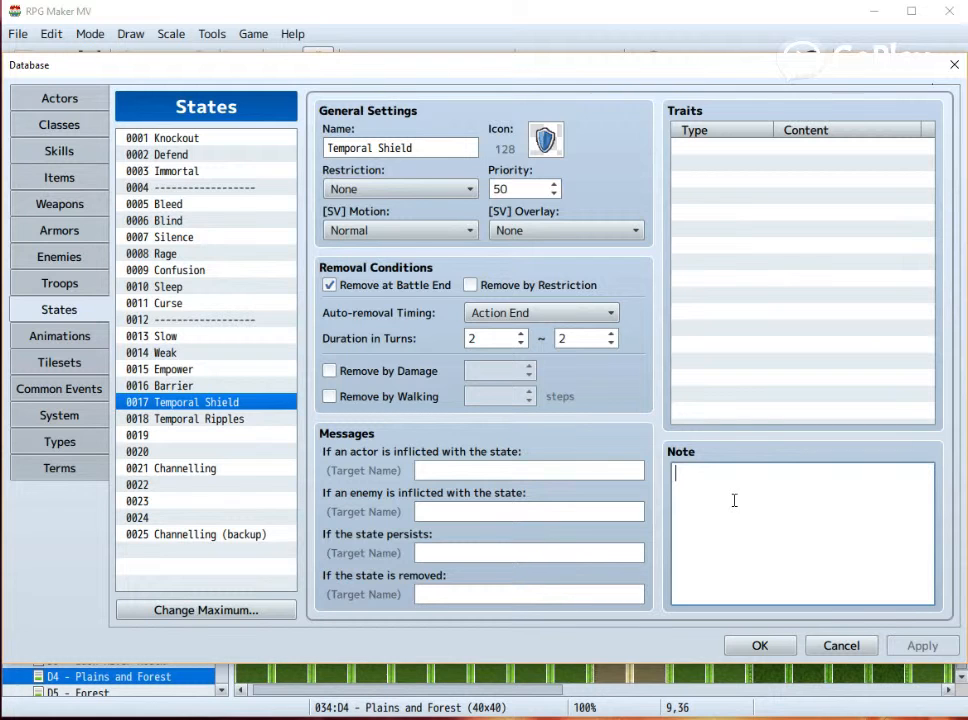
Step: Write a <Custom Apply Effect> block with target._barHeal = 0; in the Temporal Shield note
type("<A")
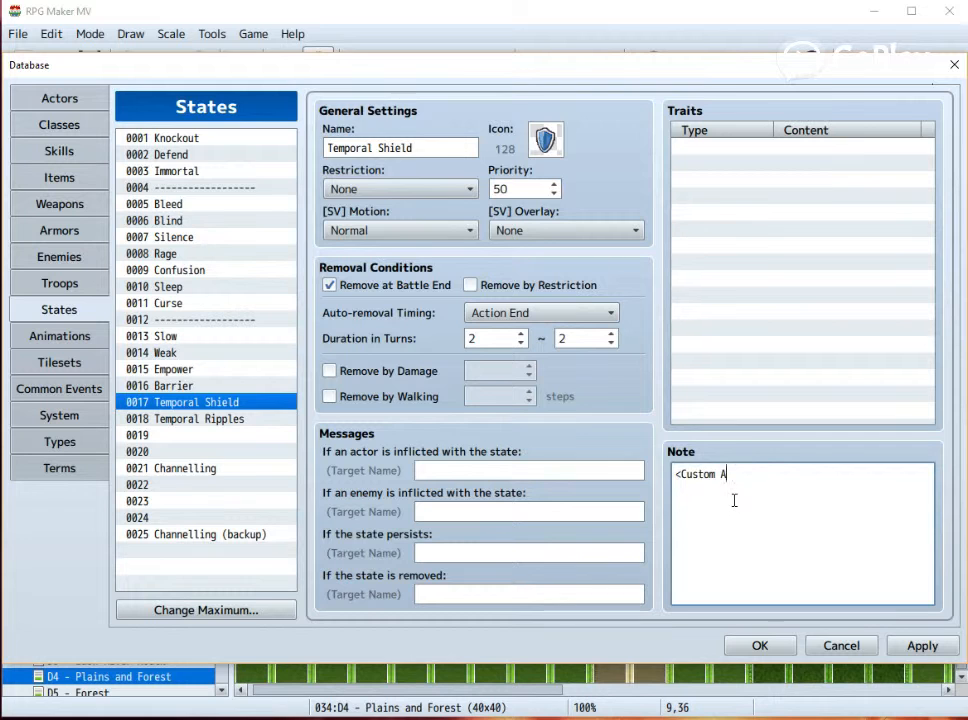
type("pply Effc")
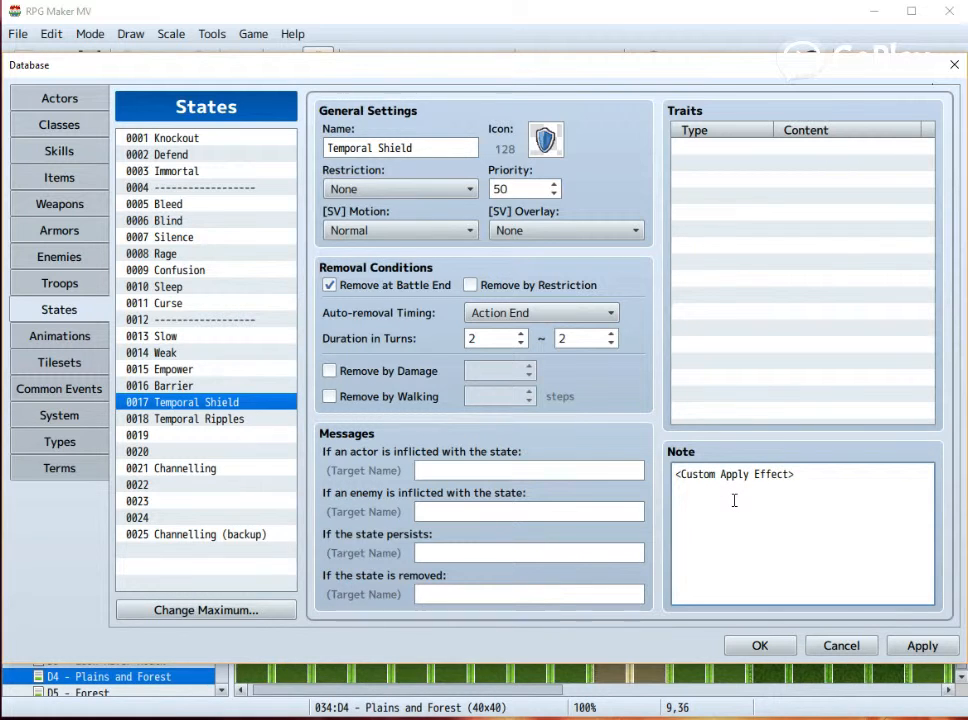
type("target")
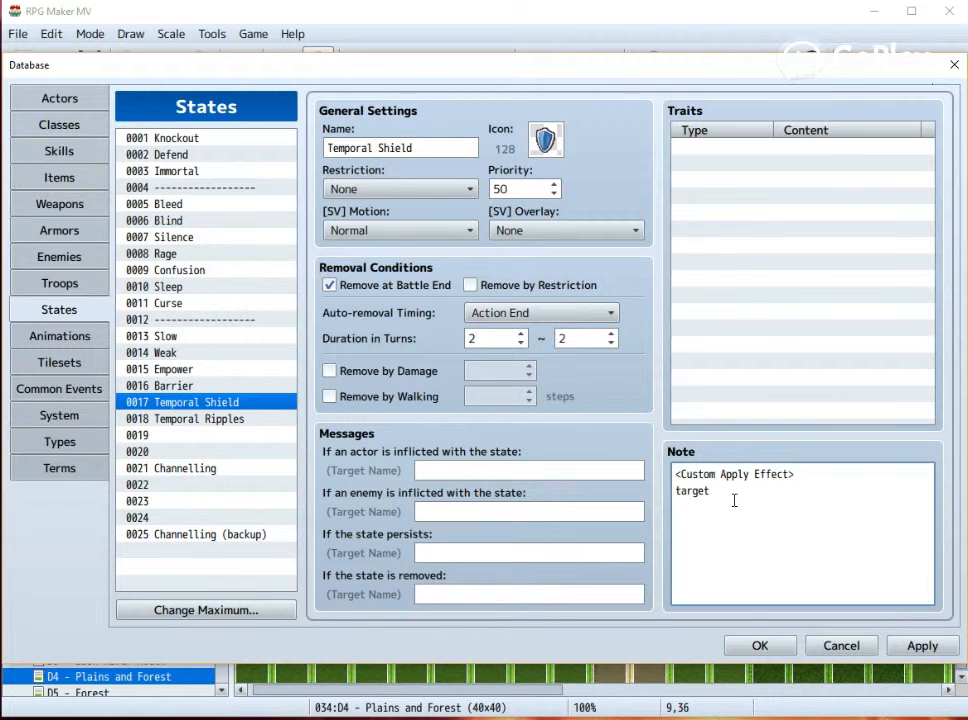
type("._bar")
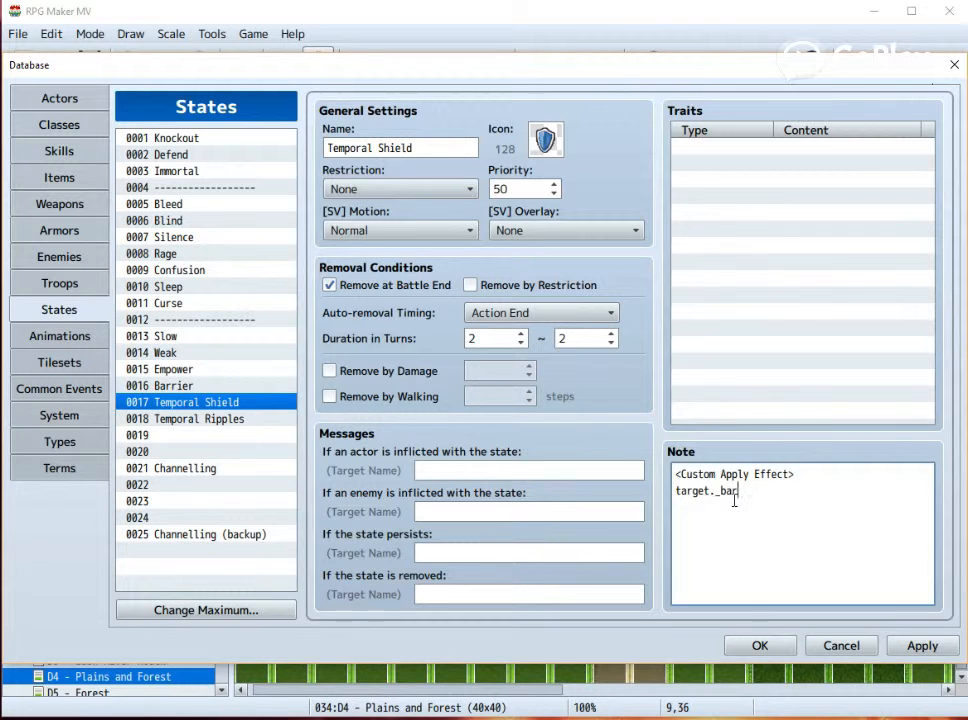
type("Heal =")
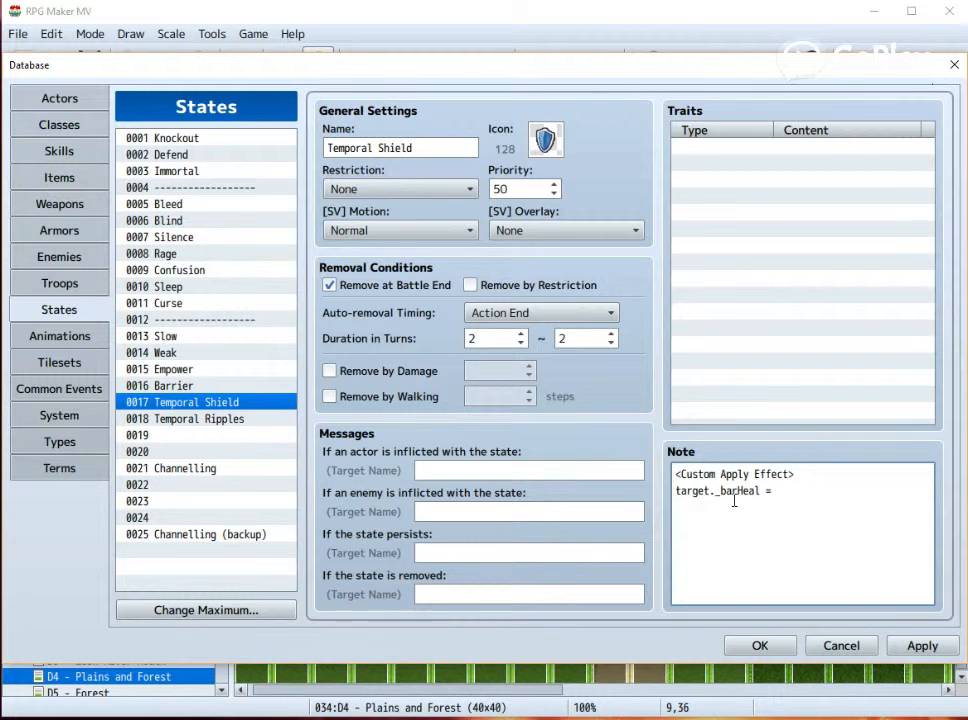
type("0;")
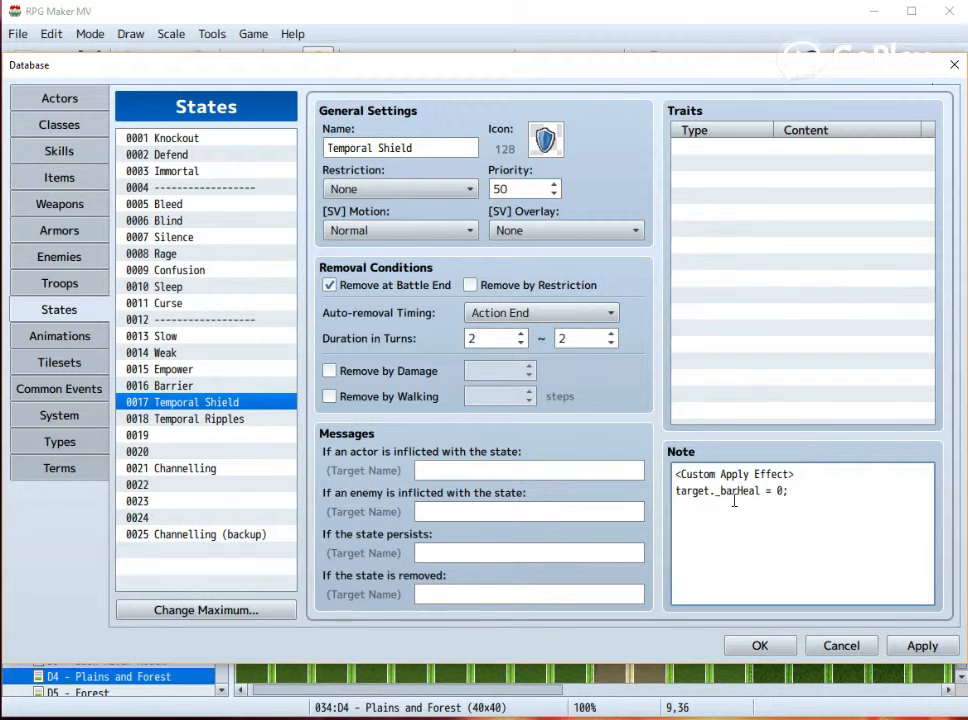
type("</")
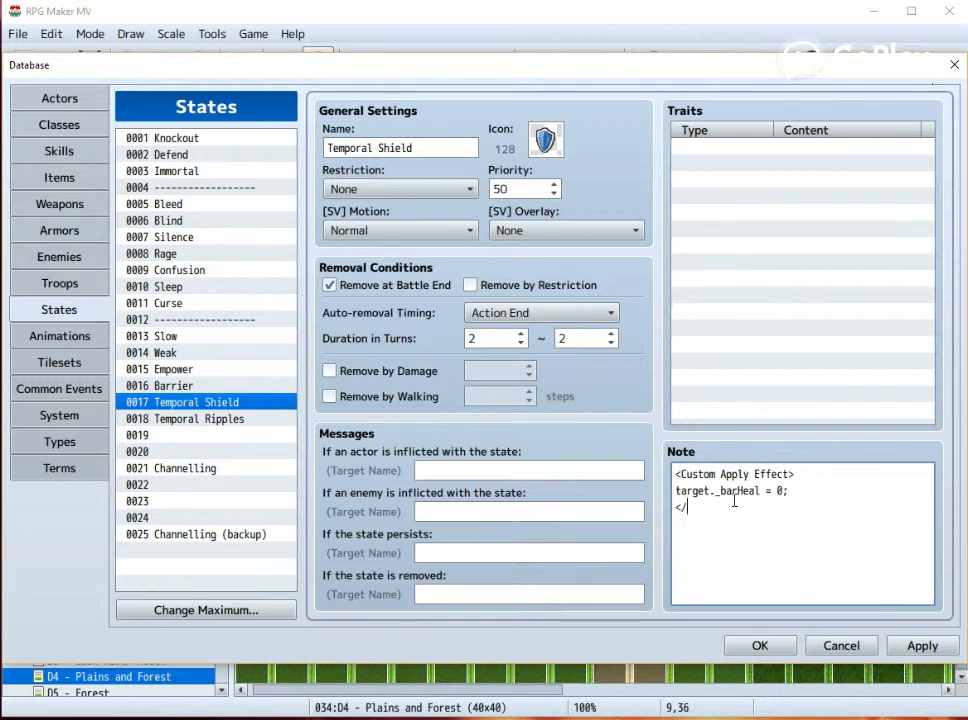
type("Custom Apply Effect>")
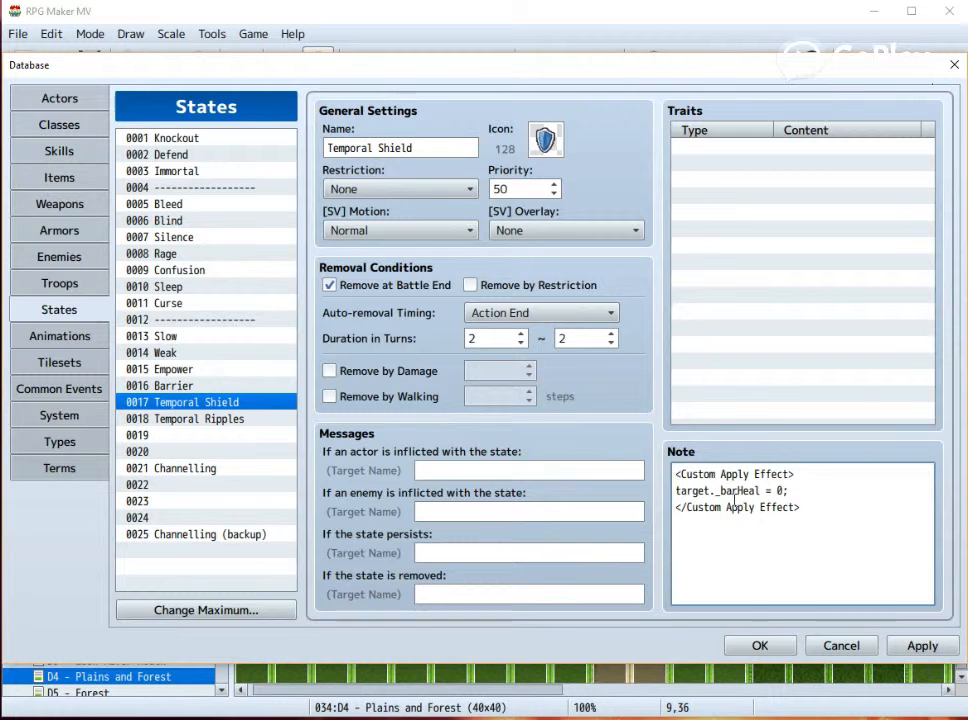
Step: Write a <Custom React Effect> block adding HP damage value to target._barHeal
type("<")
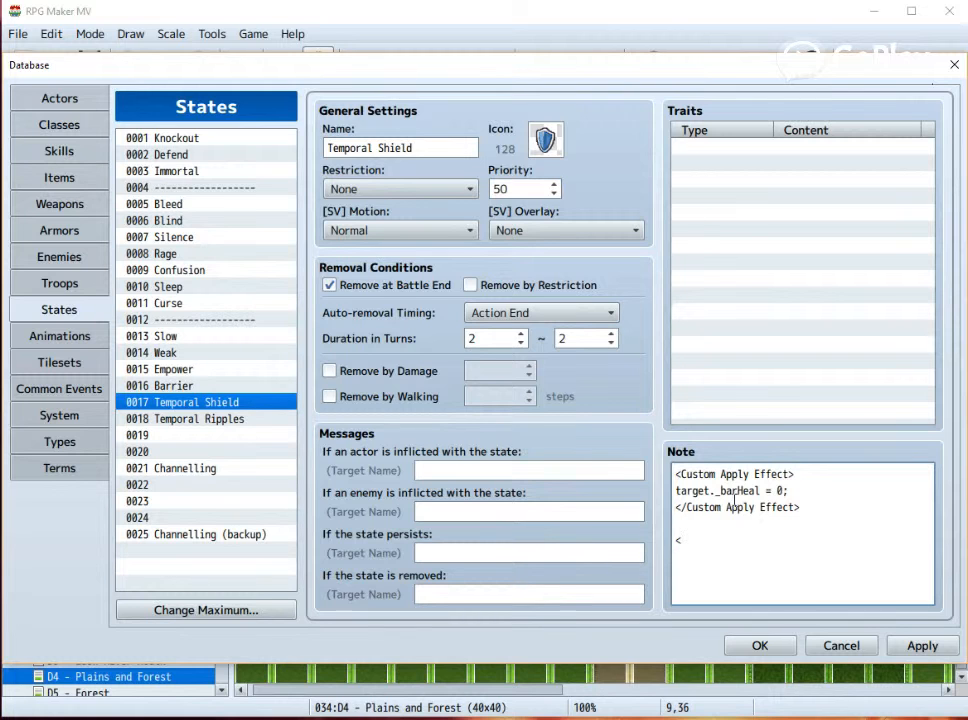
type("Custom React Effect>")
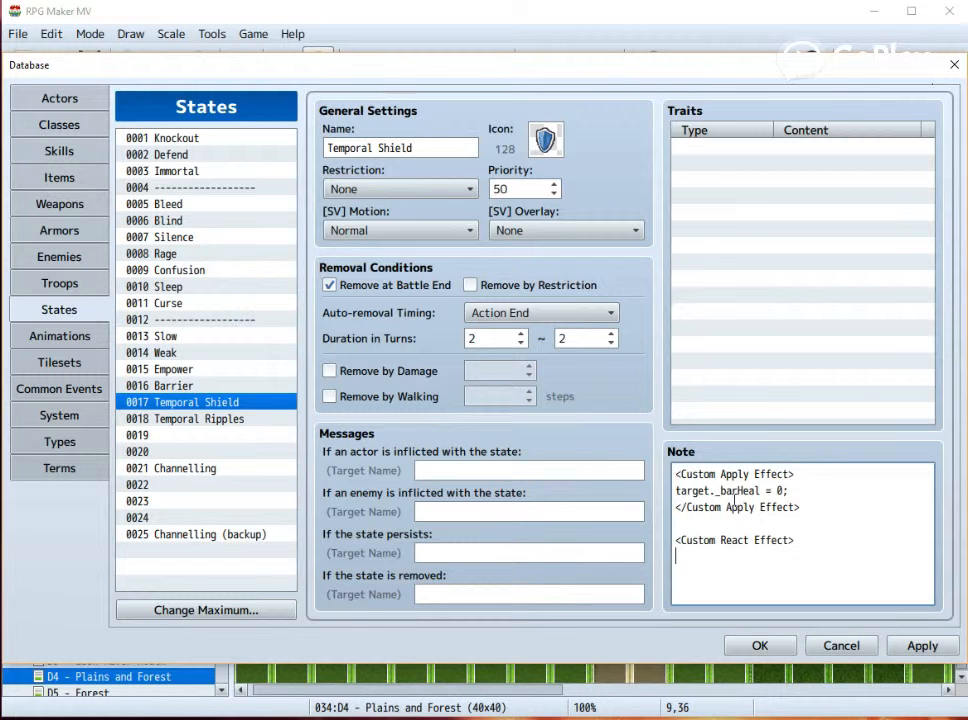
type("if (value > 0")
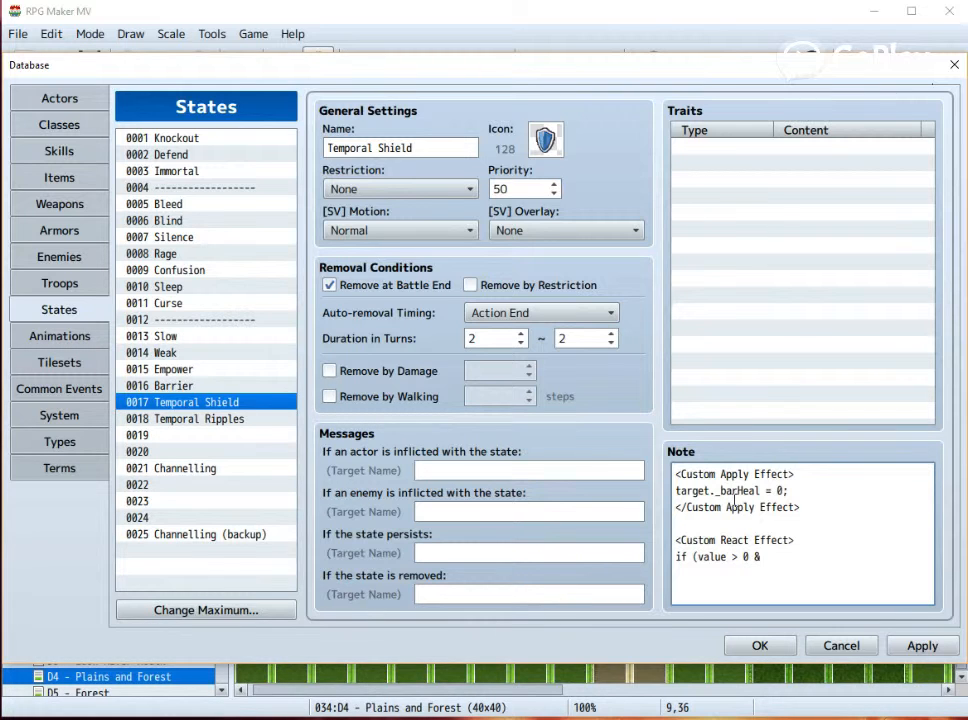
type("&& this.")
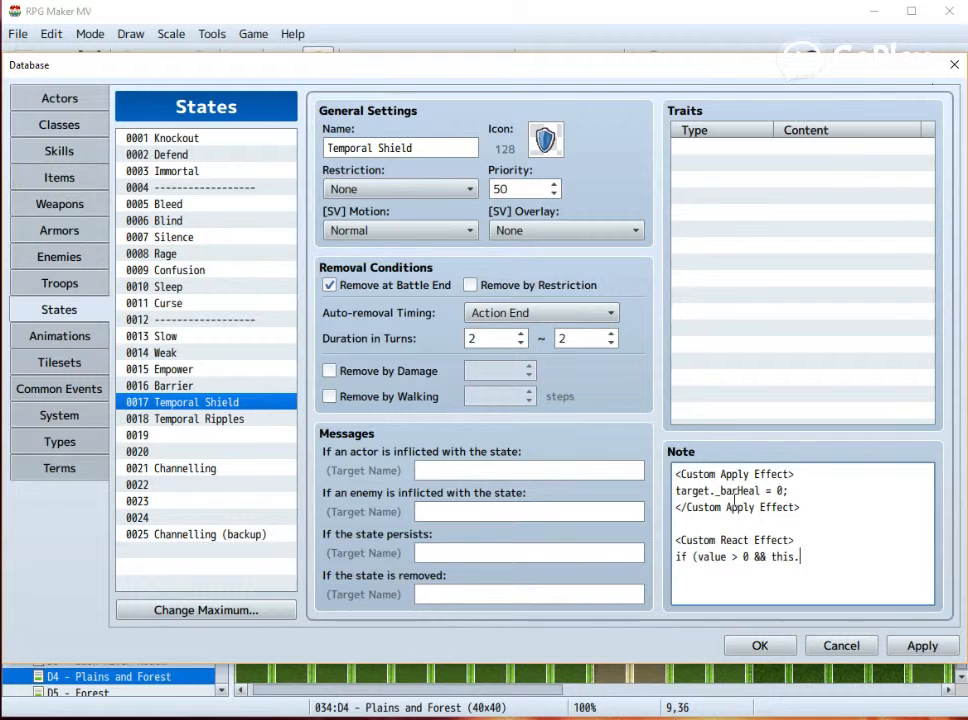
type("isHpEffect(")
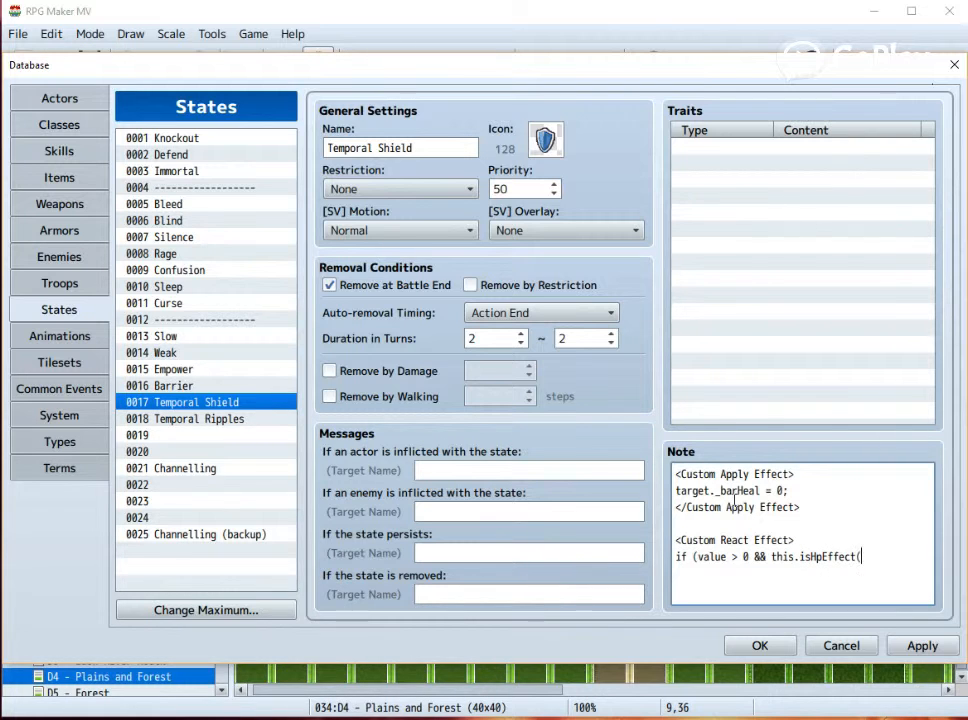
type("))")
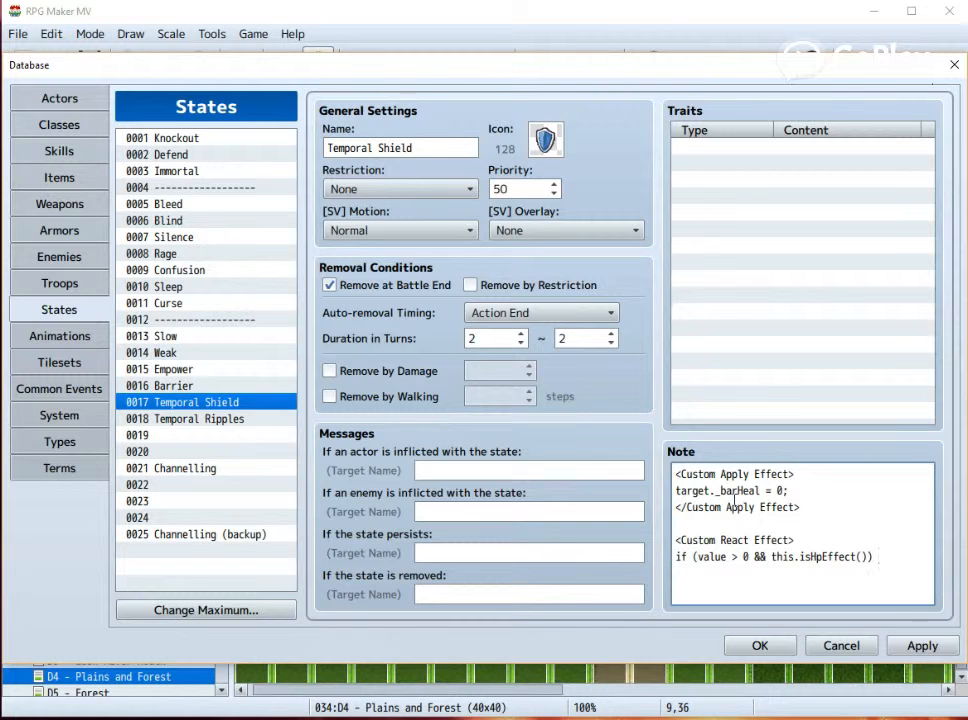
type("{")
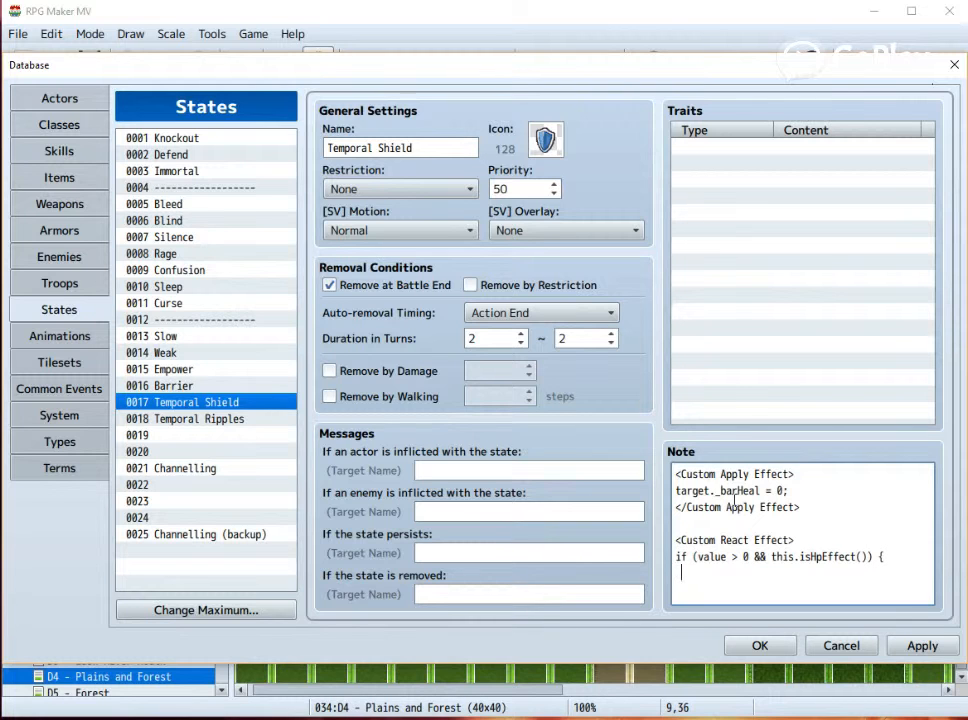
type("target._")
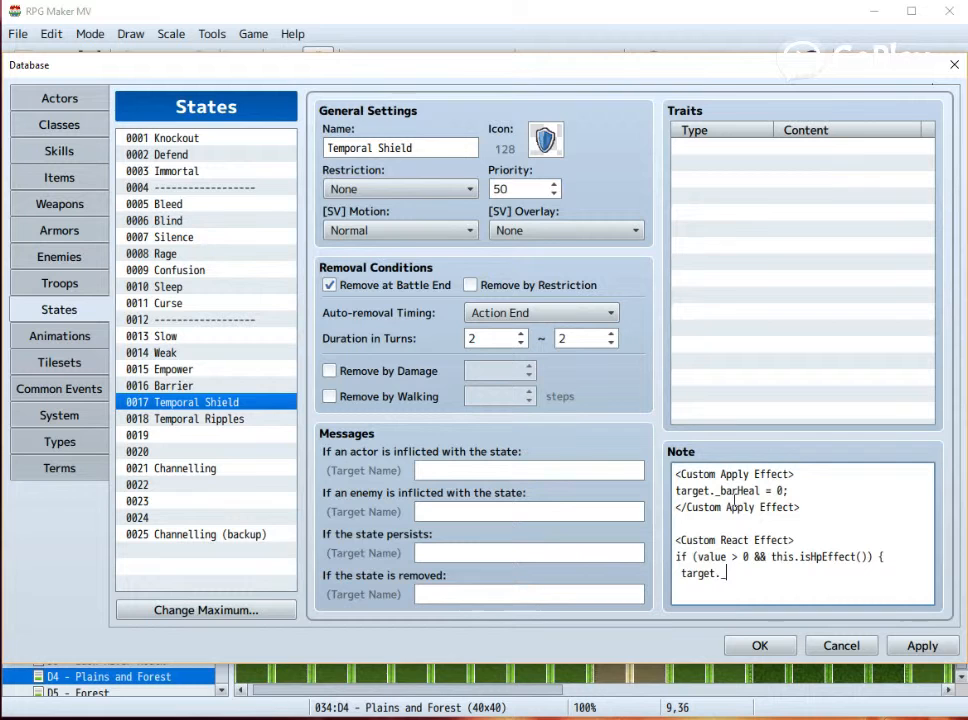
type("_barHeal")
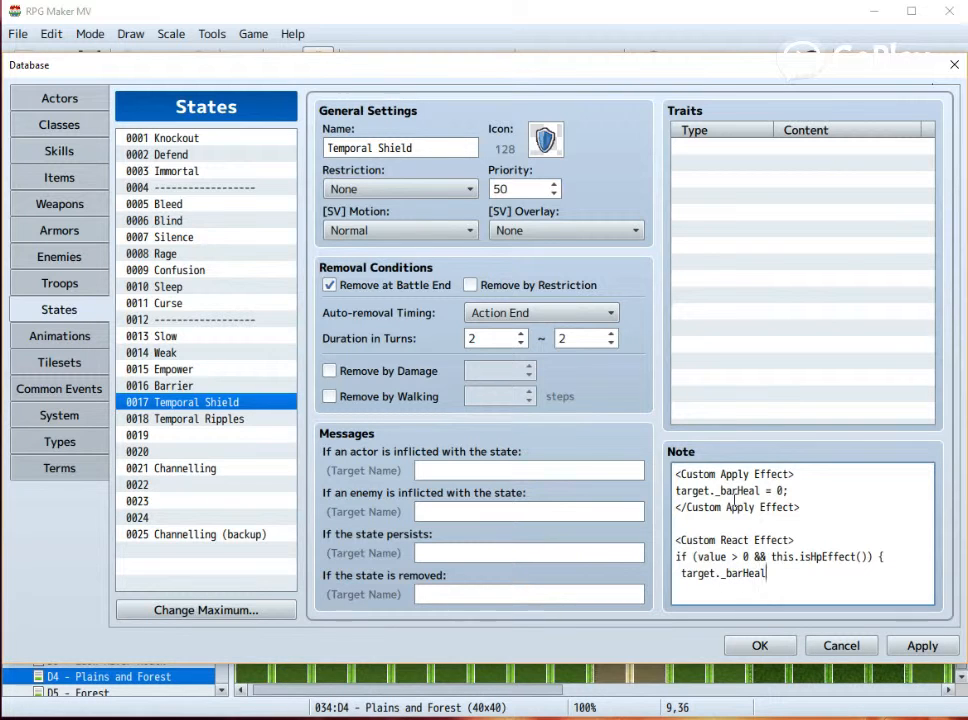
type("+=")
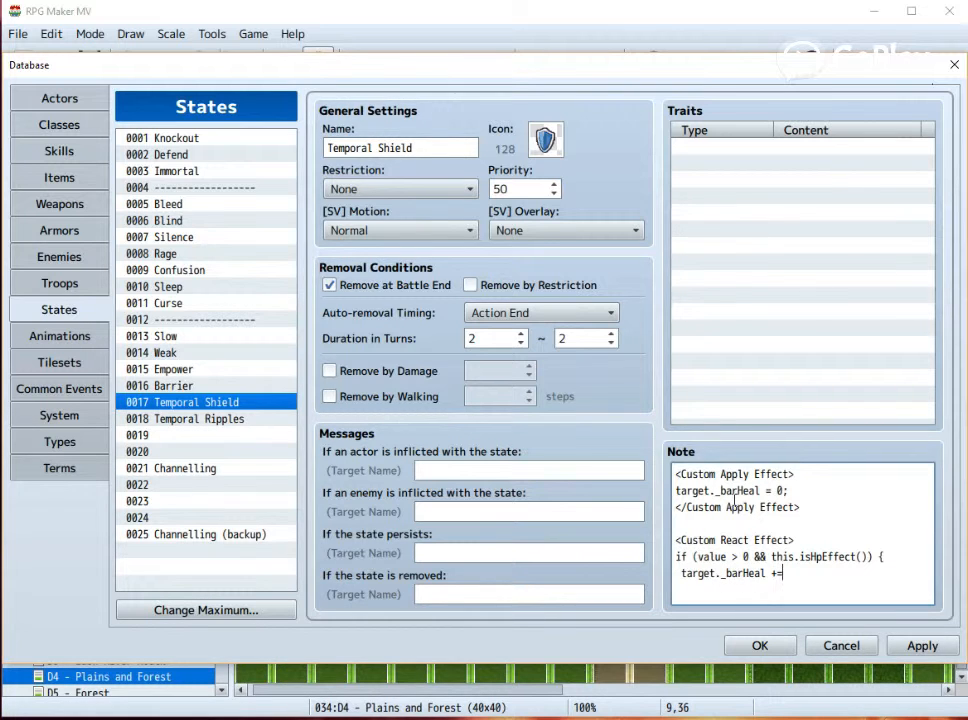
type("va")
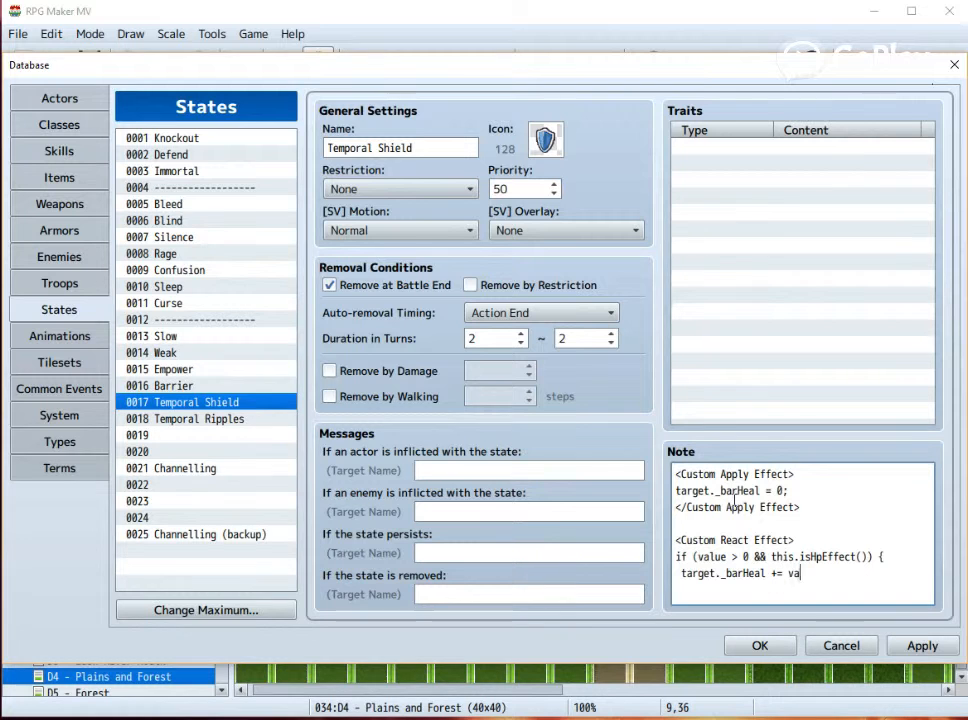
type("lue;")
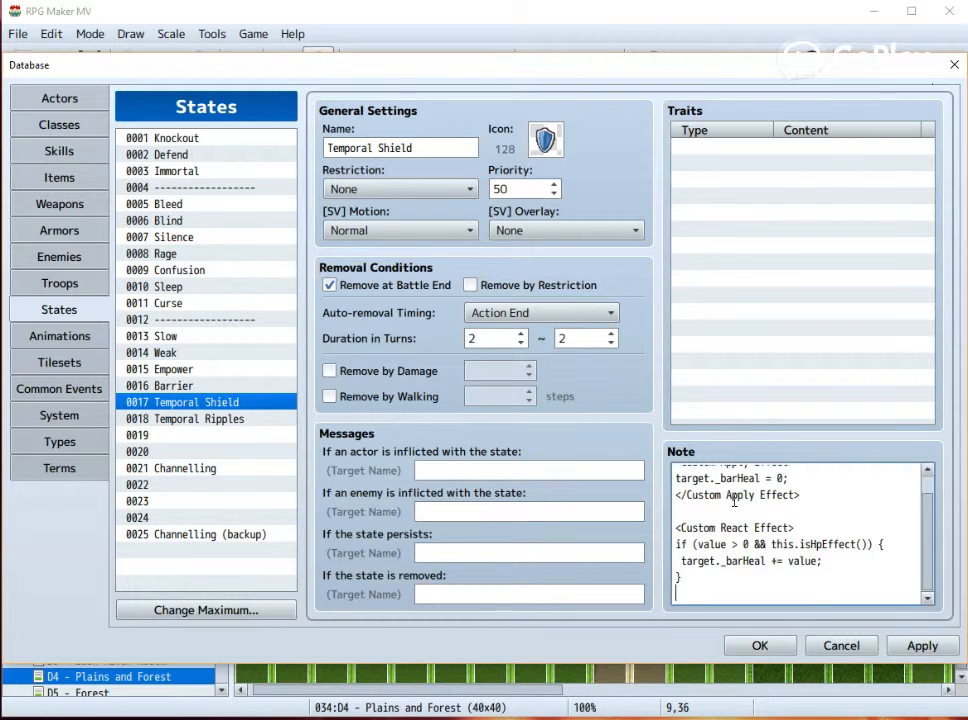
Step: Add a shield variable from target.barrierPoints() inside the React Effect block
double_click(732, 527)
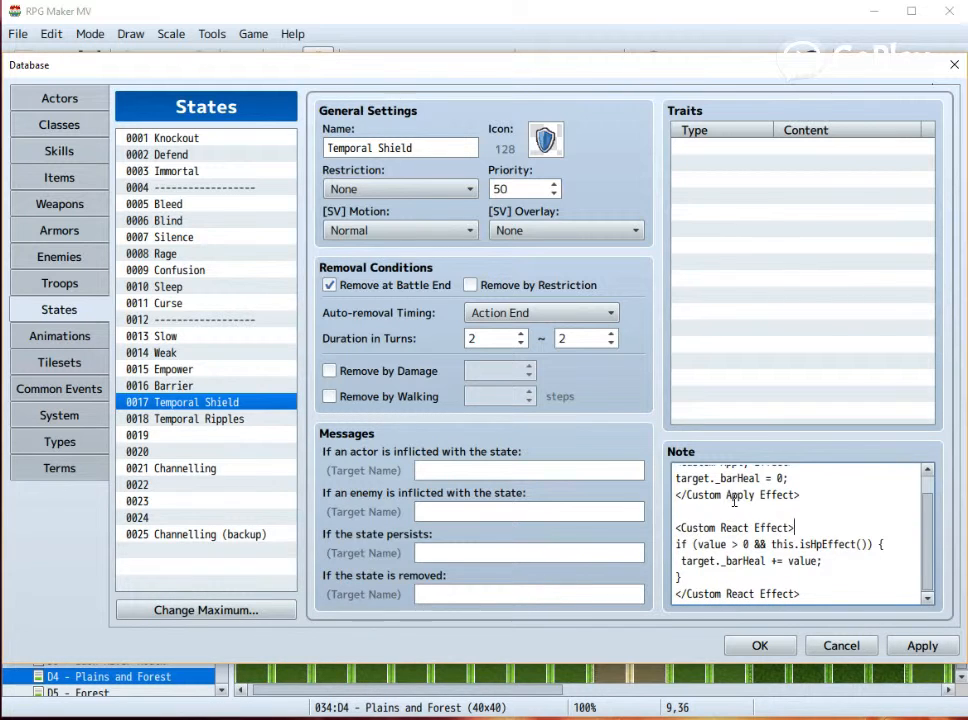
type("var")
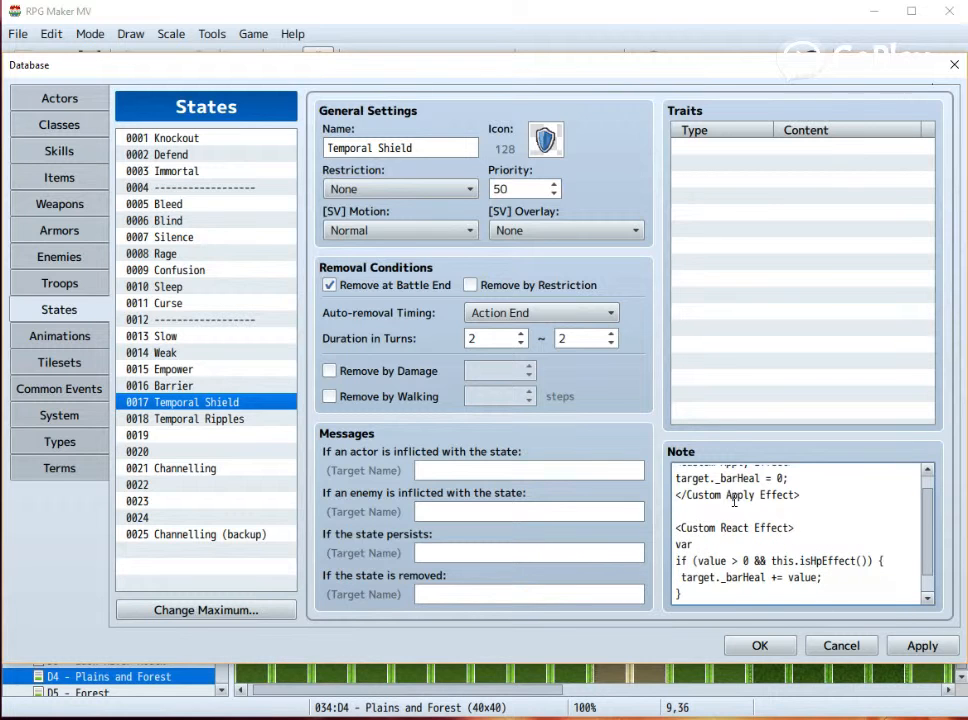
type("shield = target.")
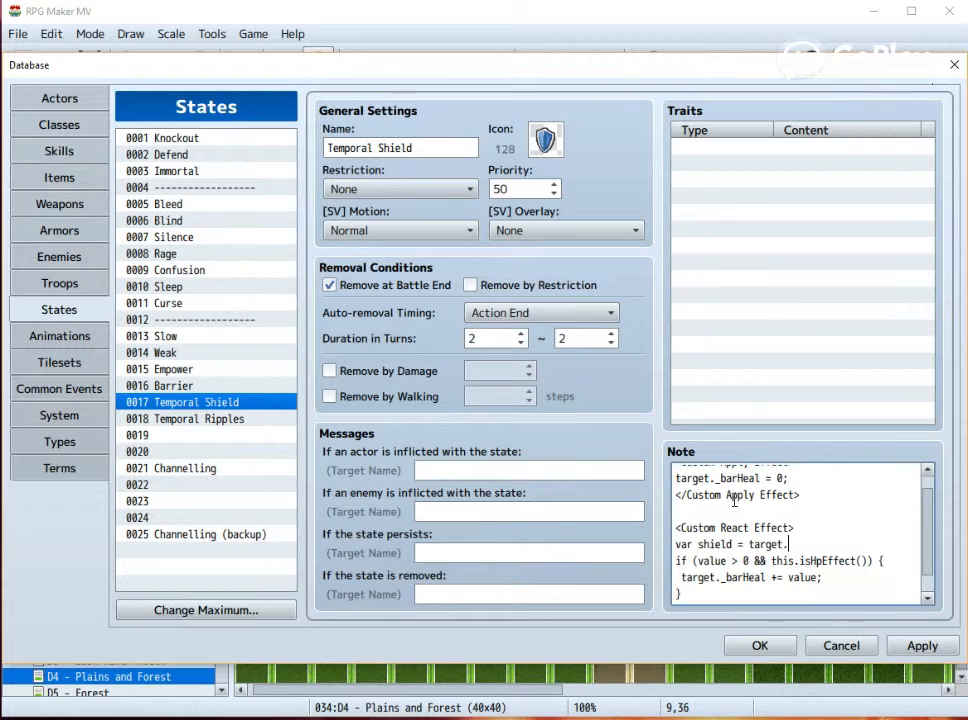
type("barrierPoints(")
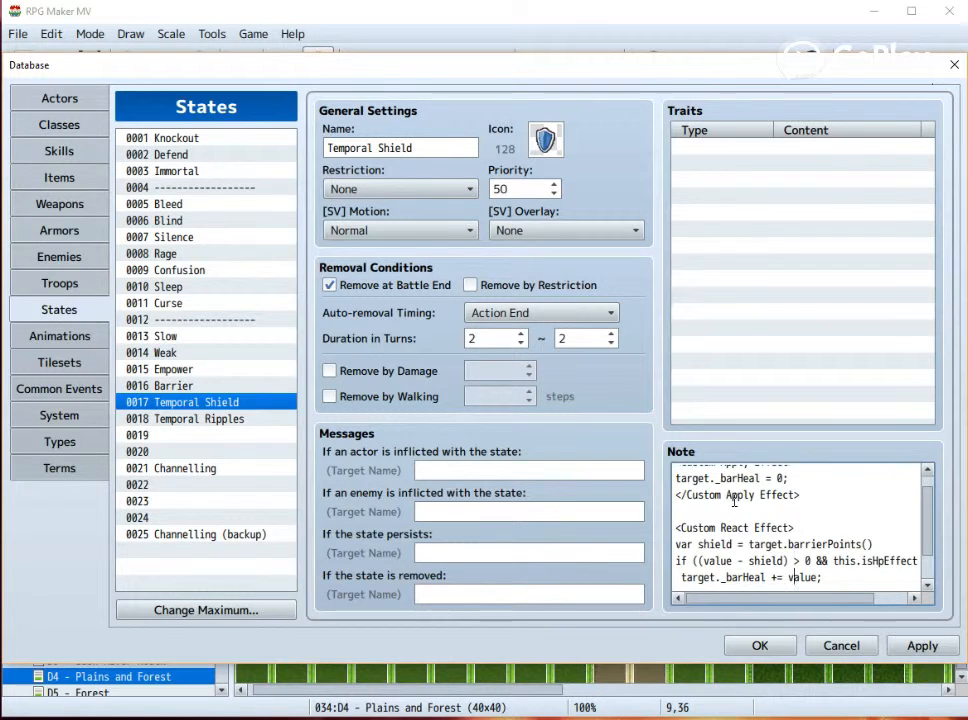
scroll("down", 3)
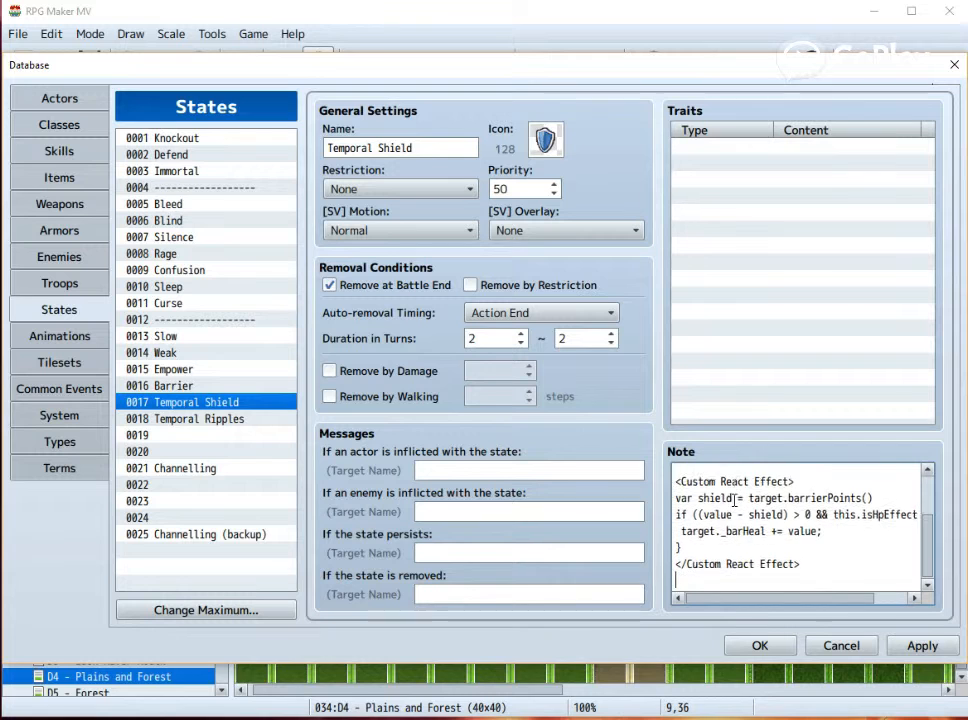
Step: Start a <Custom Leave Effect> block setting heal from target._barHeal and playing an animation
type("<Custom Leave Effect>")
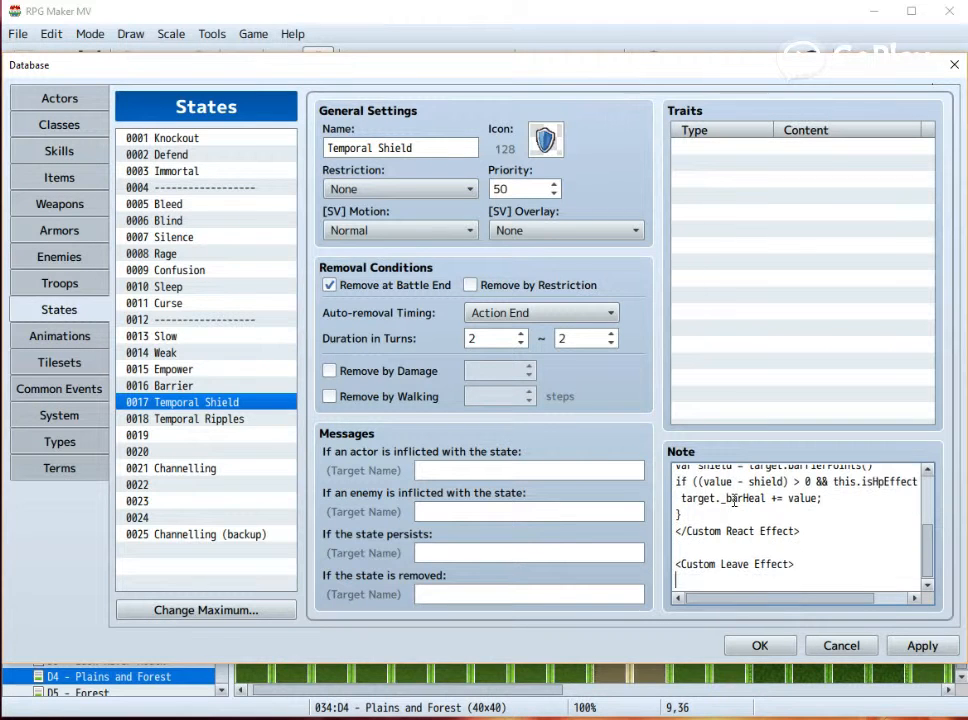
type("var heal = target.")
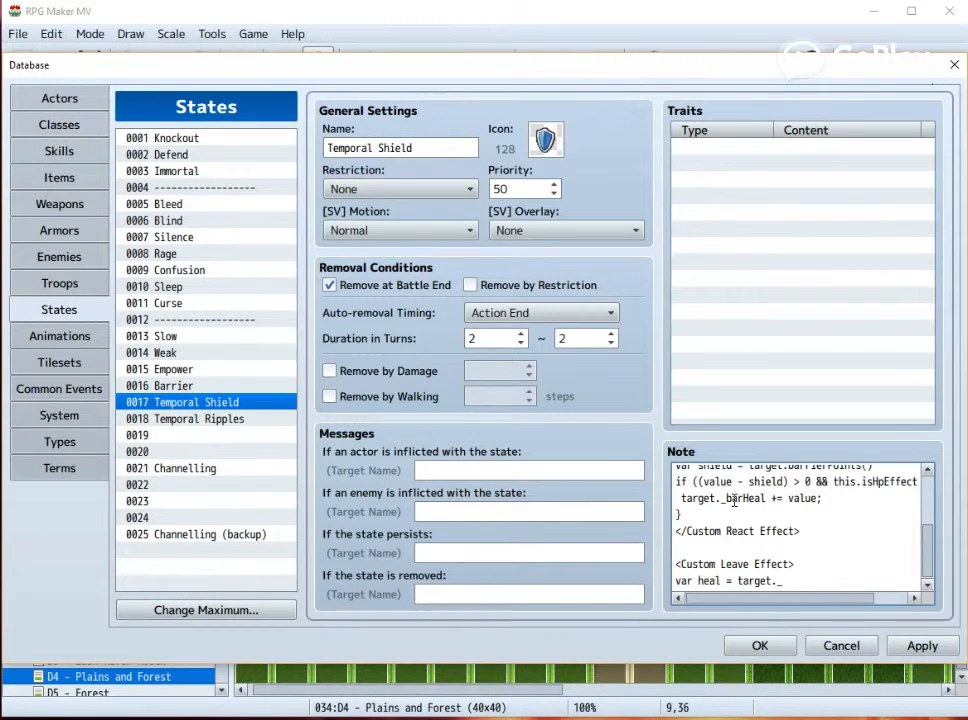
type("_barHeal")
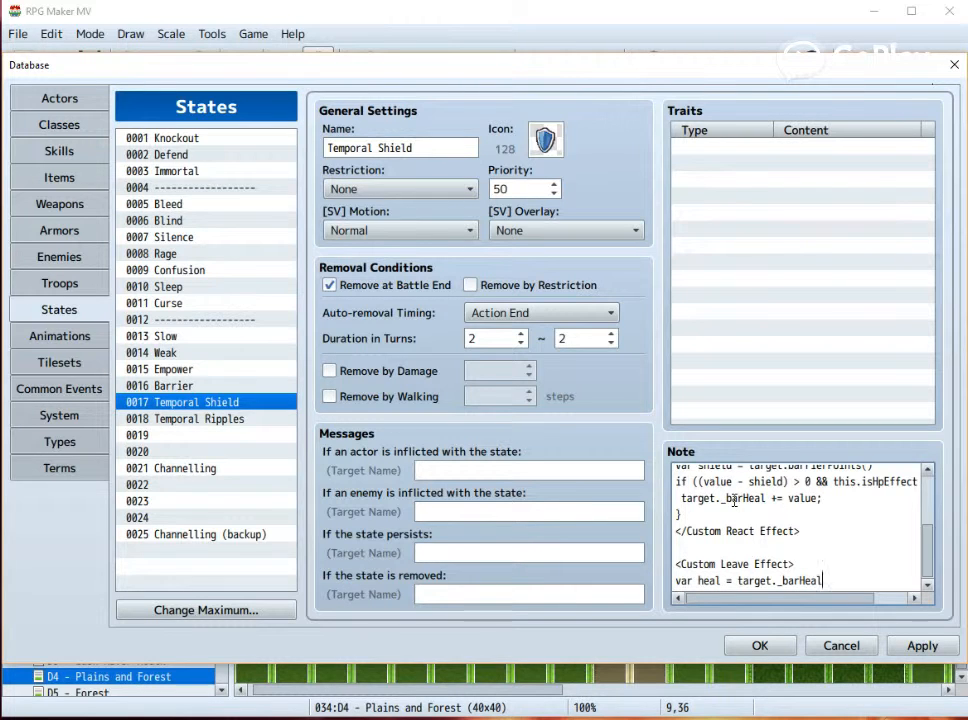
type(";")
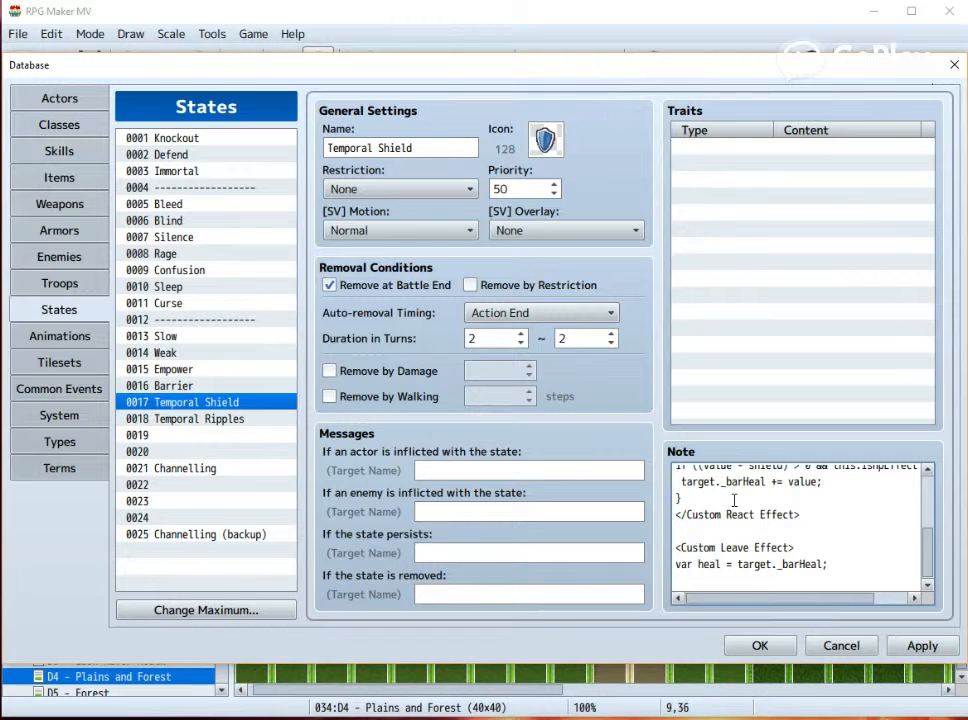
type("if (heal > 0")
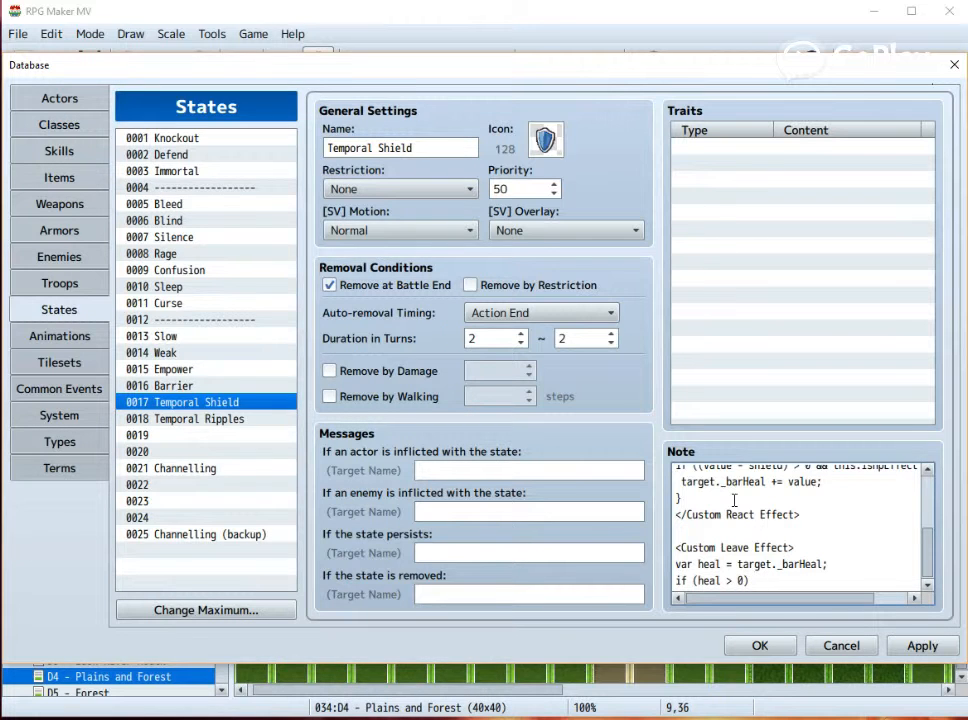
type("{")
type("target.")
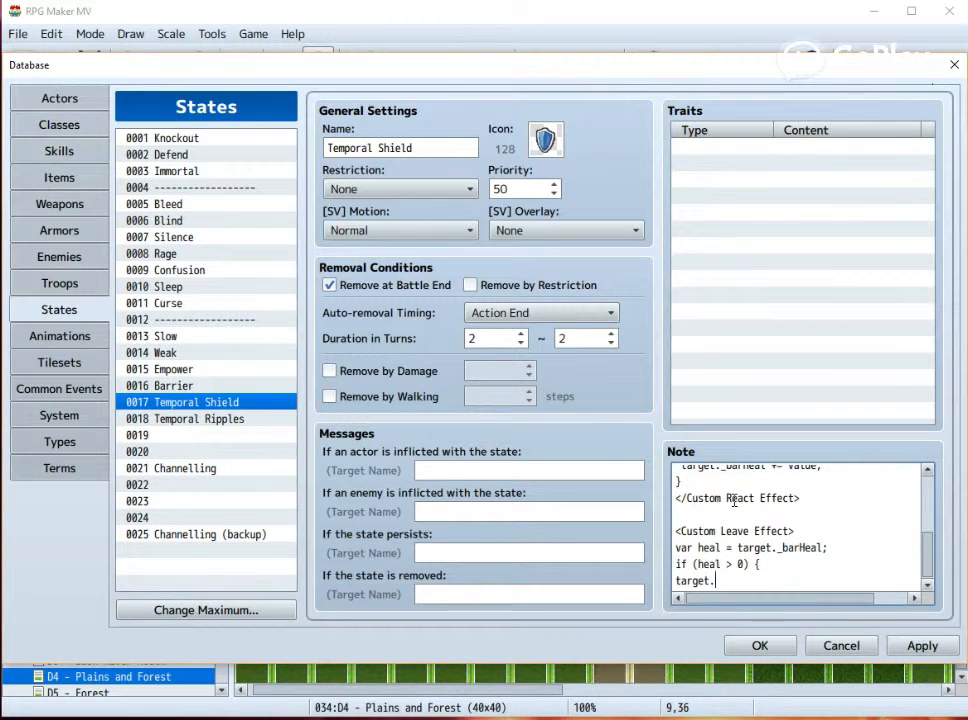
type("startAnimation(45);")
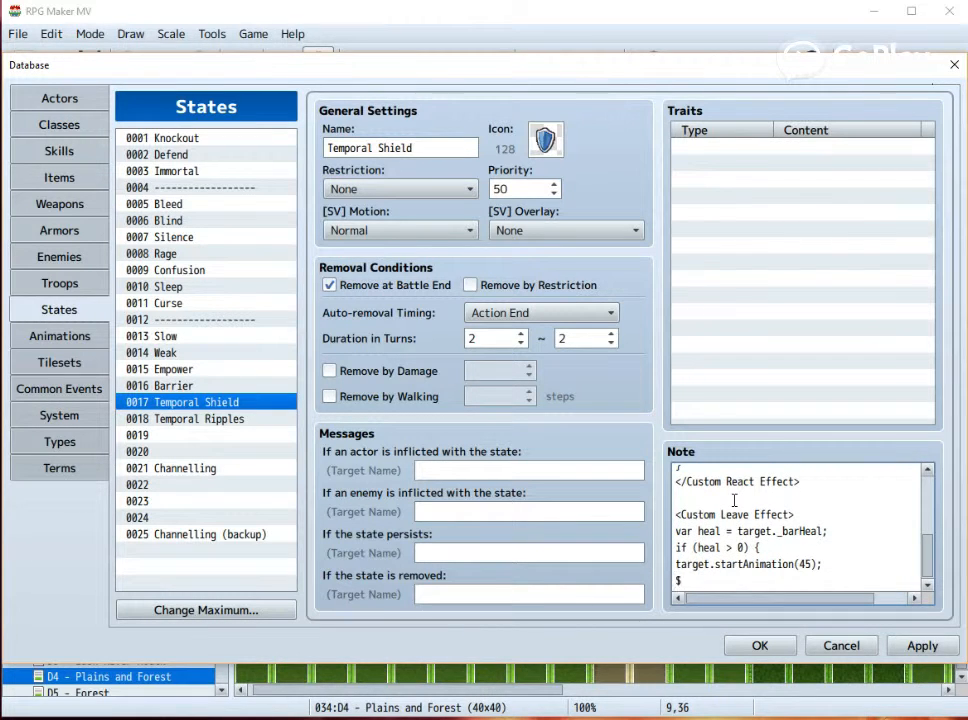
Step: Store heal in variable 21 and add state 18 to the target
type("game")
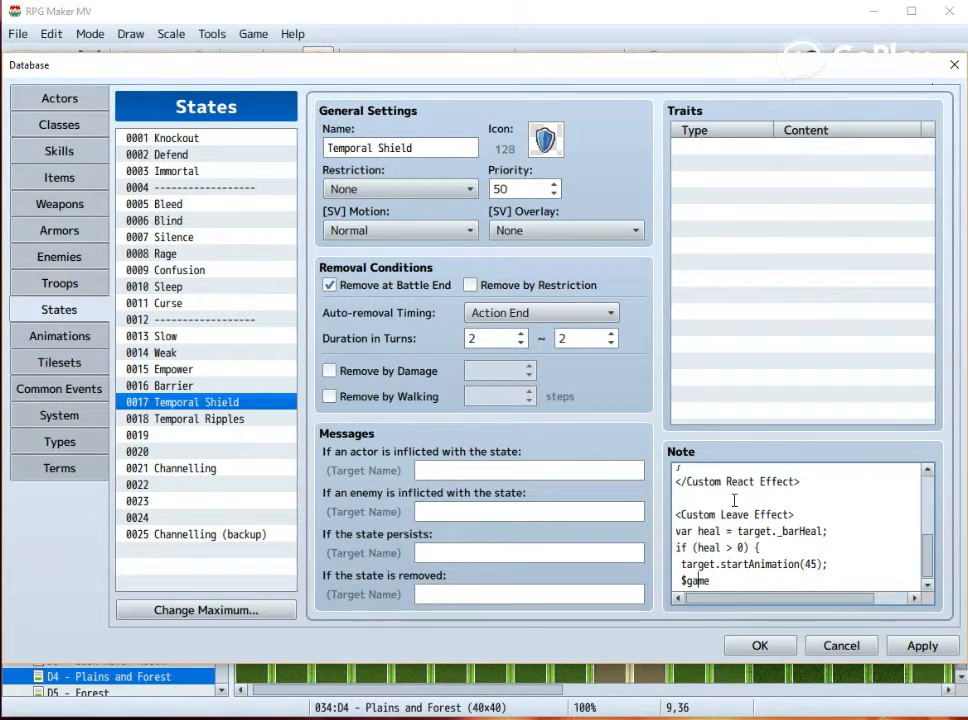
type("Variable")
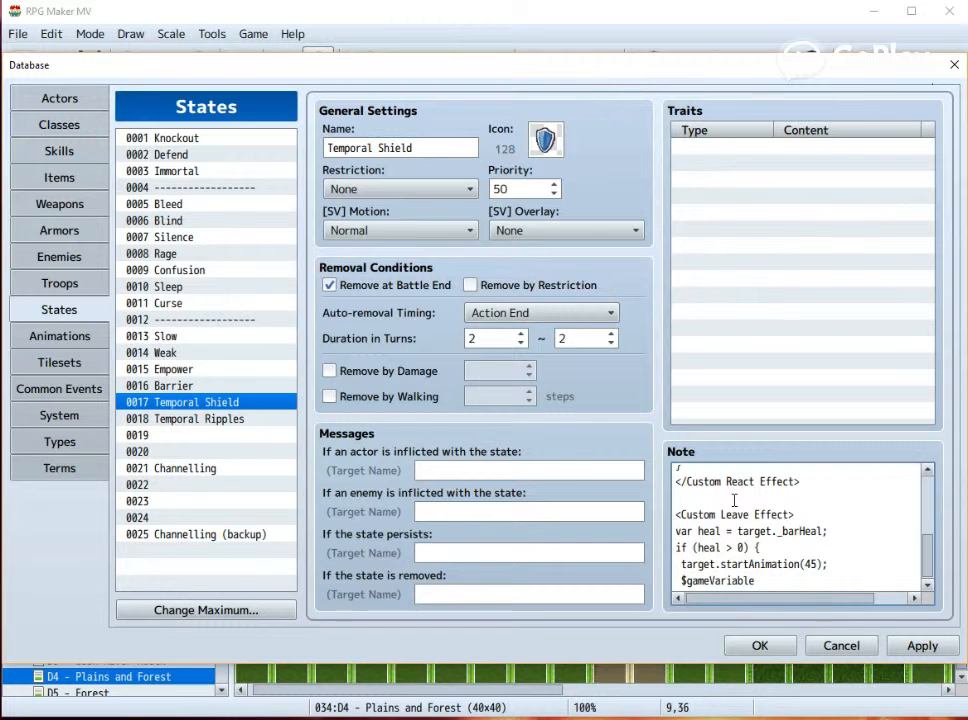
type("s.")
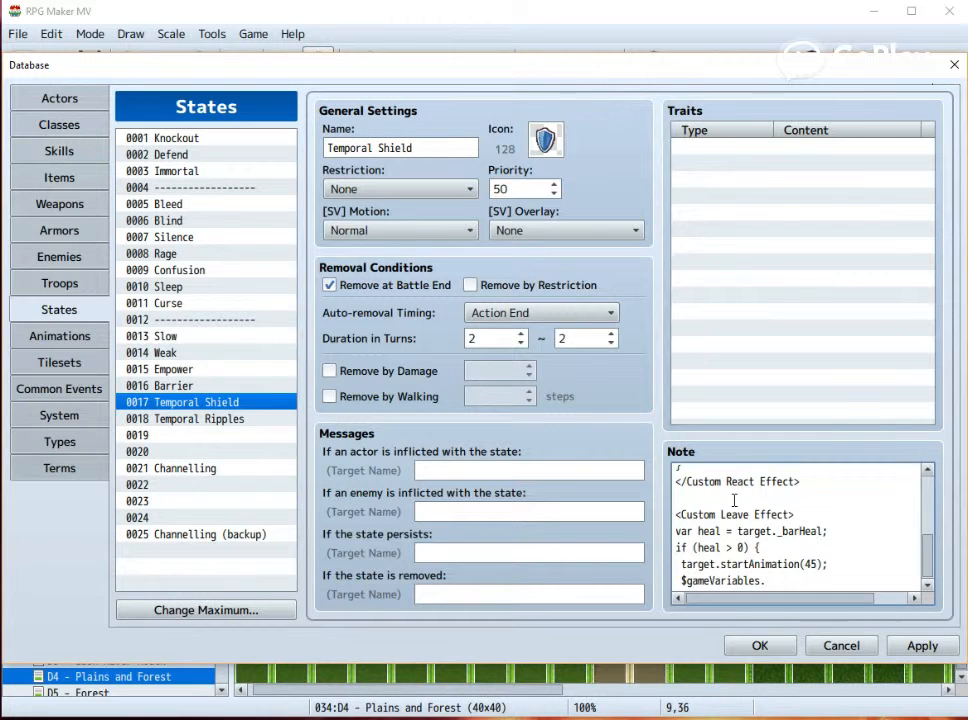
type(".setValu")
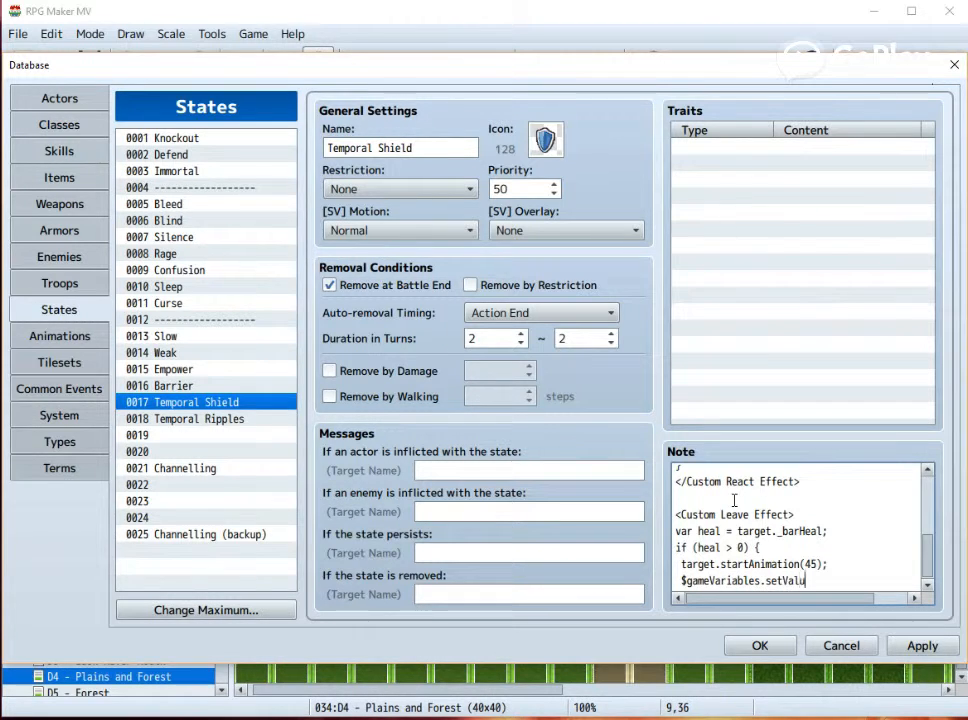
type("(")
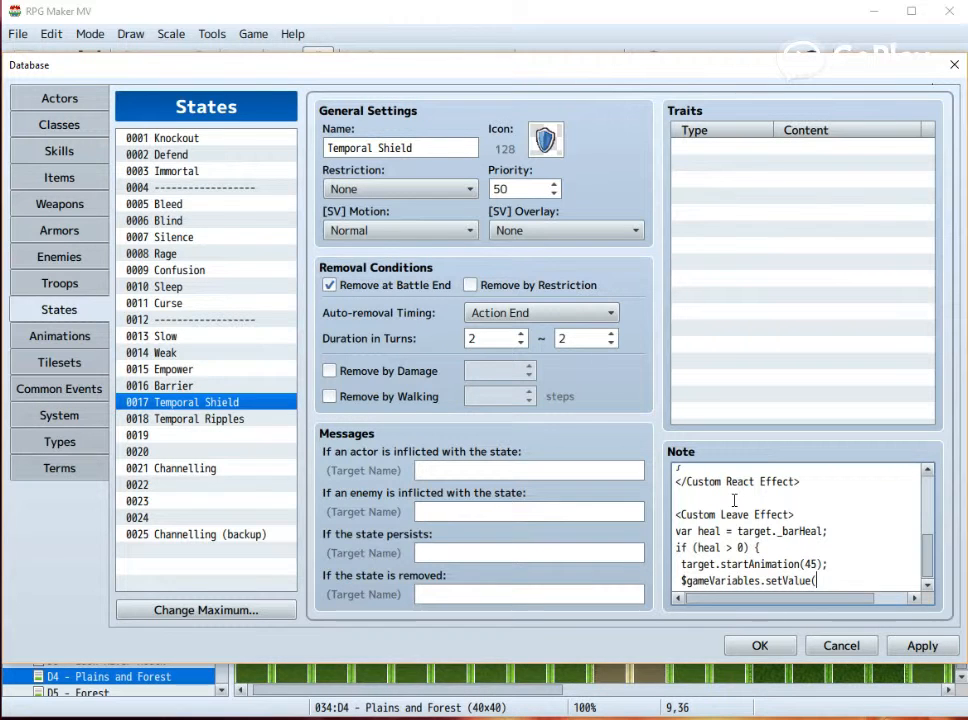
type("21, heal")
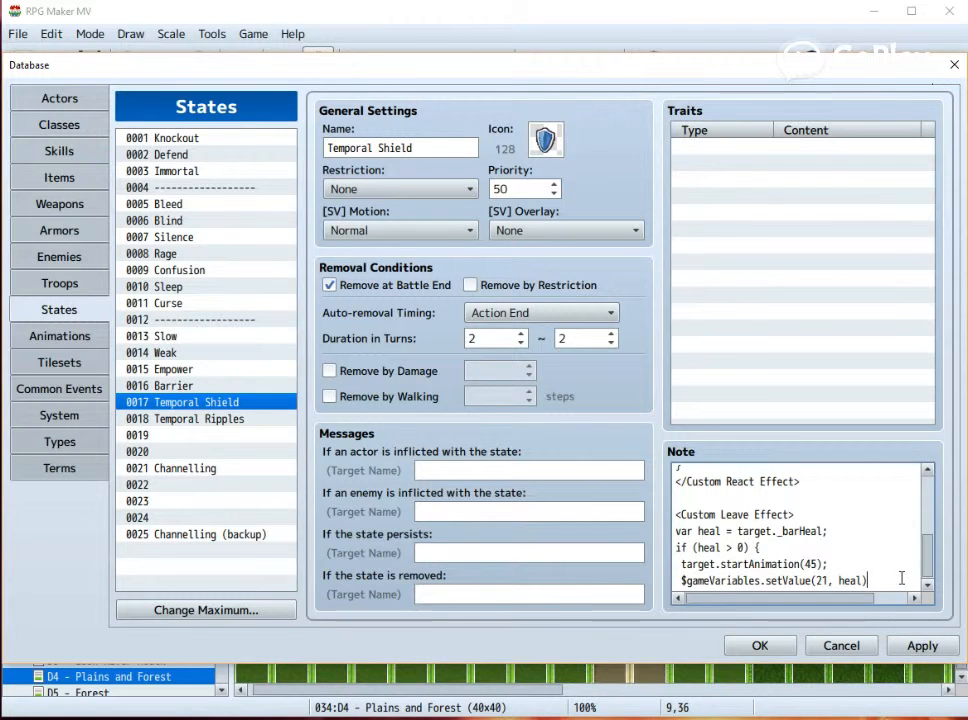
type("tar")
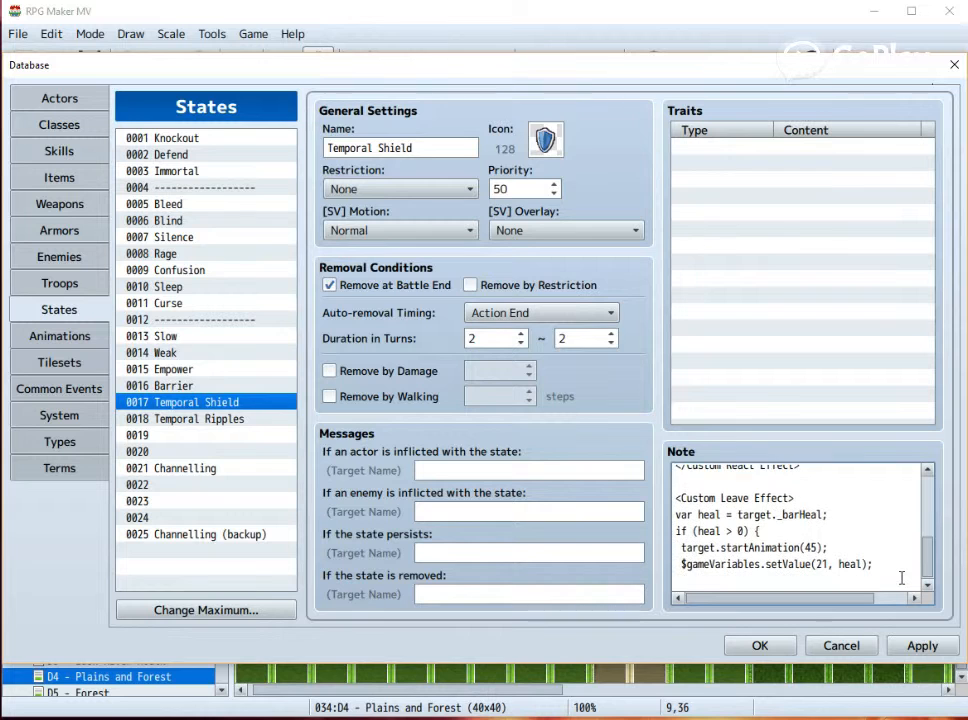
type("target.")
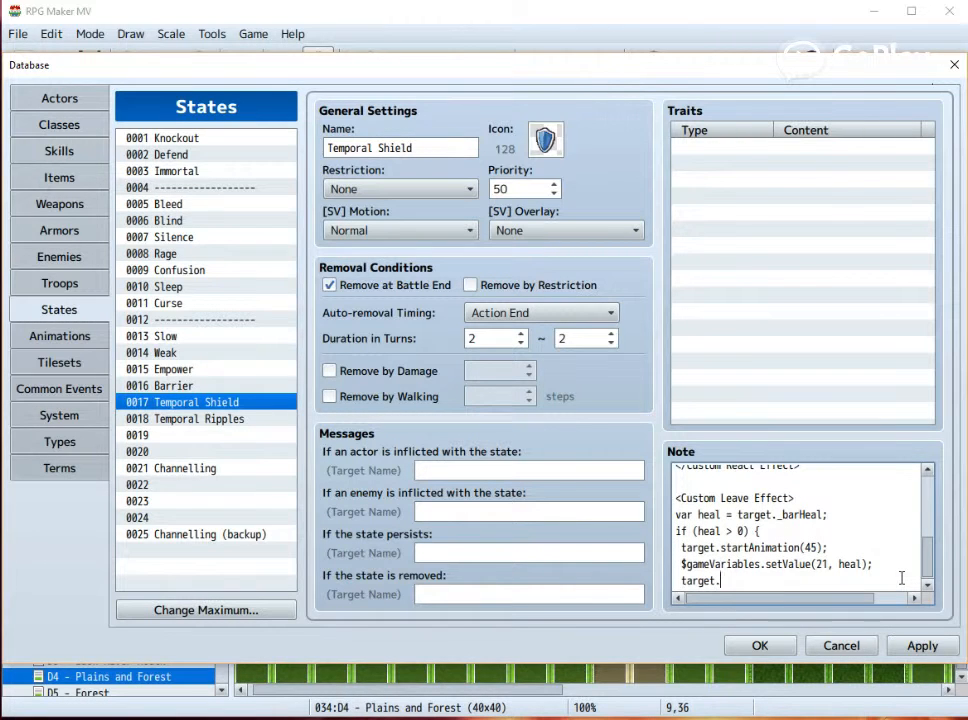
type("addState(18")
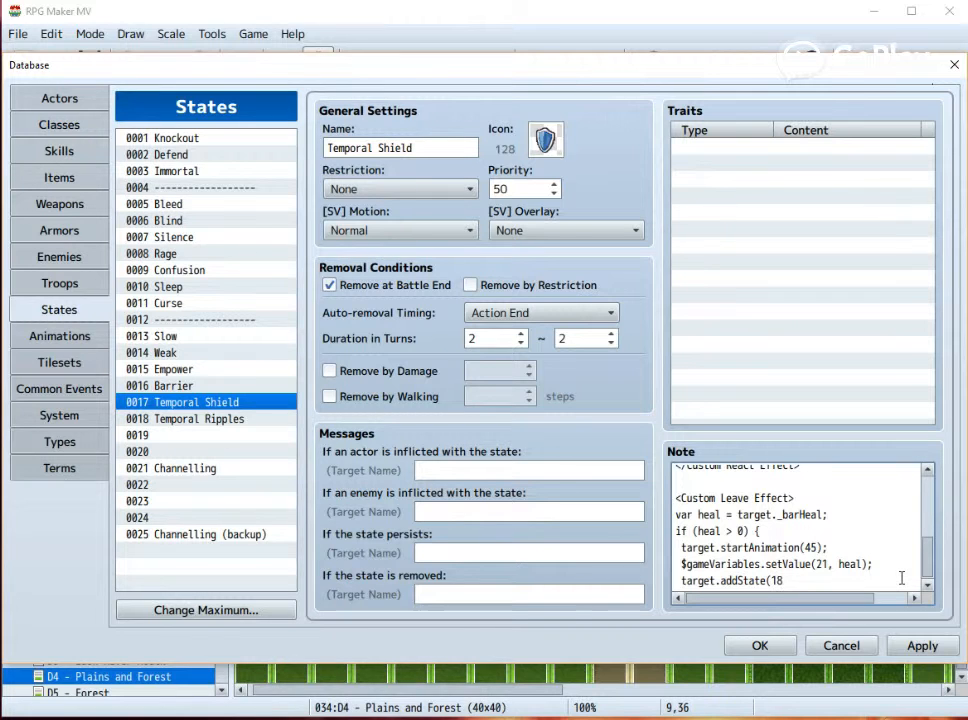
type(");")
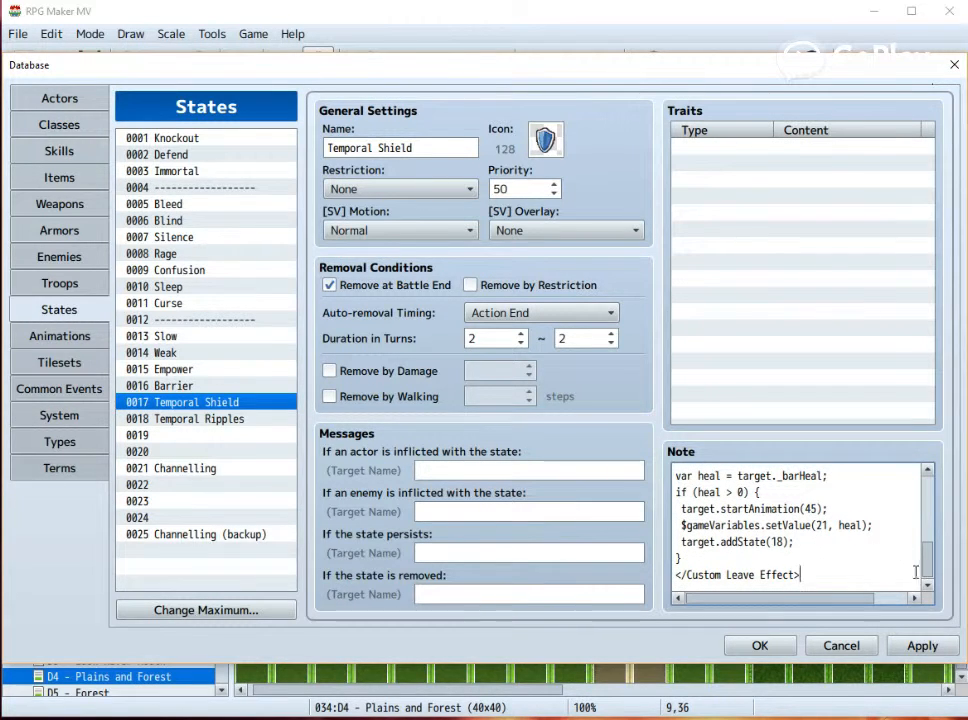
left_click(197, 418)
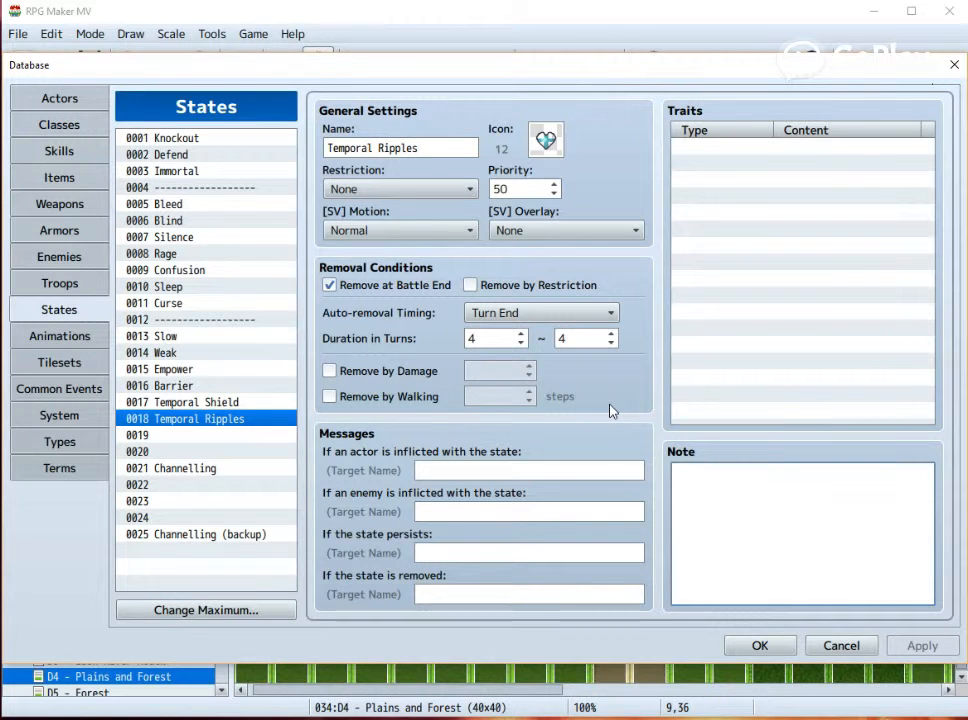
mouse_move(647, 338)
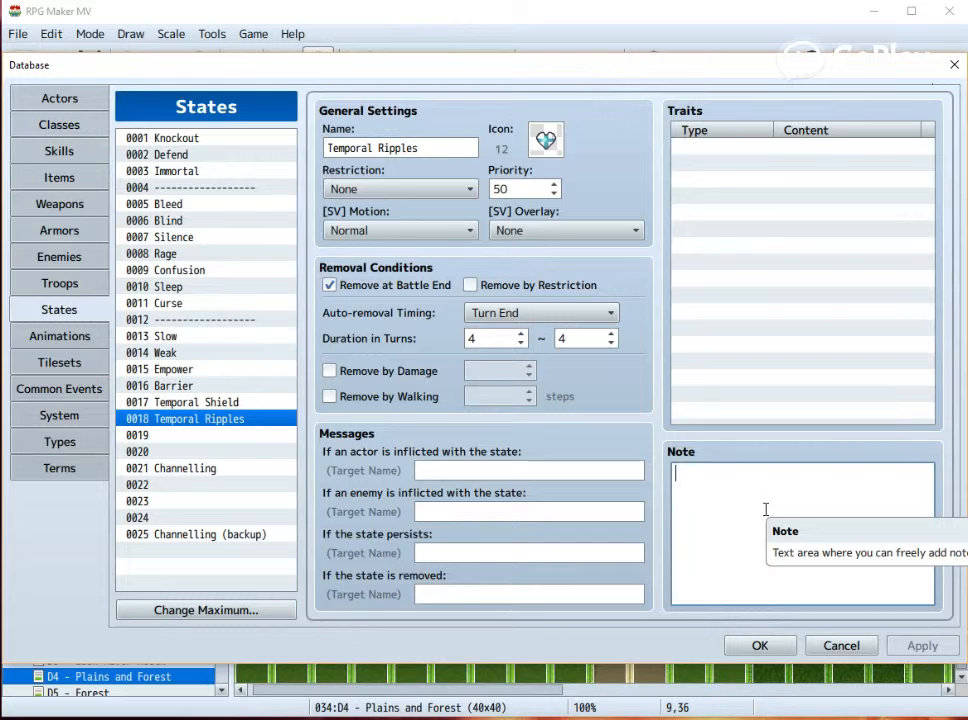
Step: Start a <Custom Regenerate Effect> block reading $gameVariables.value(21) into dmg
type("<Custom Regenera")
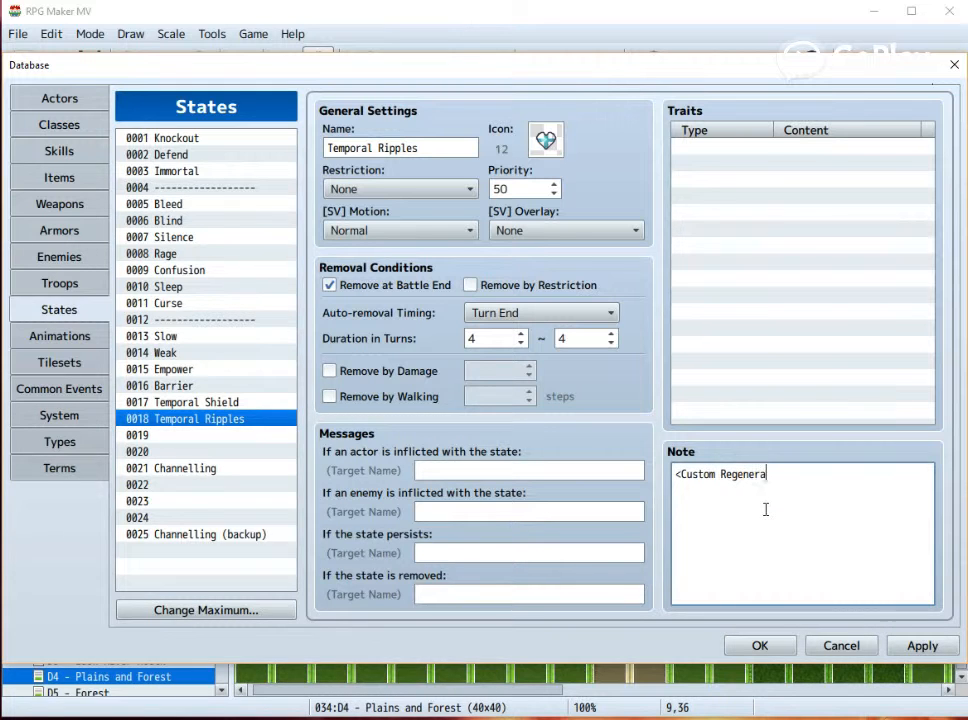
type("te Effect")
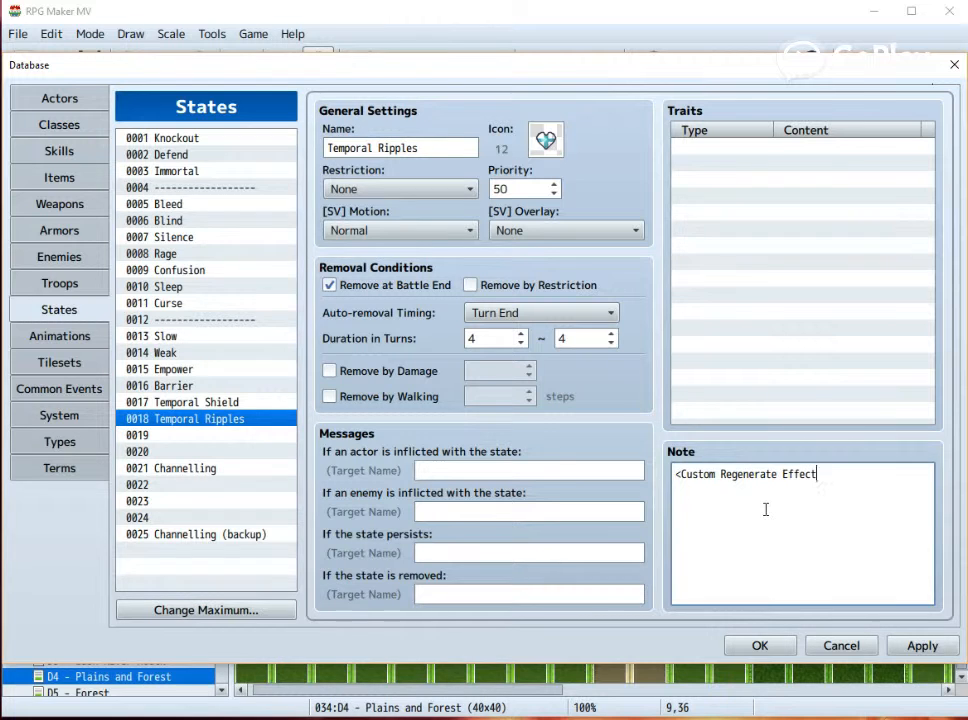
type("var dmg =")
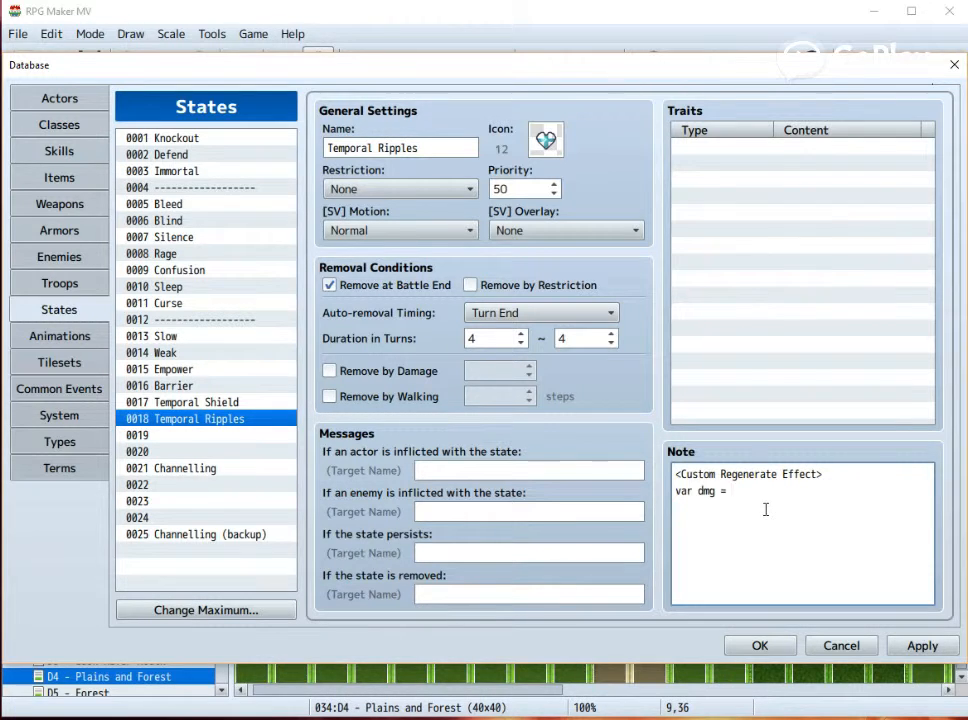
type("$")
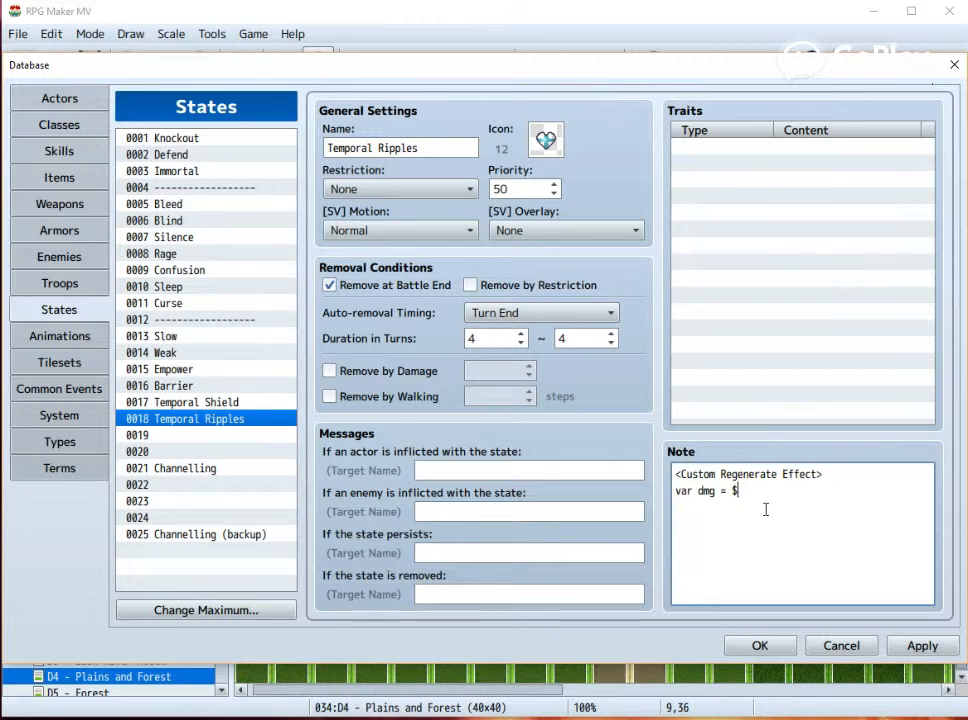
type("gameVari")
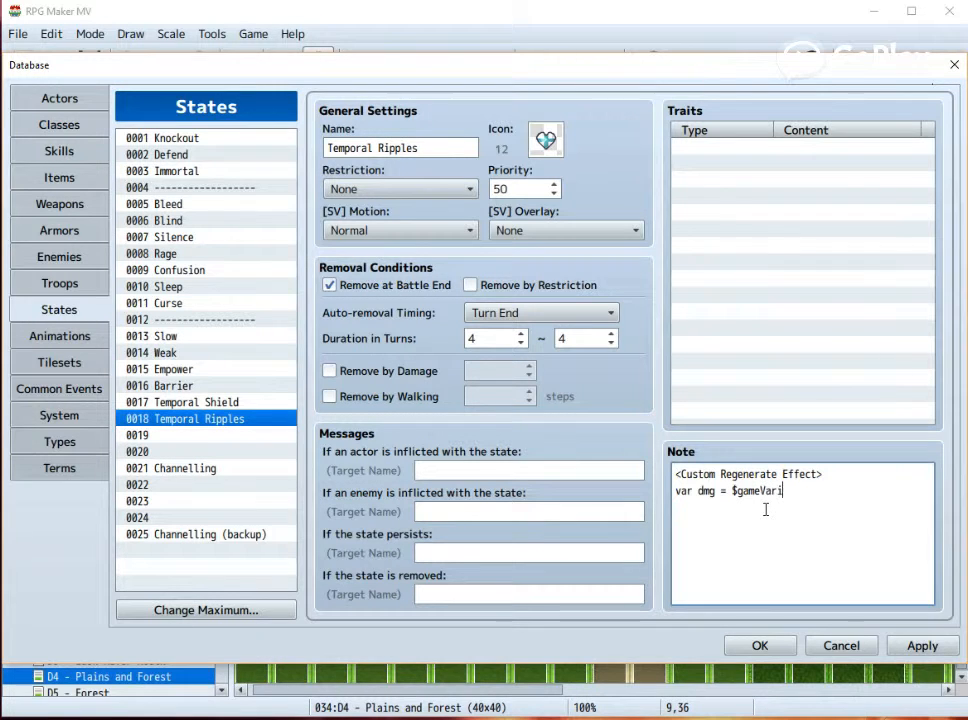
type("ables.")
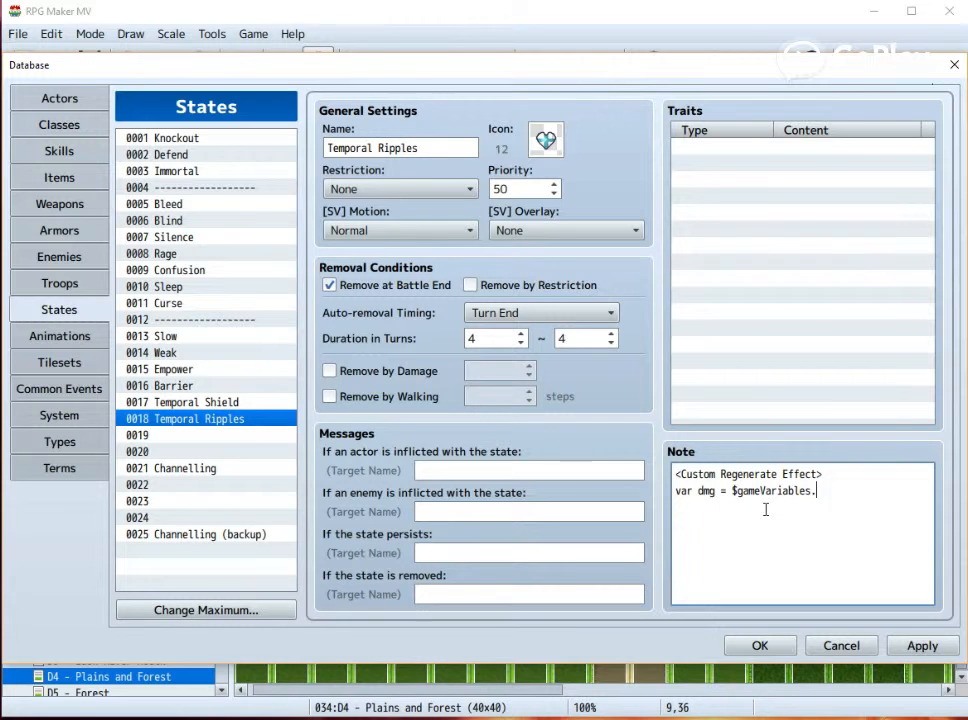
type("value(")
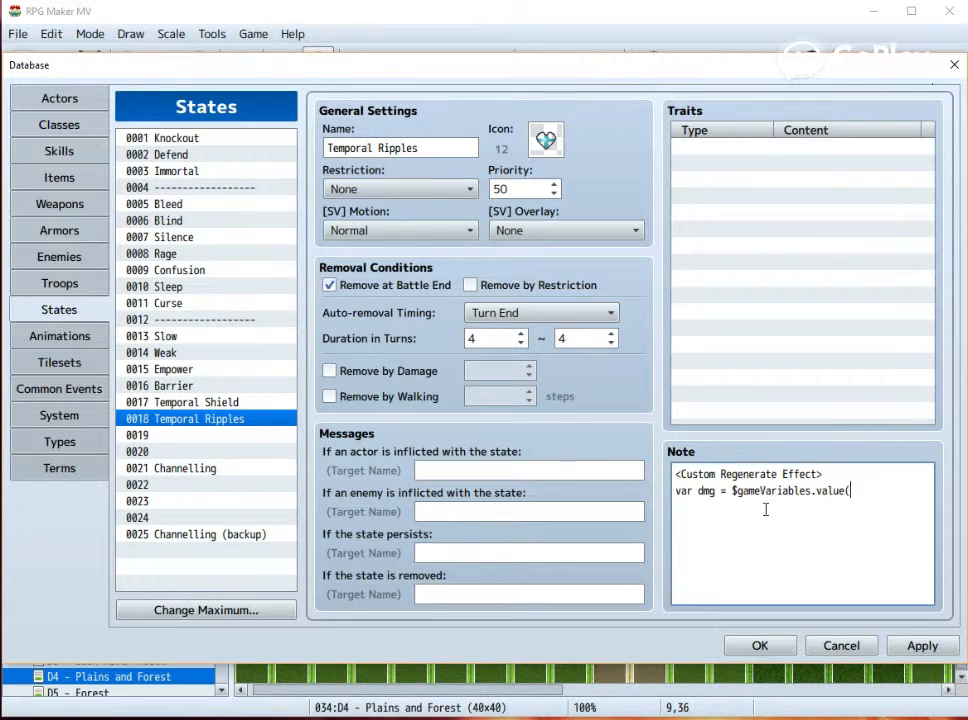
type("21)")
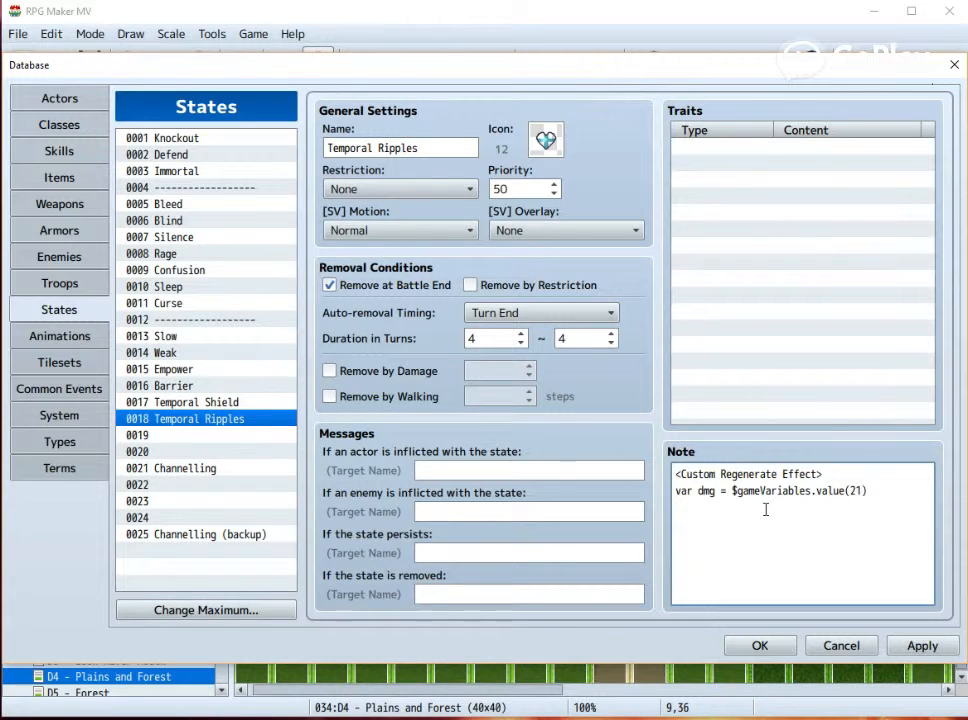
Step: Heal the target by Math.round(dmg / 4) using target.gainHp(heal)
type("var")
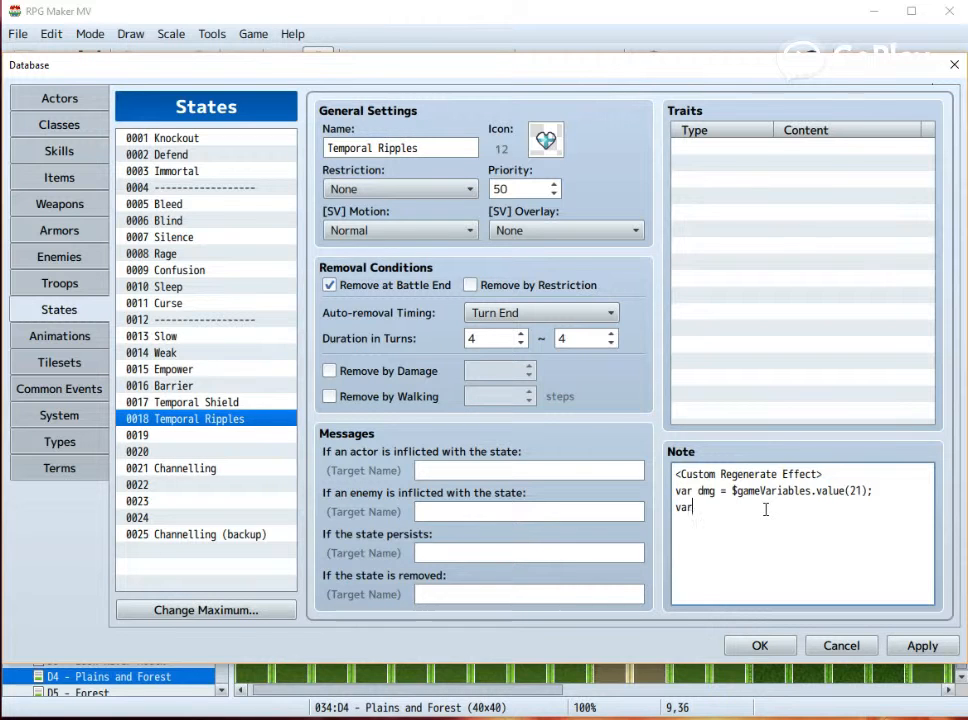
type("heal =")
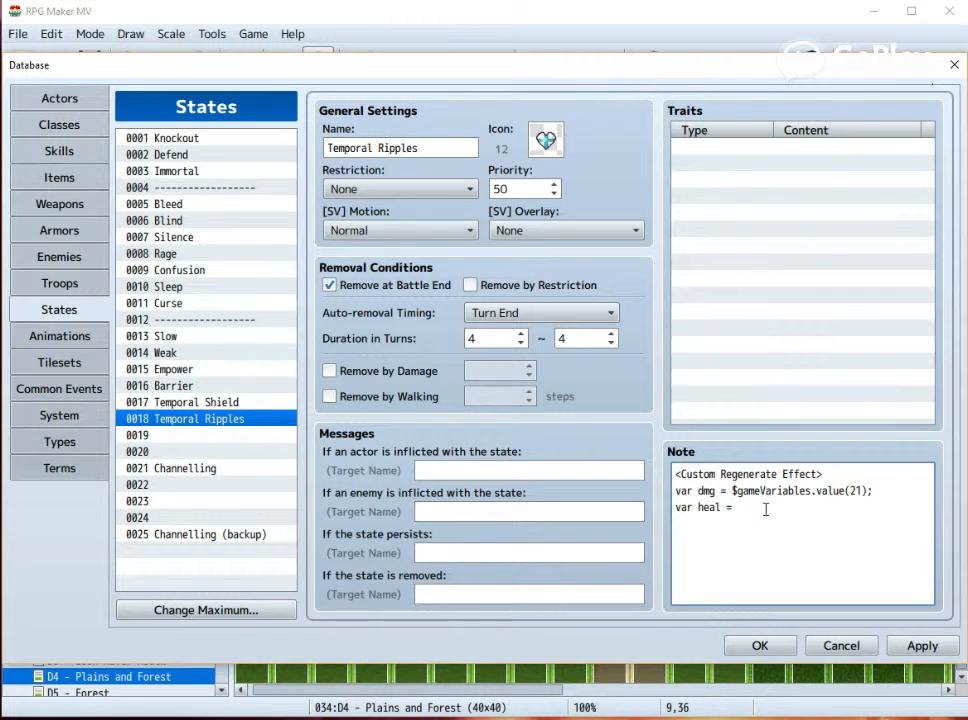
type("Math.round")
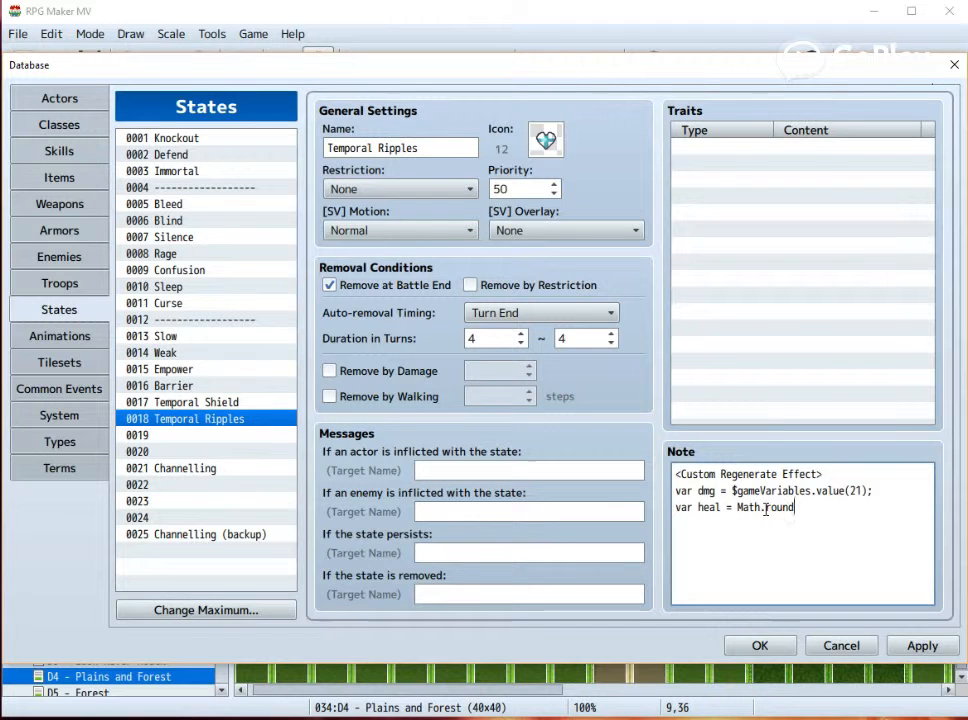
type("(")
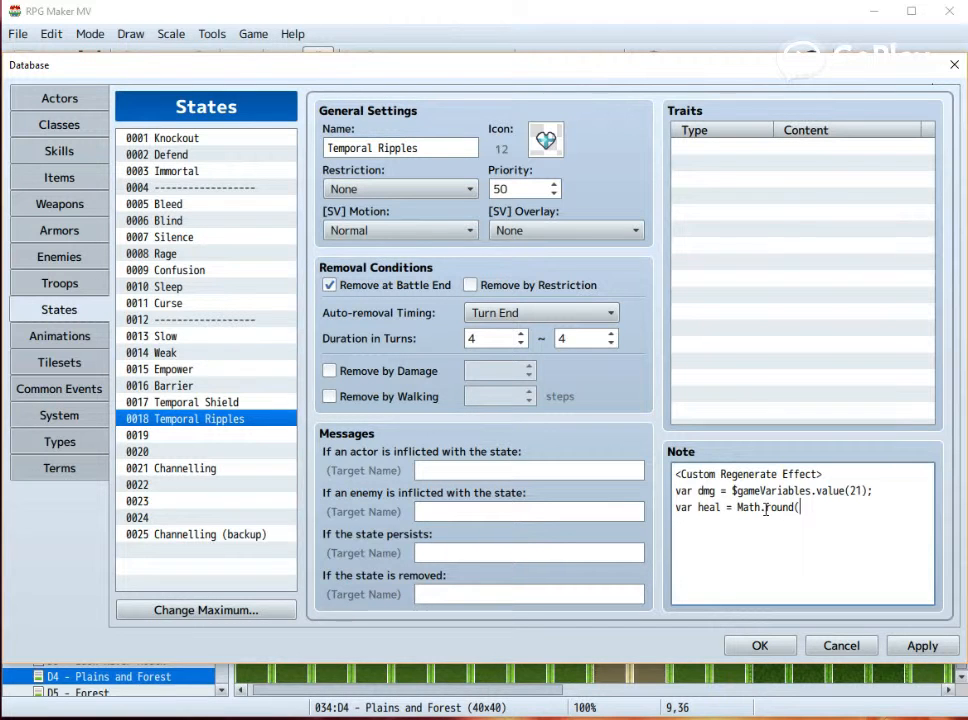
type("dmg")
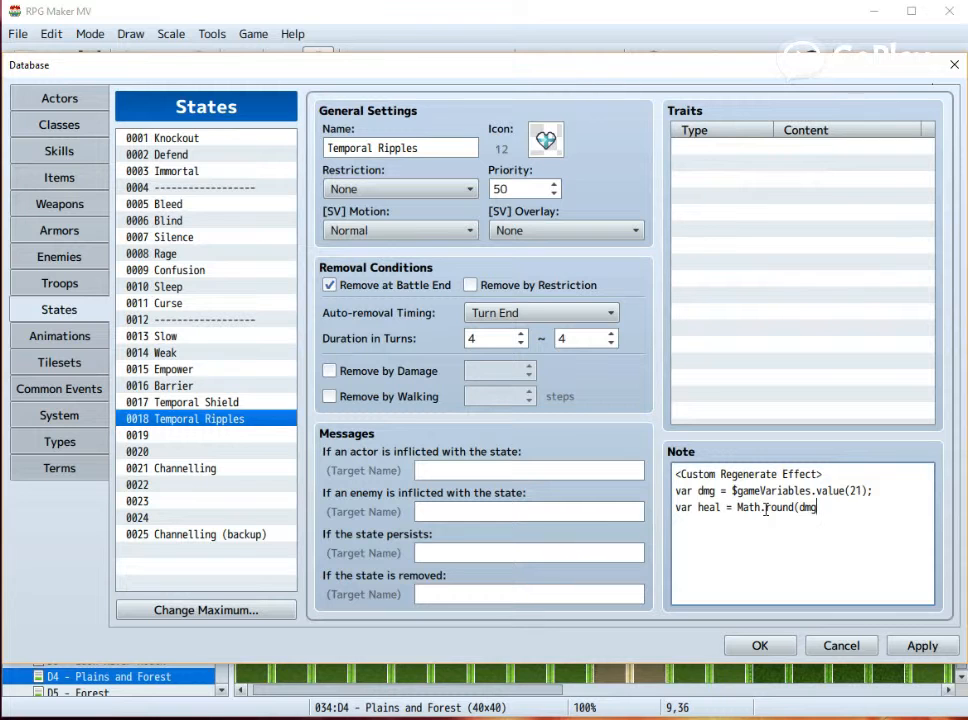
type("/")
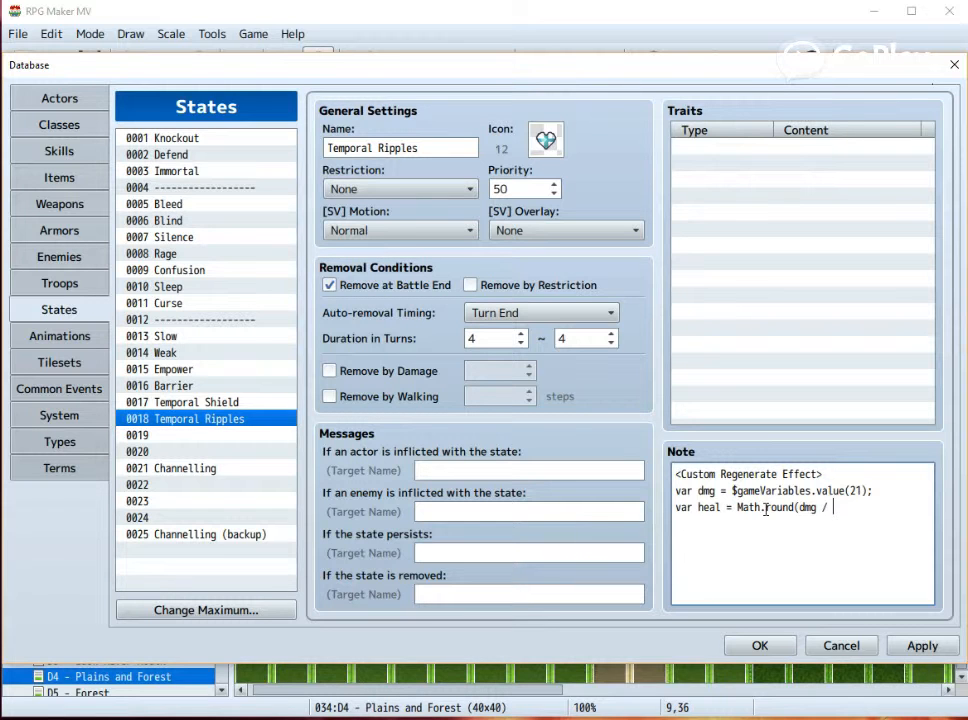
type("4=")
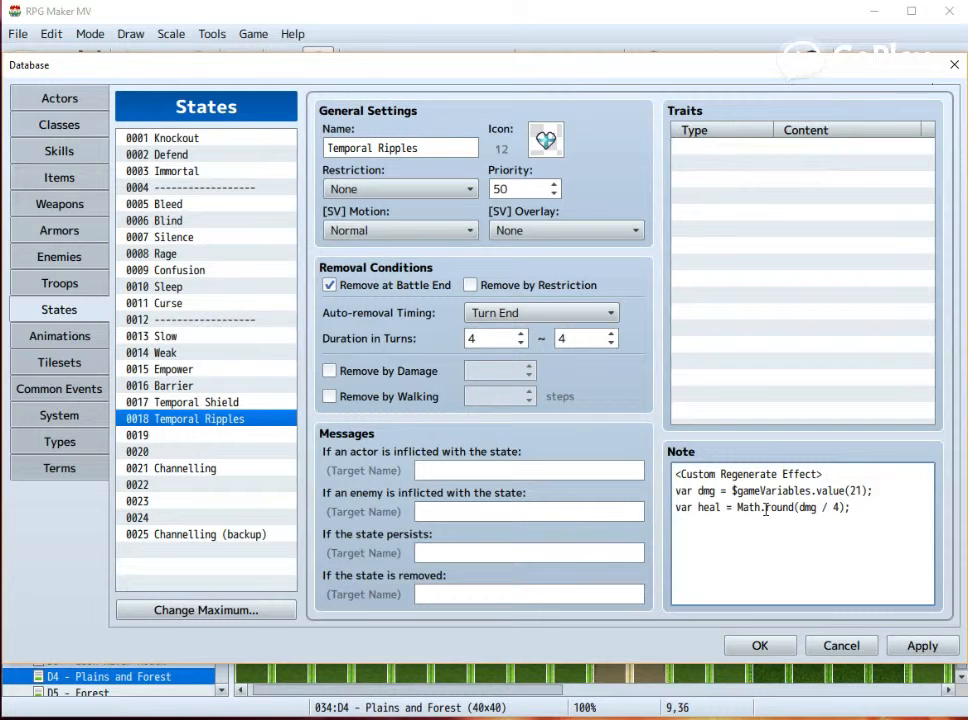
type("target.")
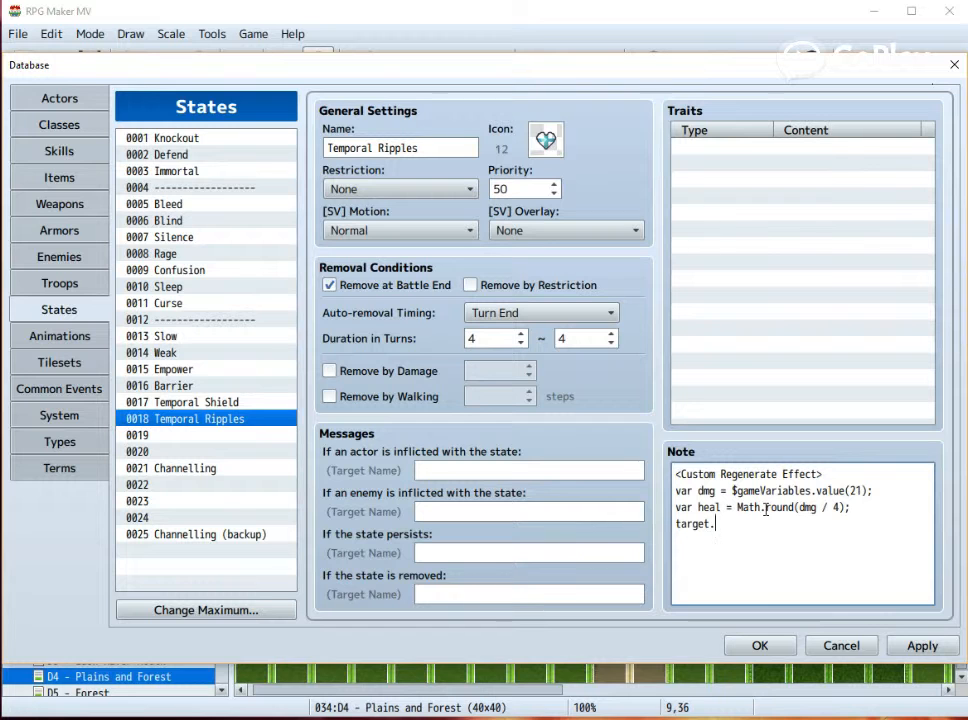
type("gainHp(")
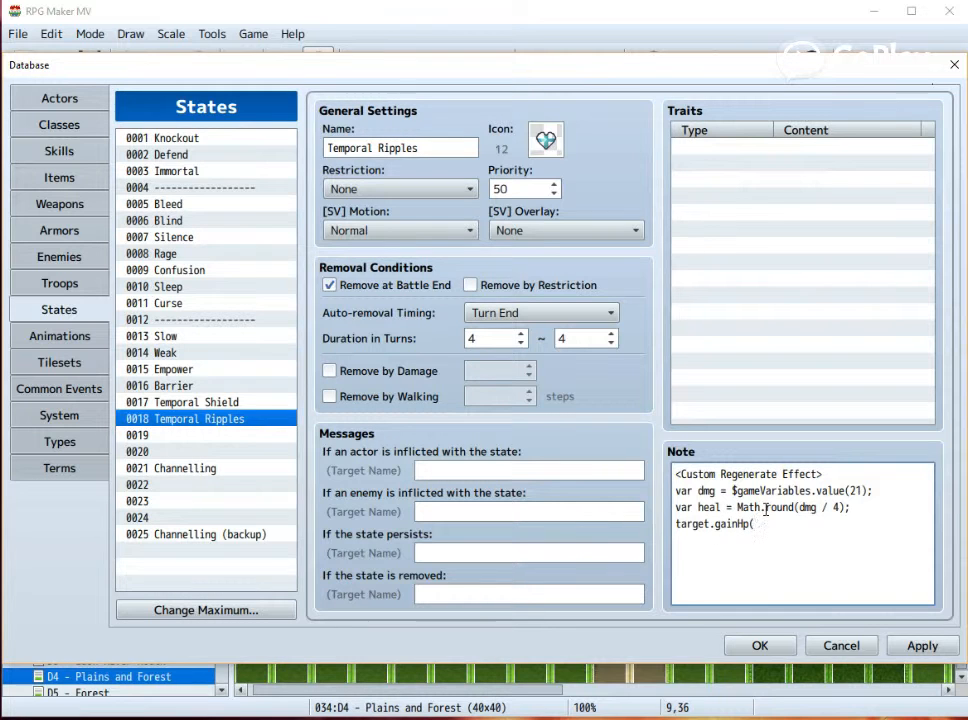
type("heal);")
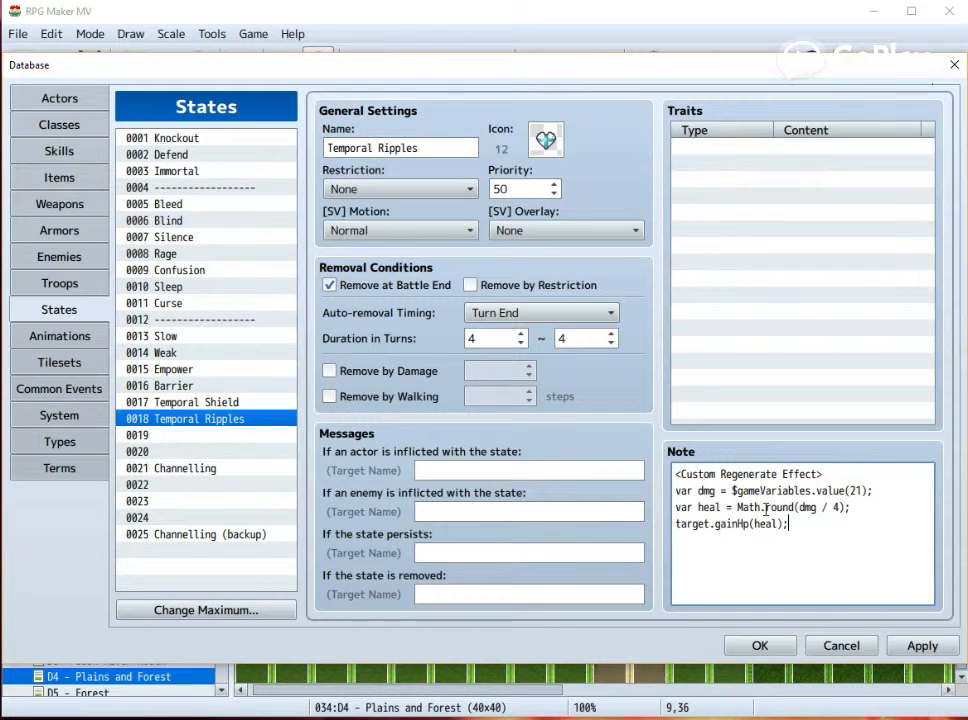
Step: Add startDamagePopup() and clearResult() calls, then close the Custom Regenerate Effect tag
type("target.")
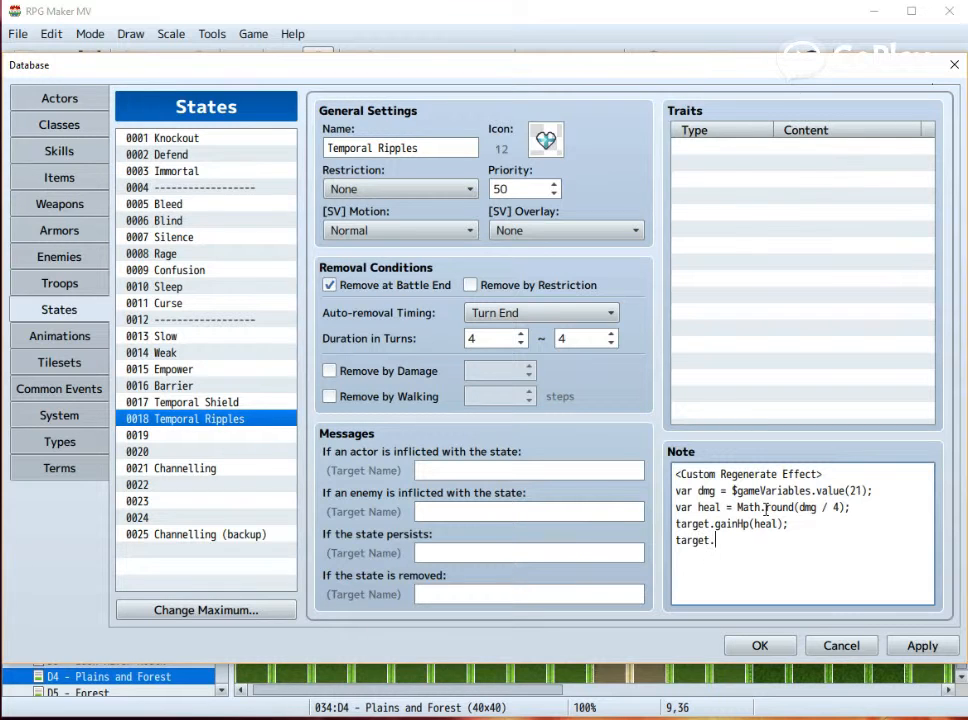
type("sta")
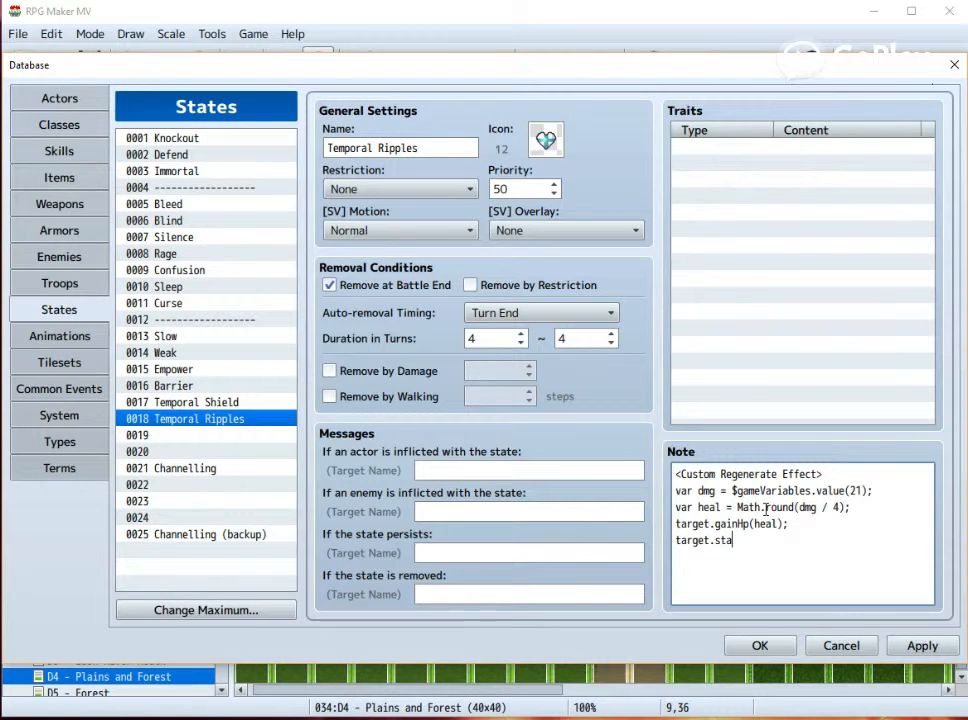
type("rtDamagePo")
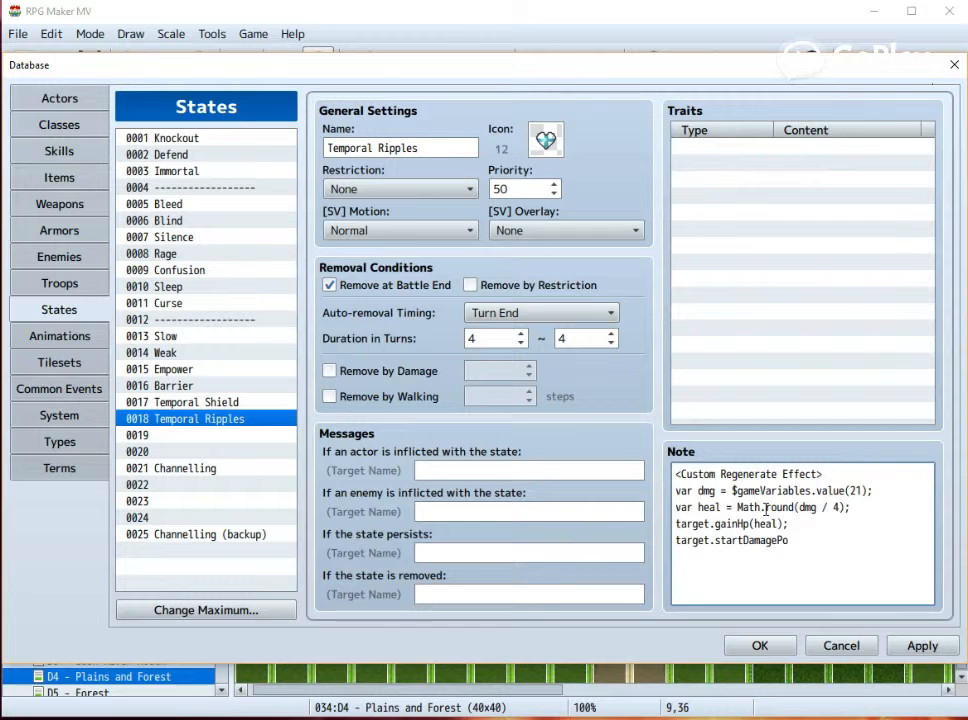
type("pup")
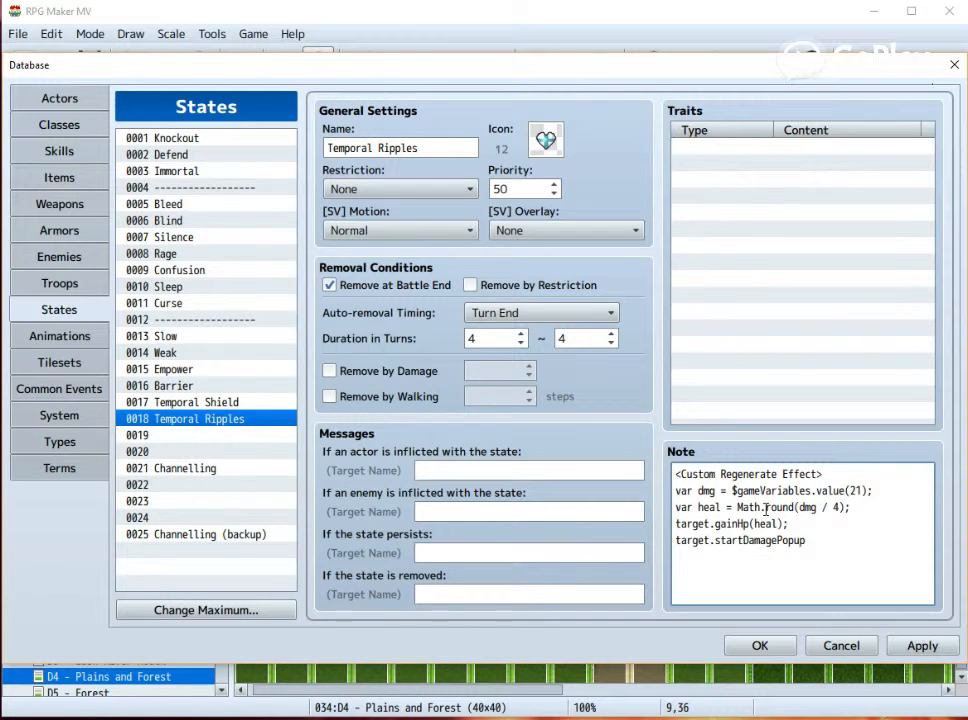
type("();")
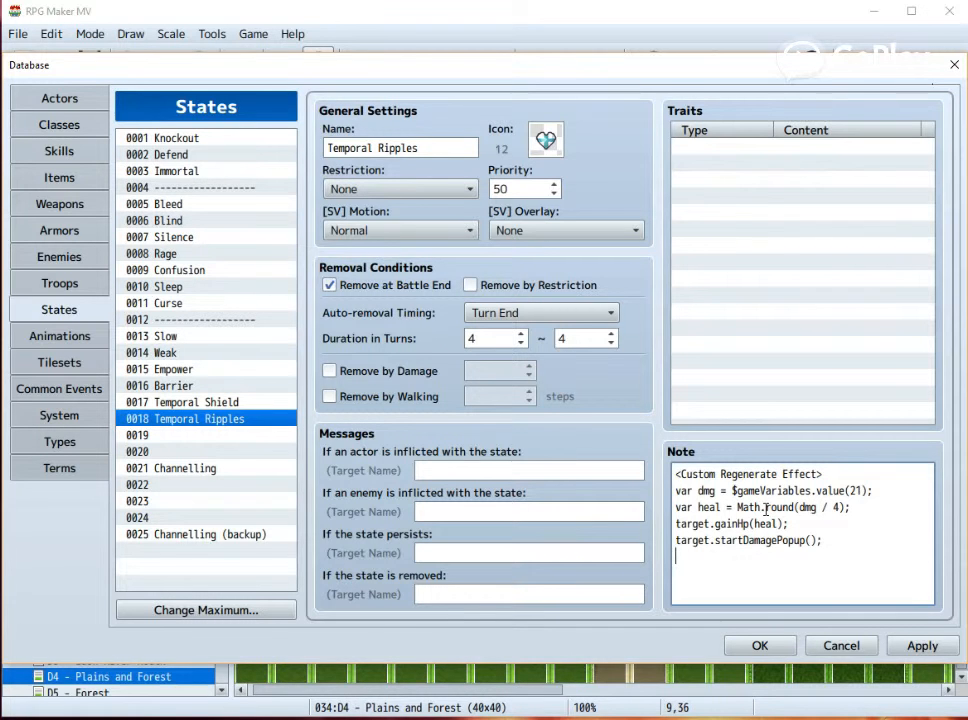
type("target")
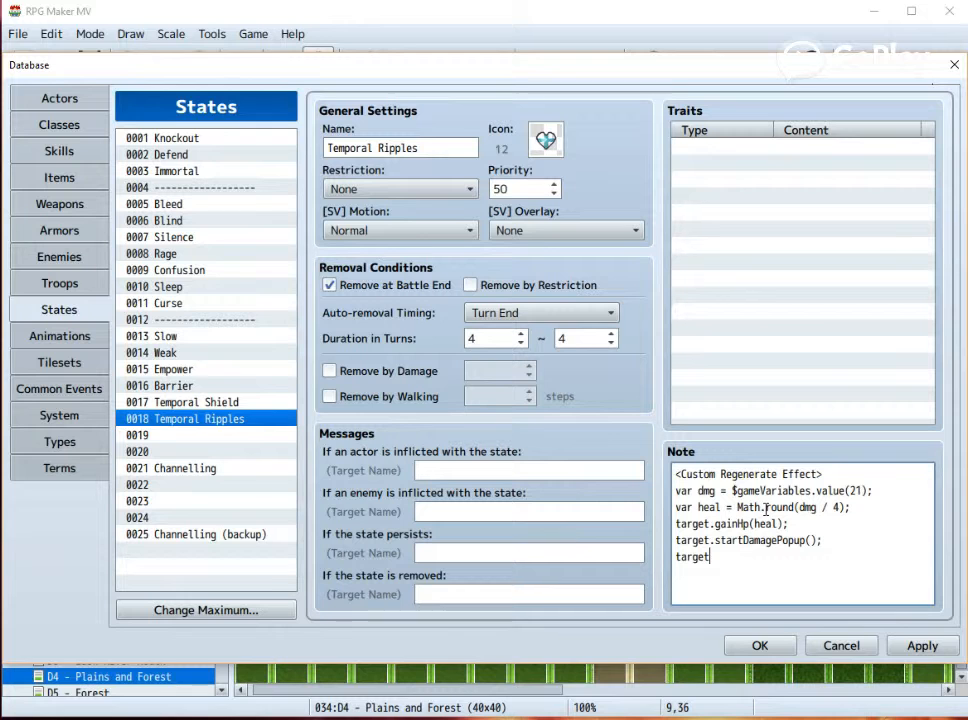
type(".clearRe")
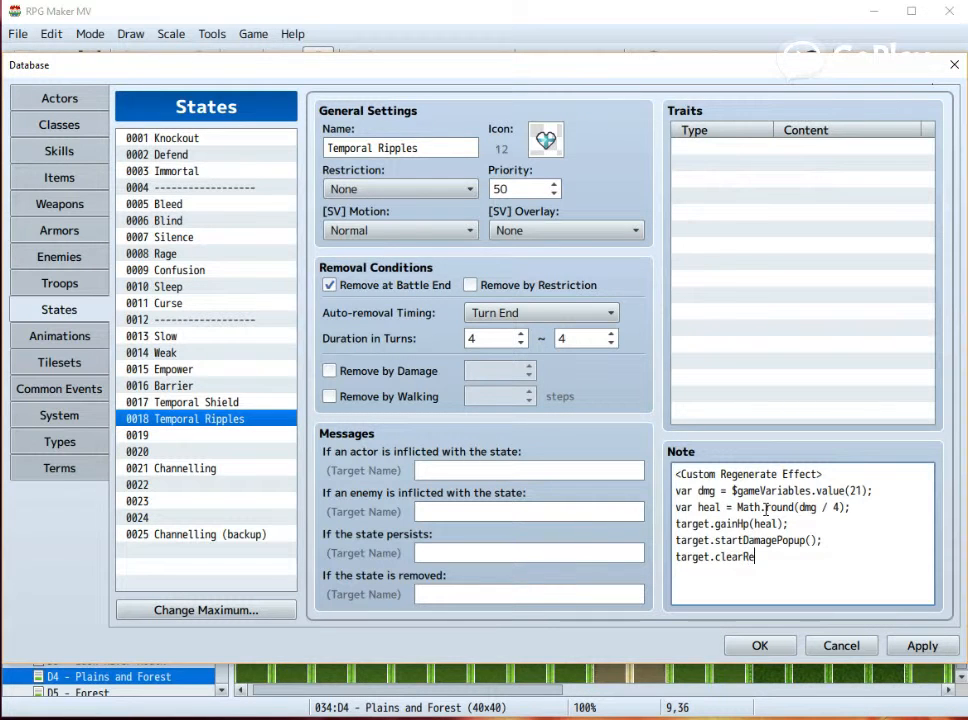
type("sult(")
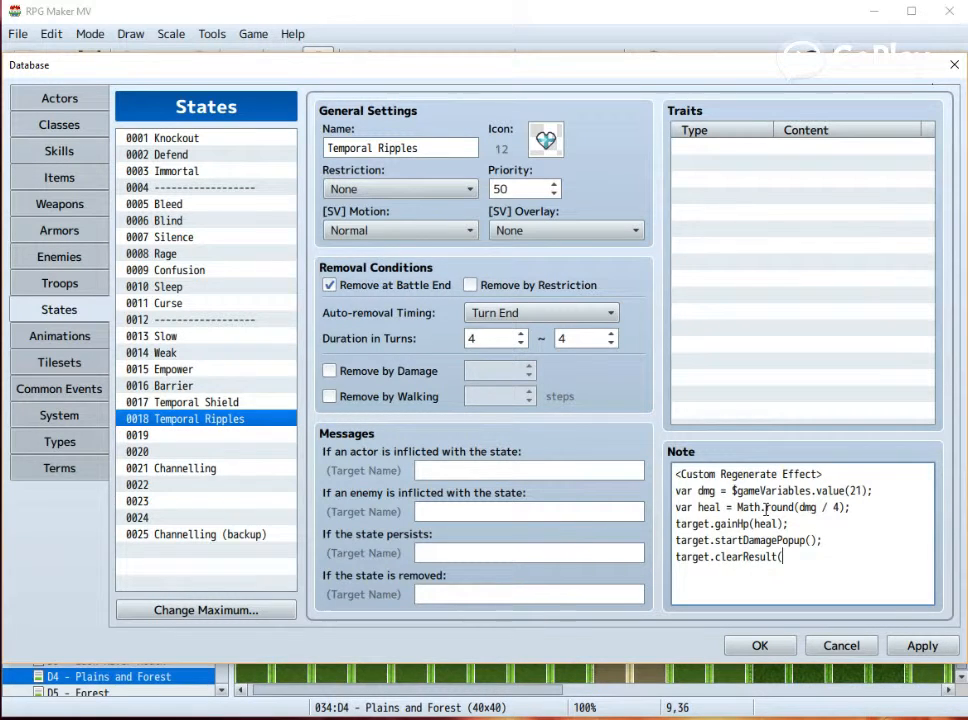
type(");")
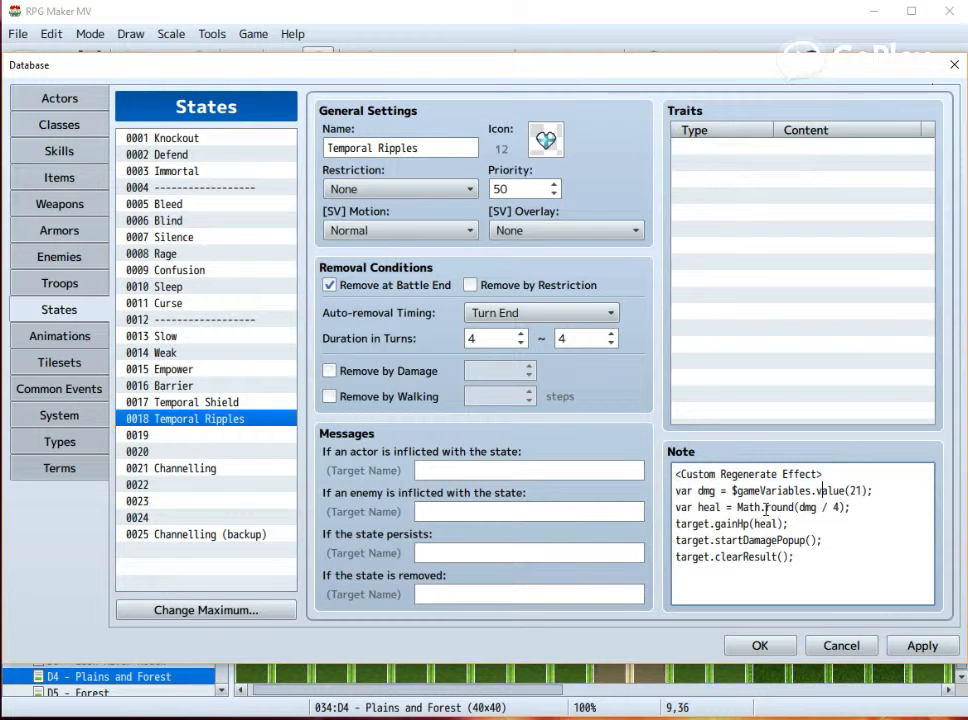
type("<Custom Regenerate Effect>")
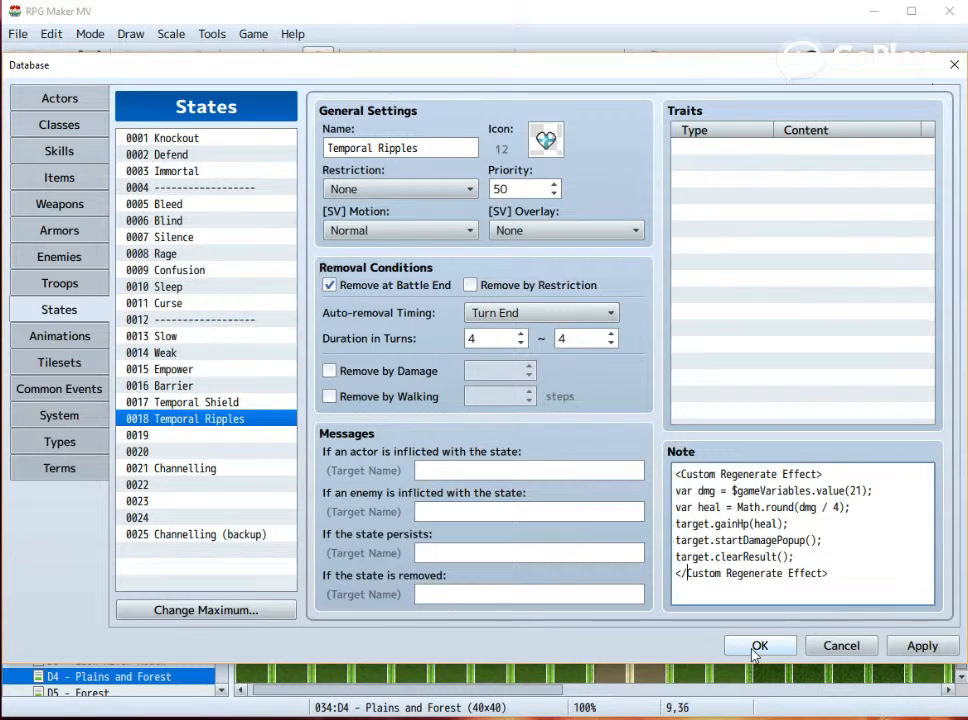
Step: Close the database and open YEP_DamageCore's parameters, scrolled to Damage Steps 93–100
left_click(759, 645)
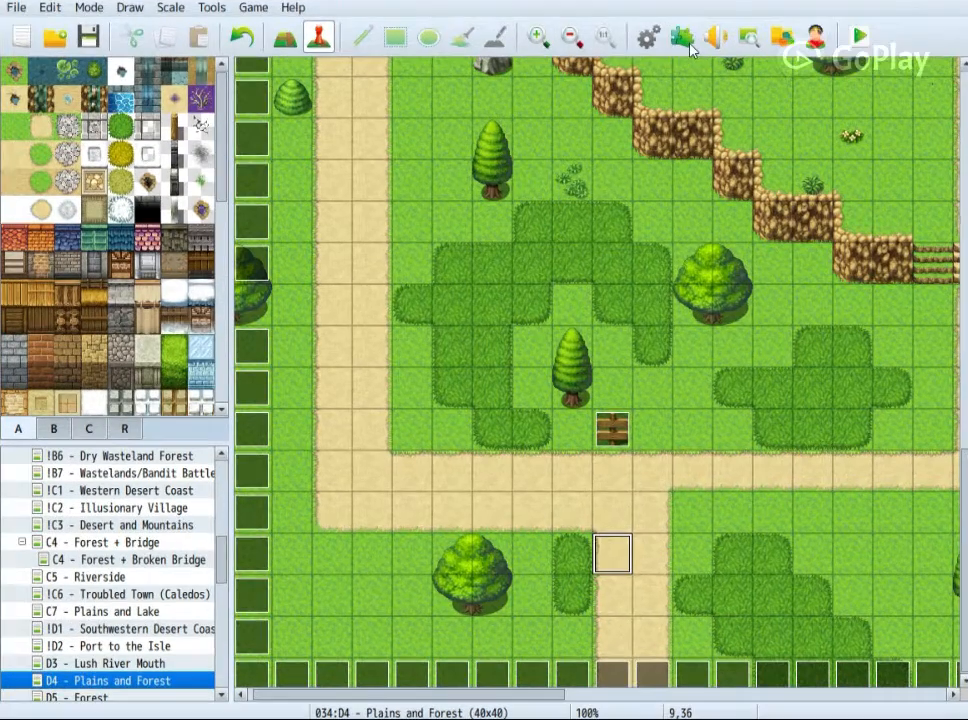
left_click(680, 37)
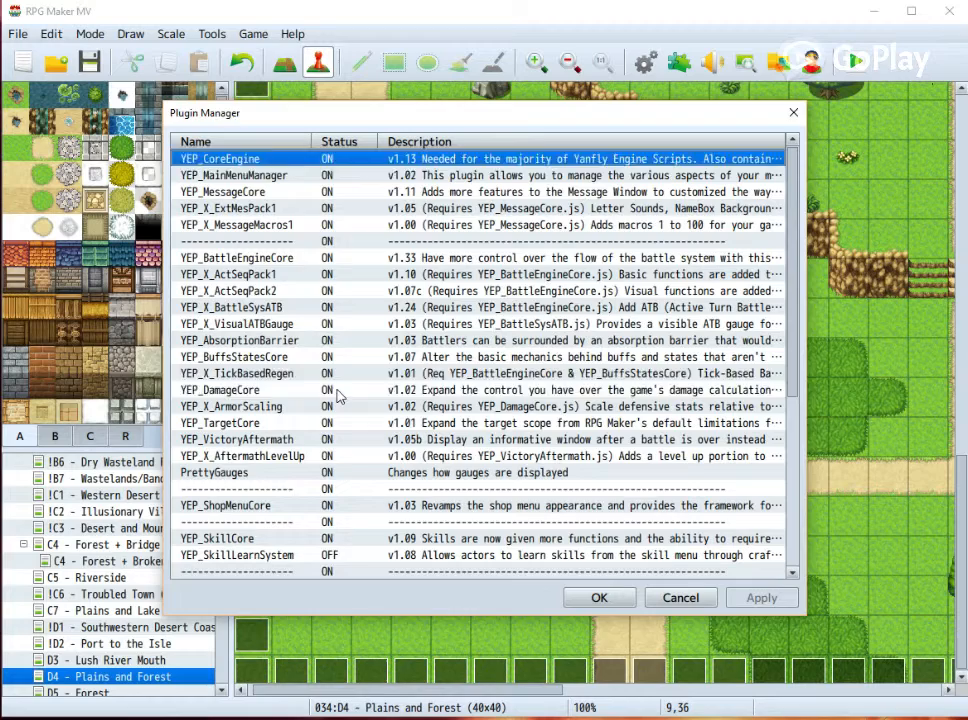
double_click(220, 389)
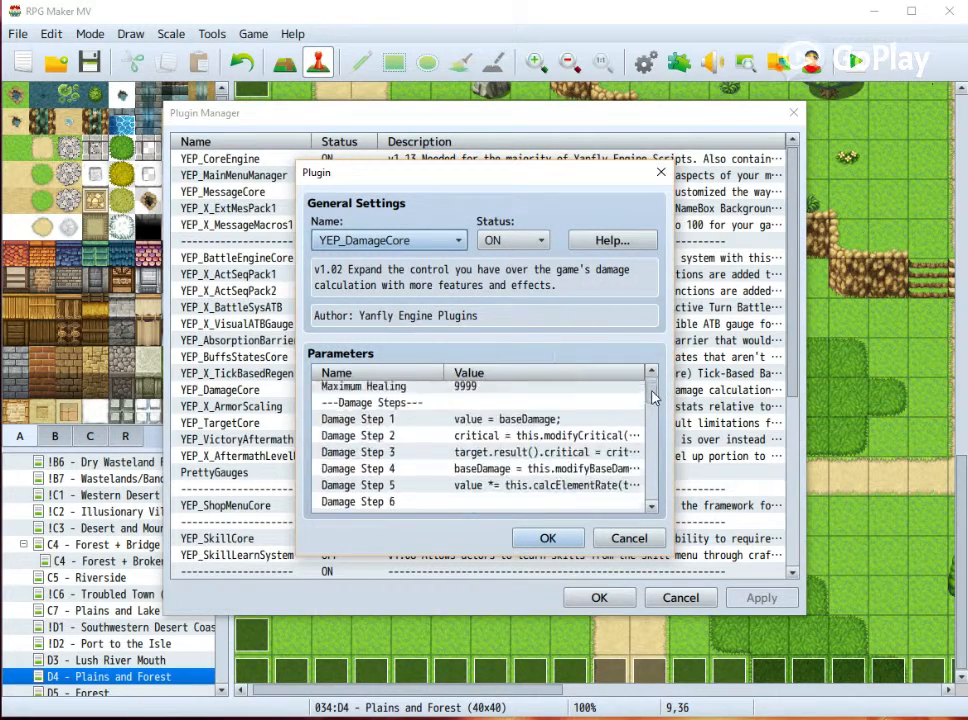
scroll("down", 3)
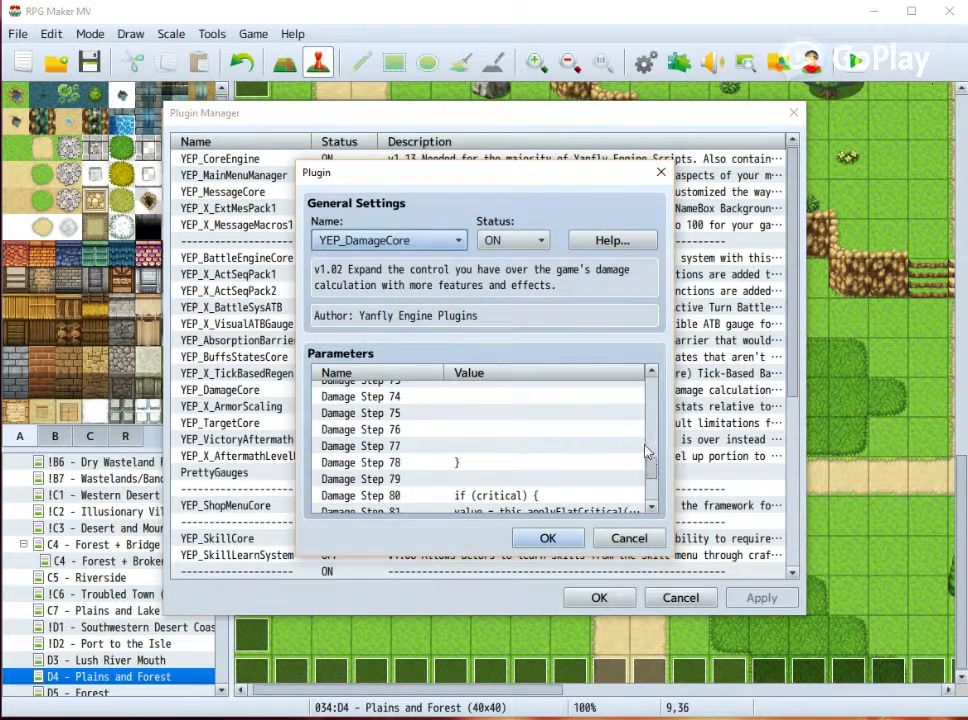
scroll("down", 3)
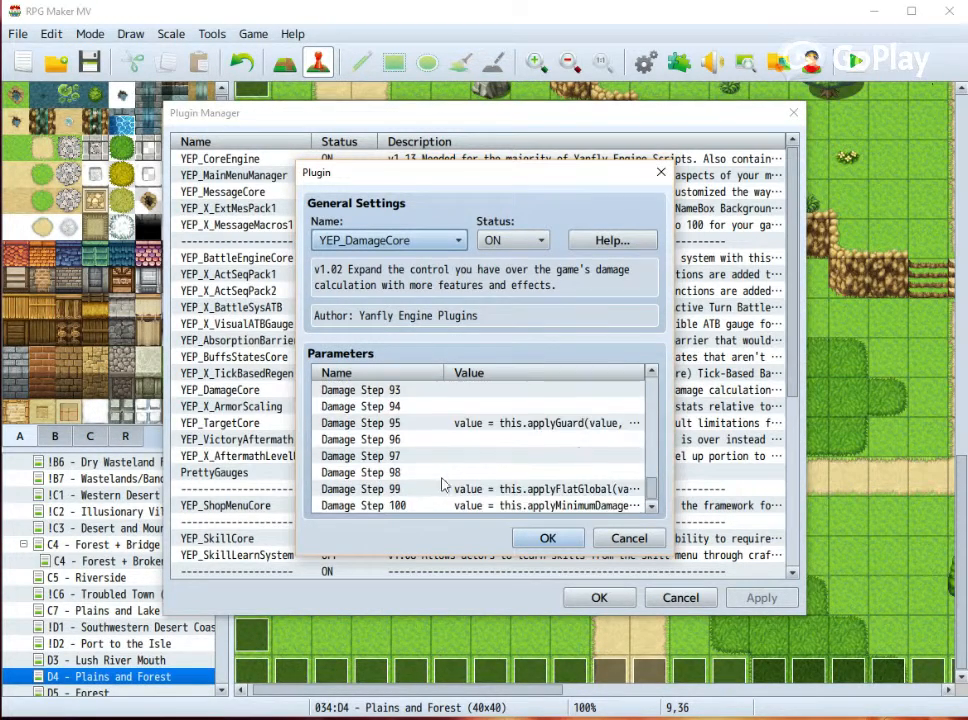
Step: Set Damage Step 97 to multiply positive damage by 0.85 for targets with state 17
double_click(360, 455)
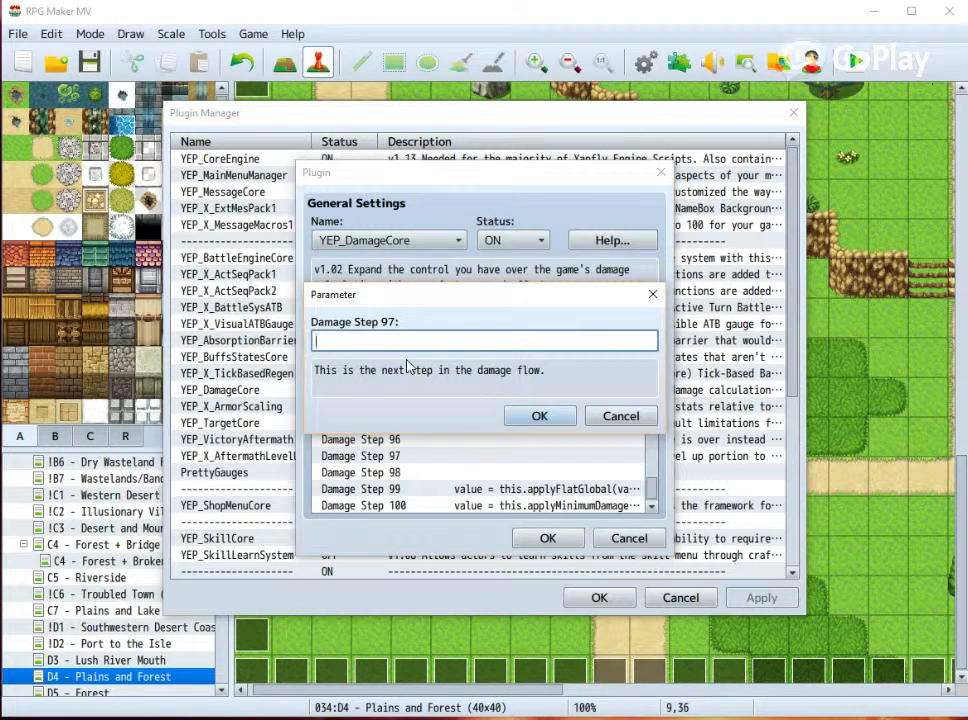
type("if (")
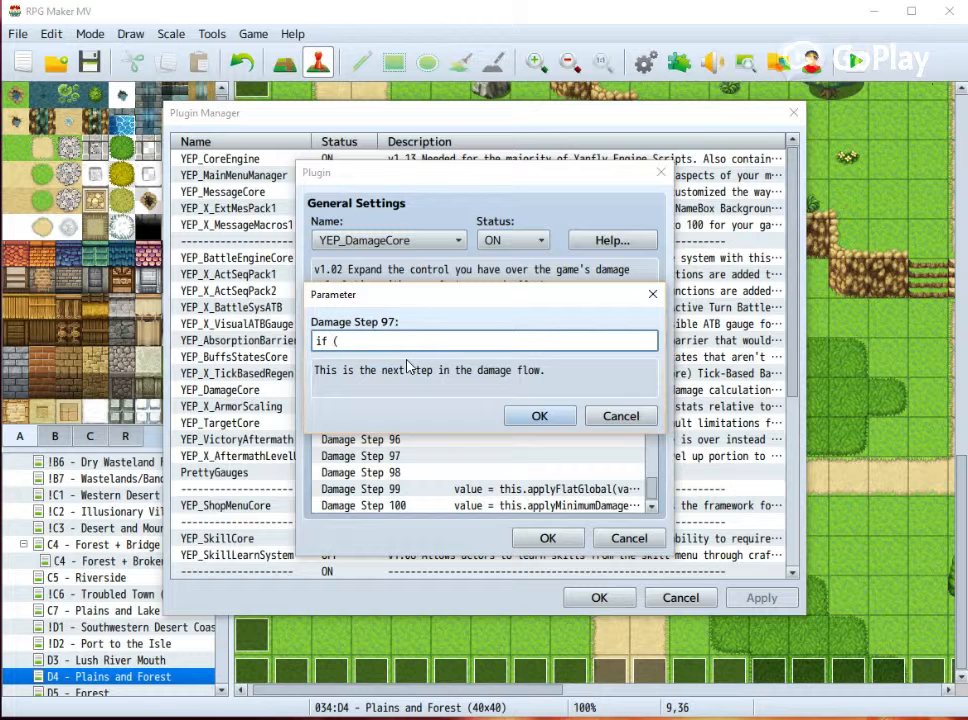
type("baseDamge")
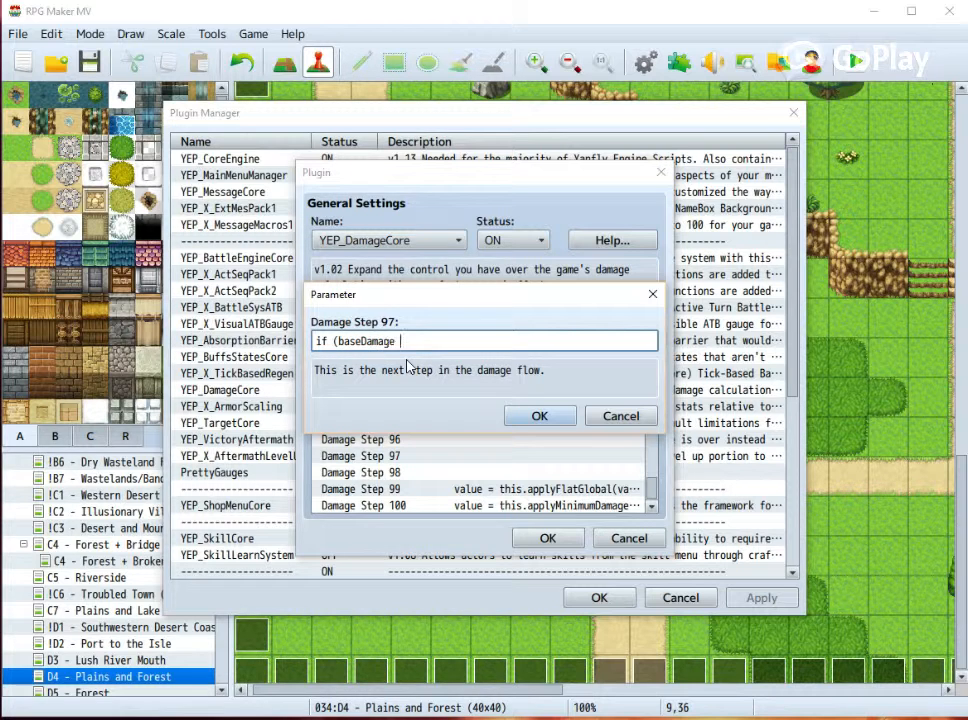
type("> 0 && ta")
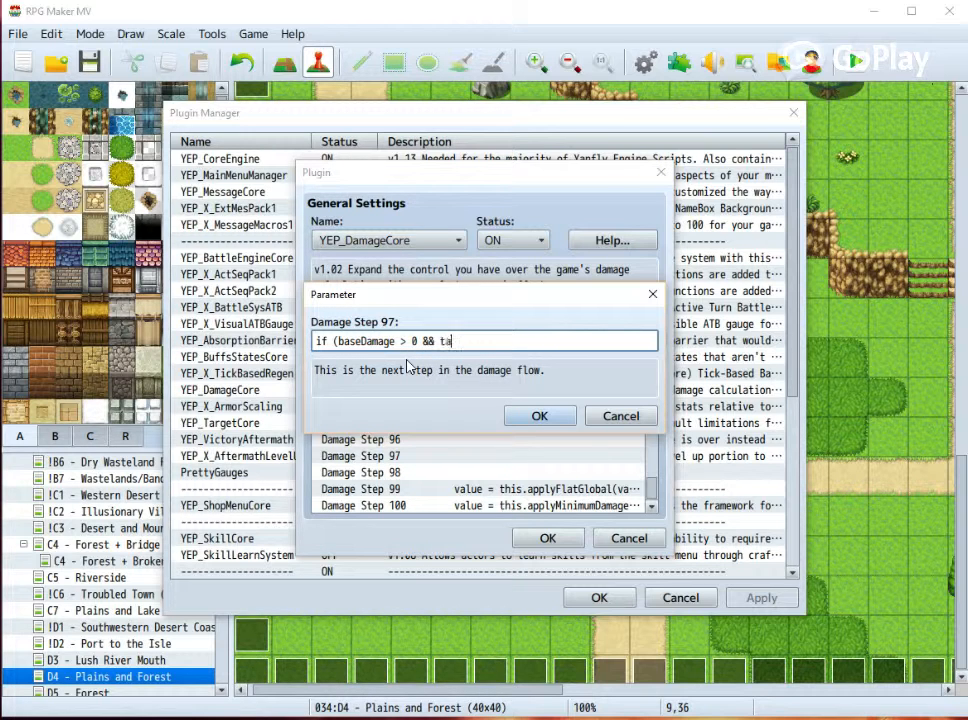
type("rget.")
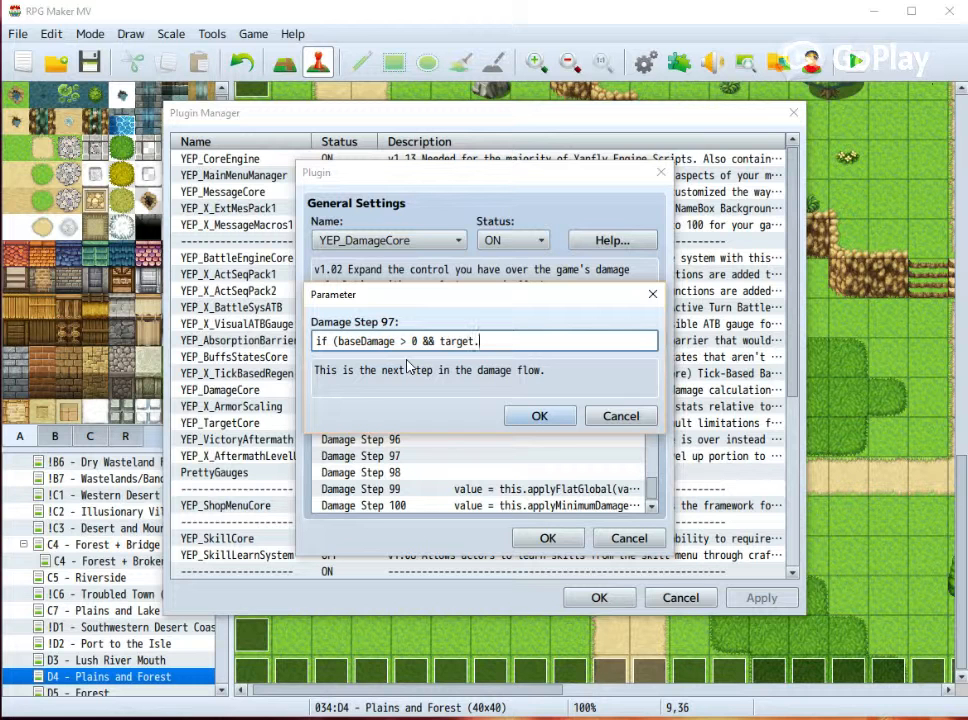
type("isStateAffected")
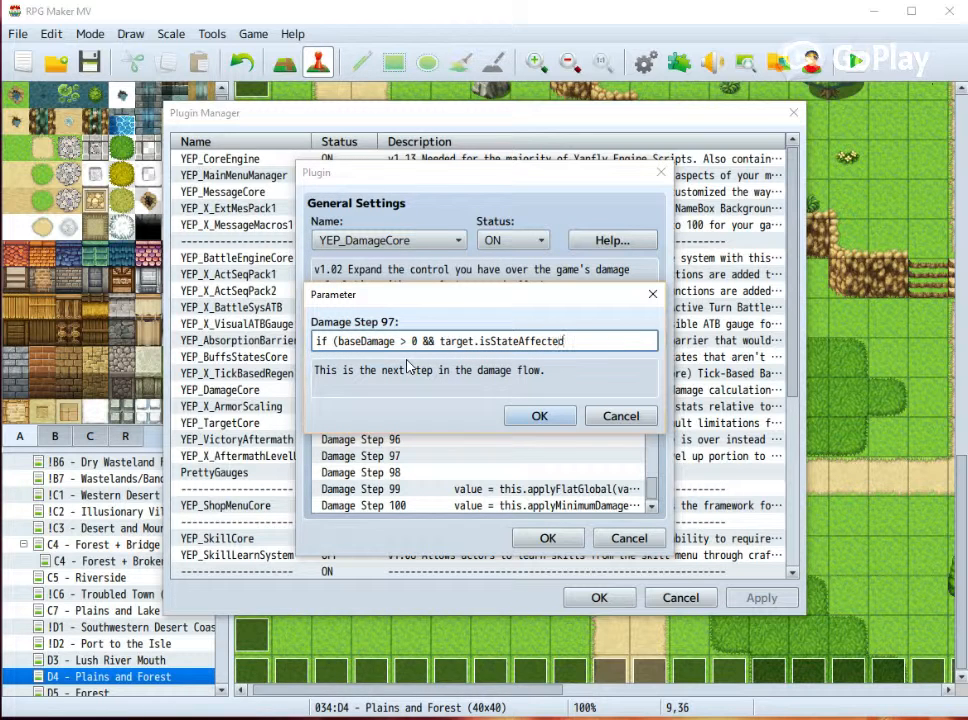
type("(17)")
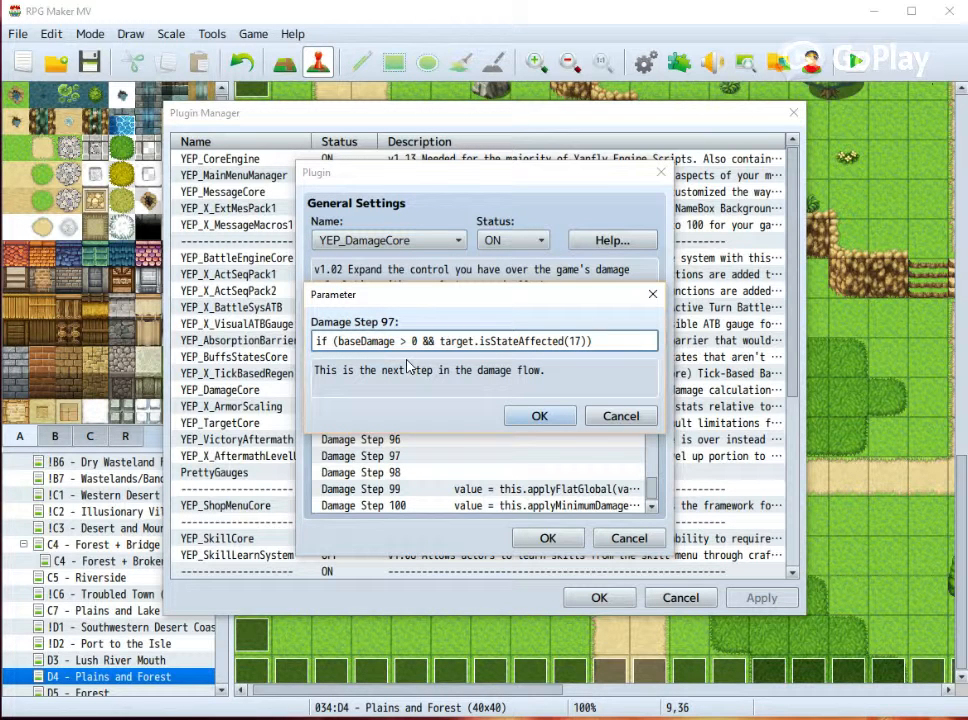
type("{")
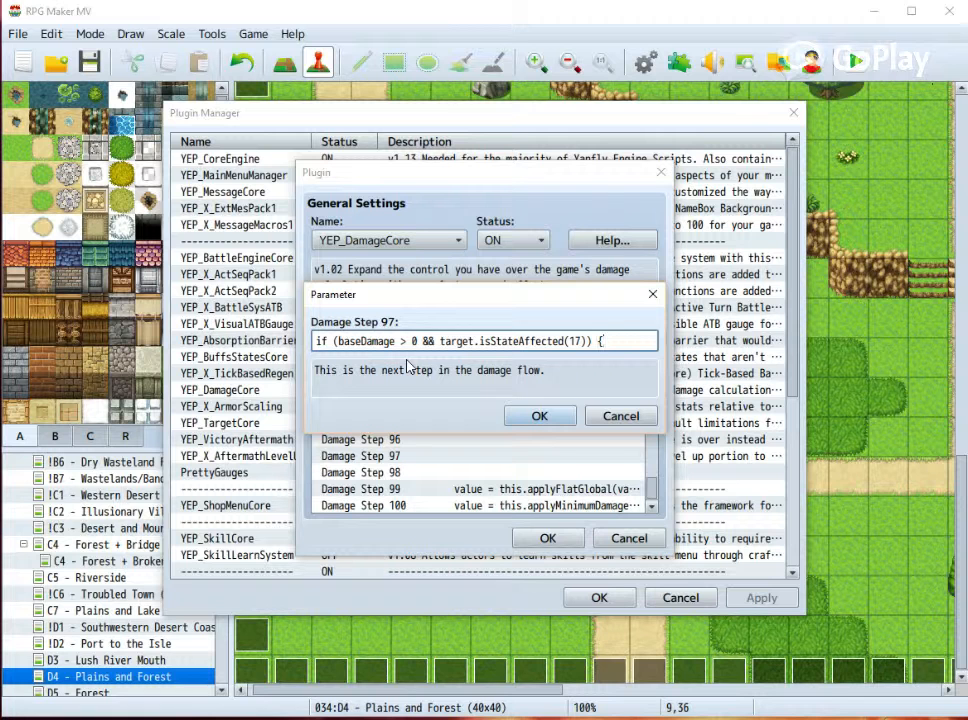
type("value *= 0")
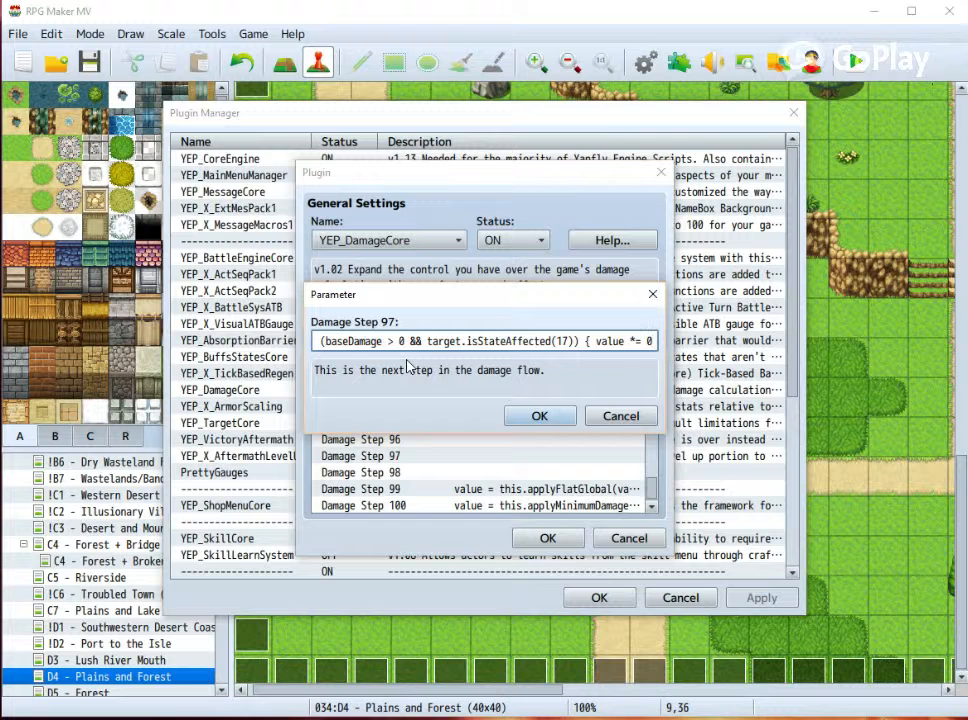
type(".85")
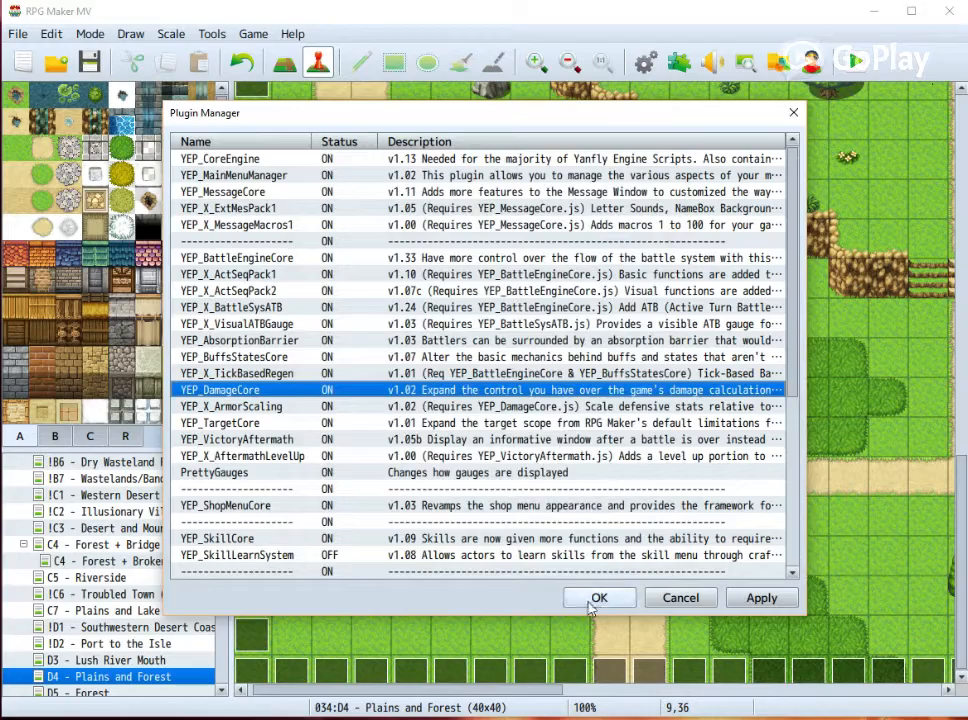
Step: Save the plugin changes and battle-test the Nasty Bandit Marksman troop
left_click(599, 597)
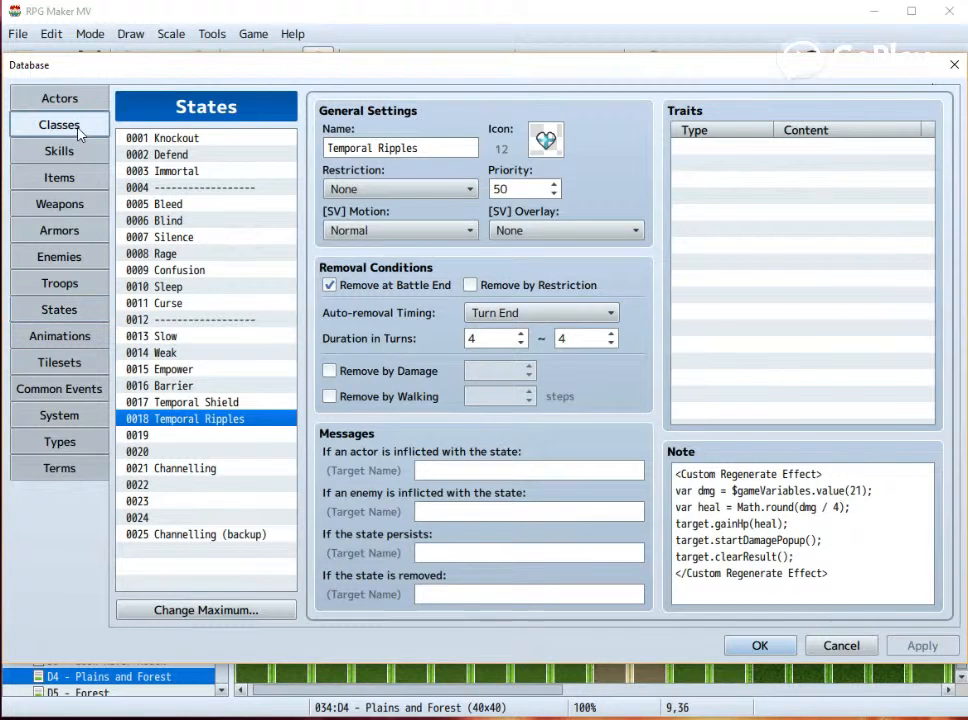
left_click(59, 283)
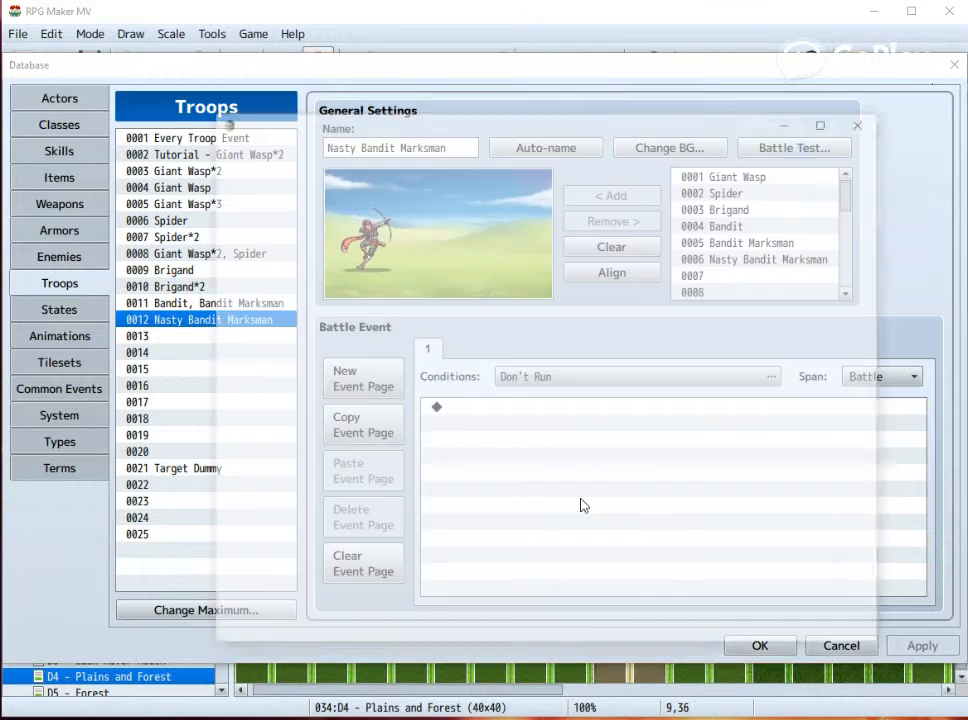
left_click(793, 147)
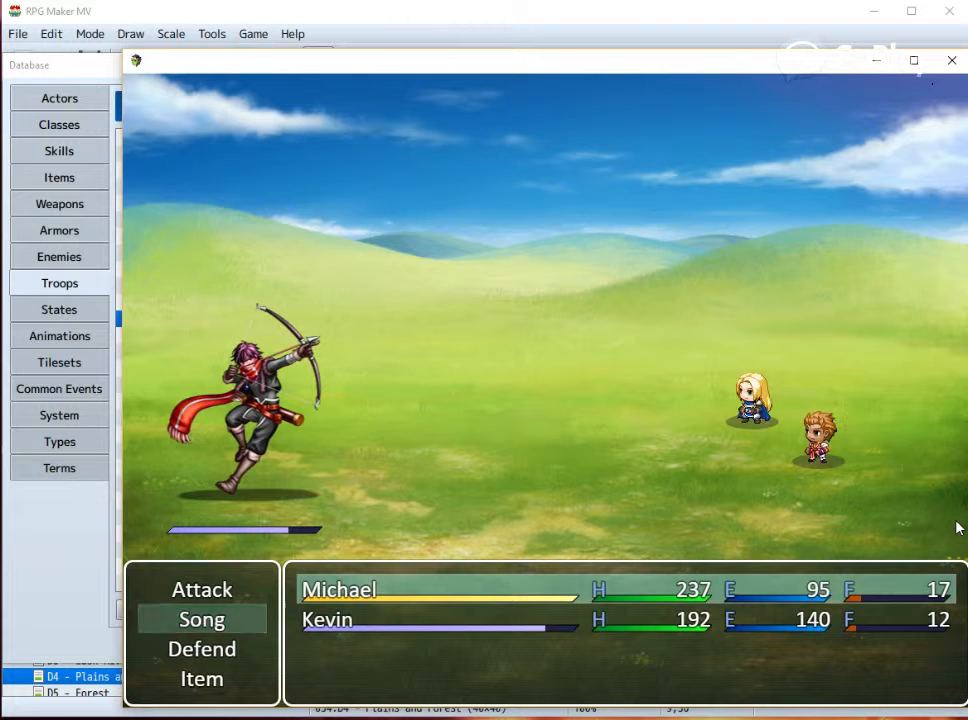
Step: Play several turns with Michael using Song, Attack and Defend while watching HP recover
left_click(202, 619)
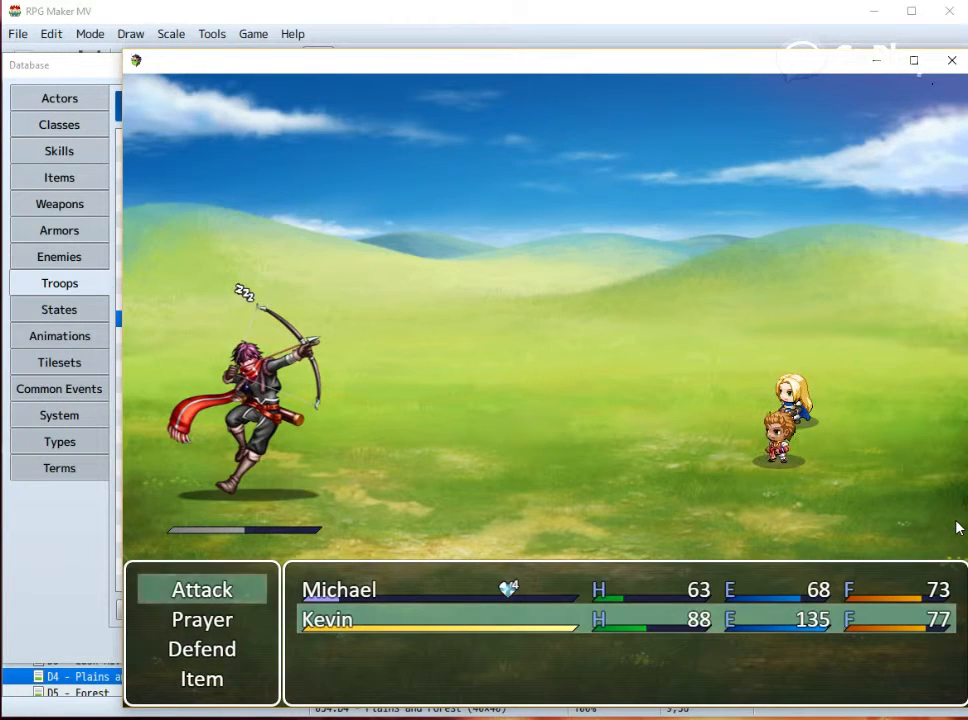
left_click(202, 619)
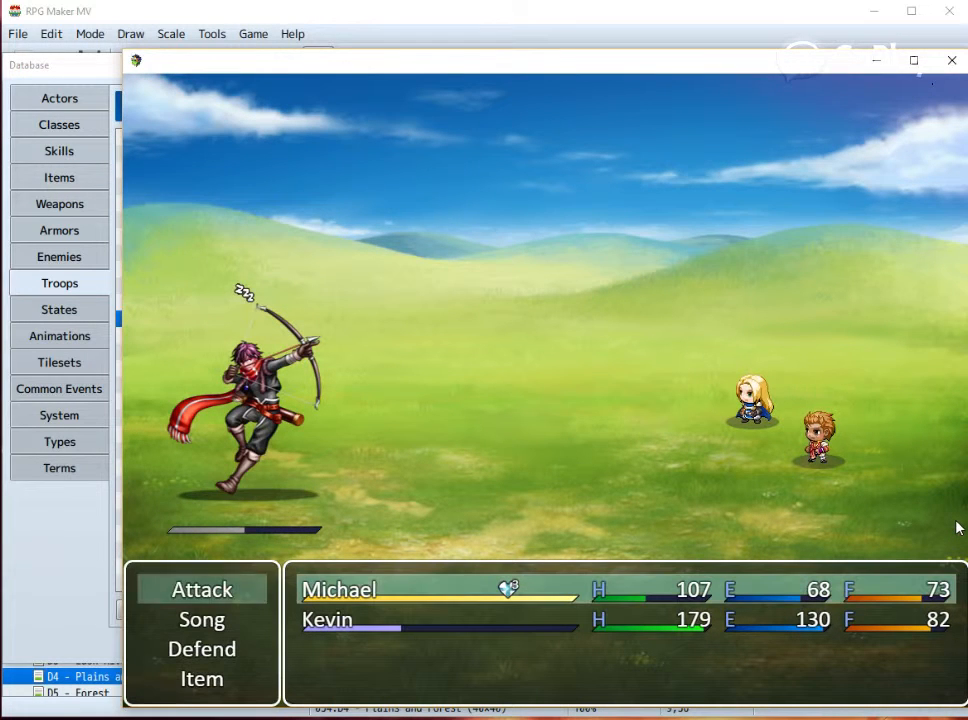
left_click(201, 648)
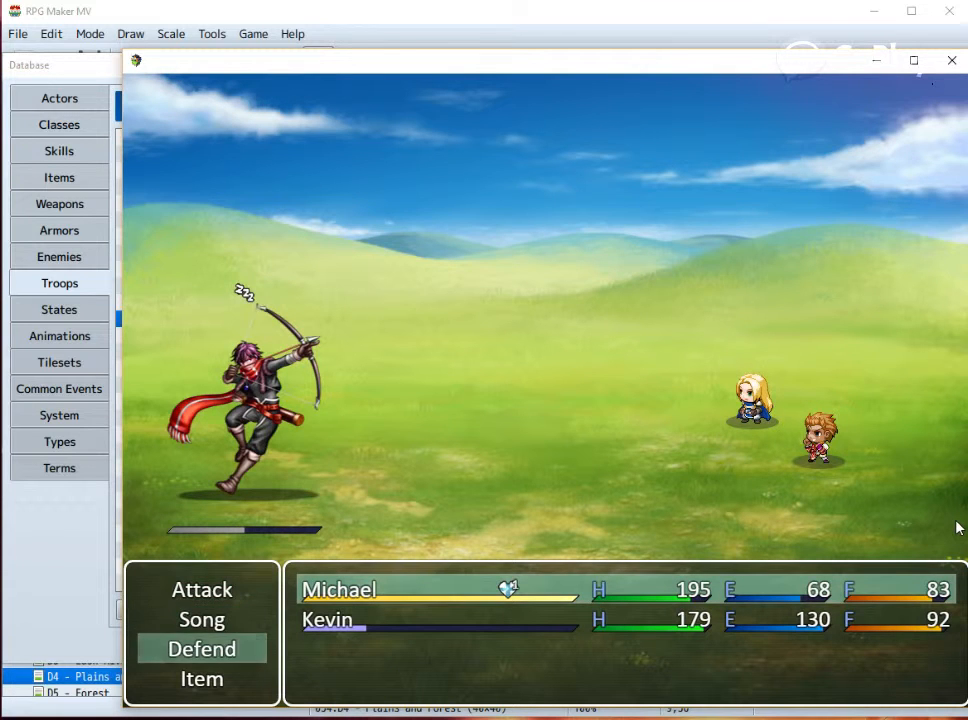
left_click(202, 649)
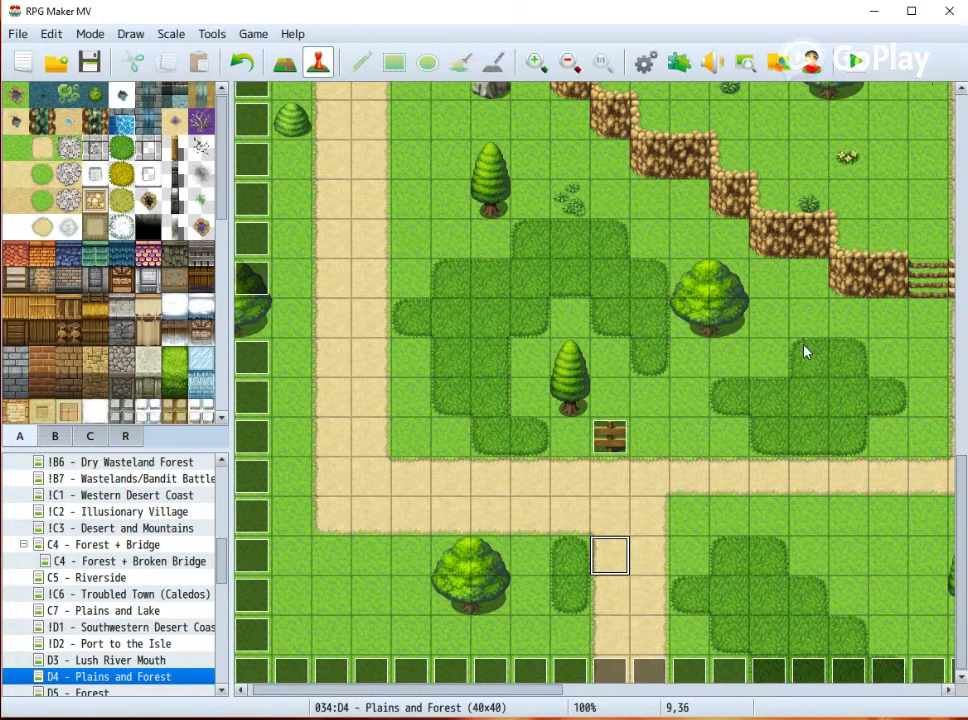
mouse_move(810, 345)
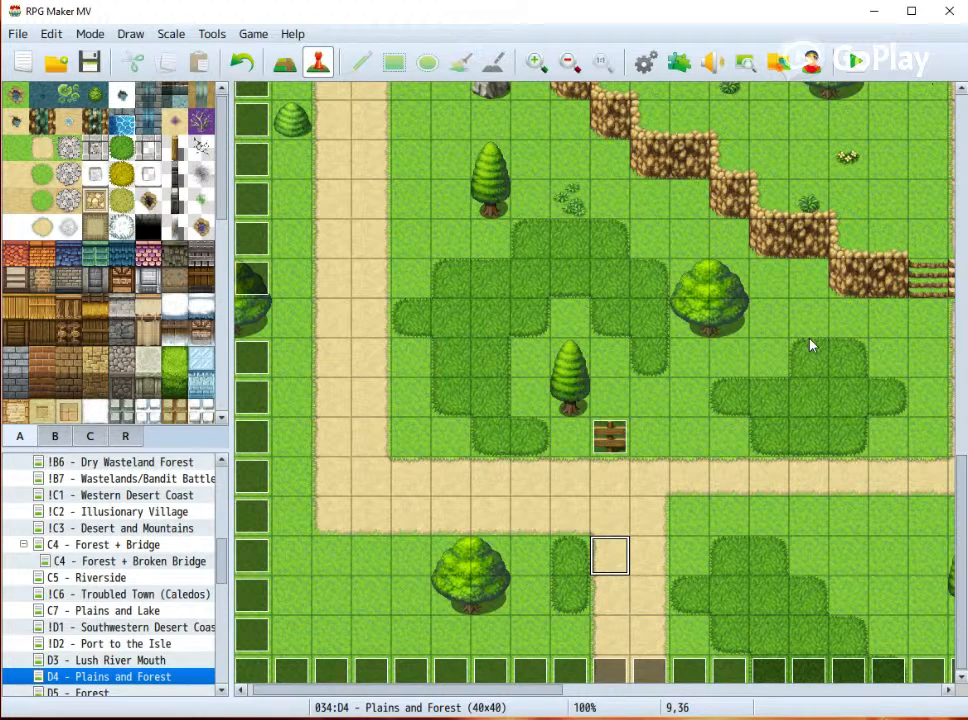
mouse_move(750, 346)
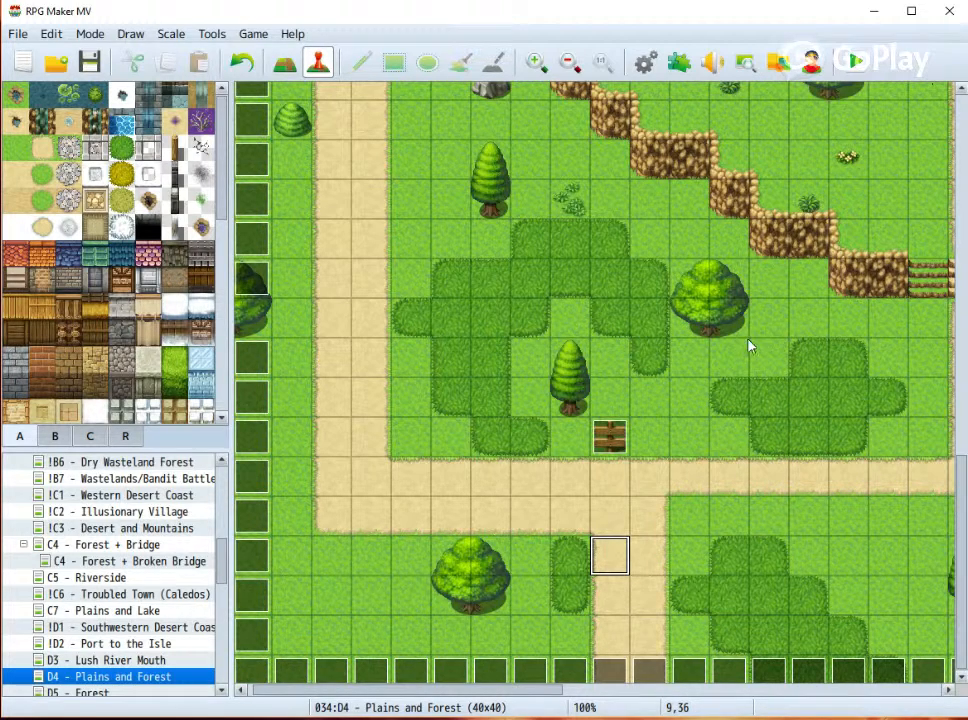